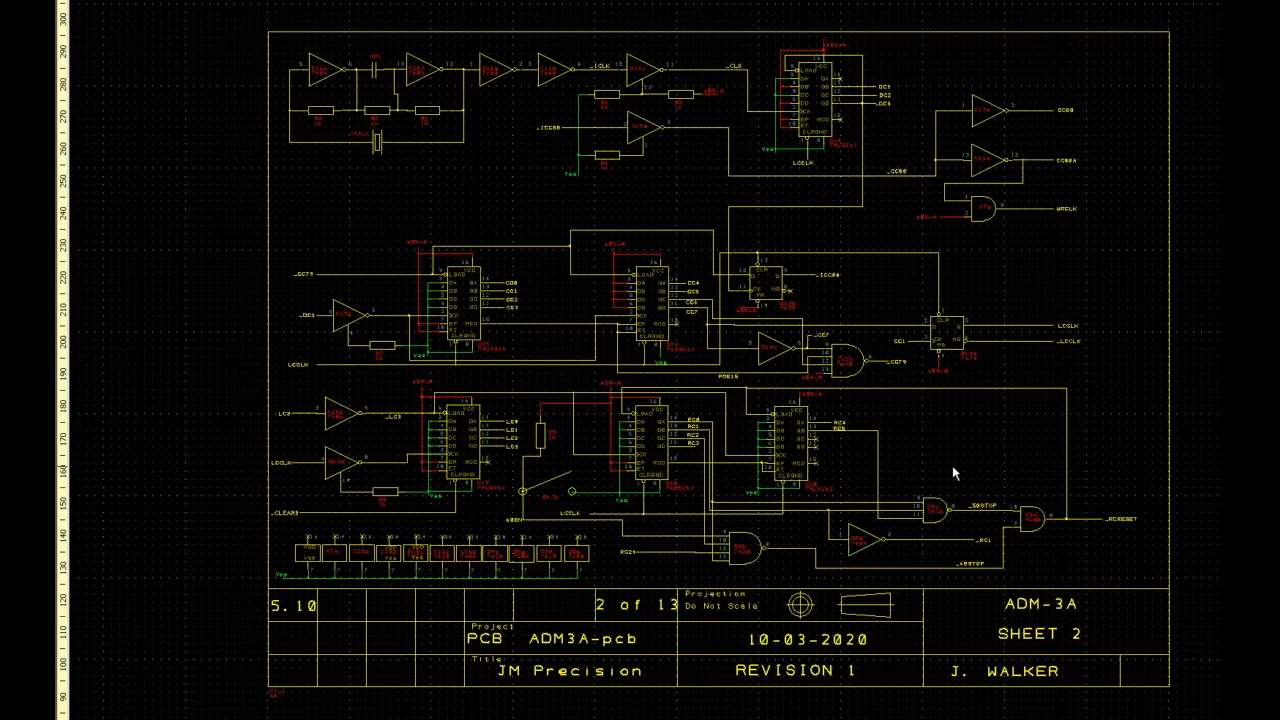
mouse_move(920, 478)
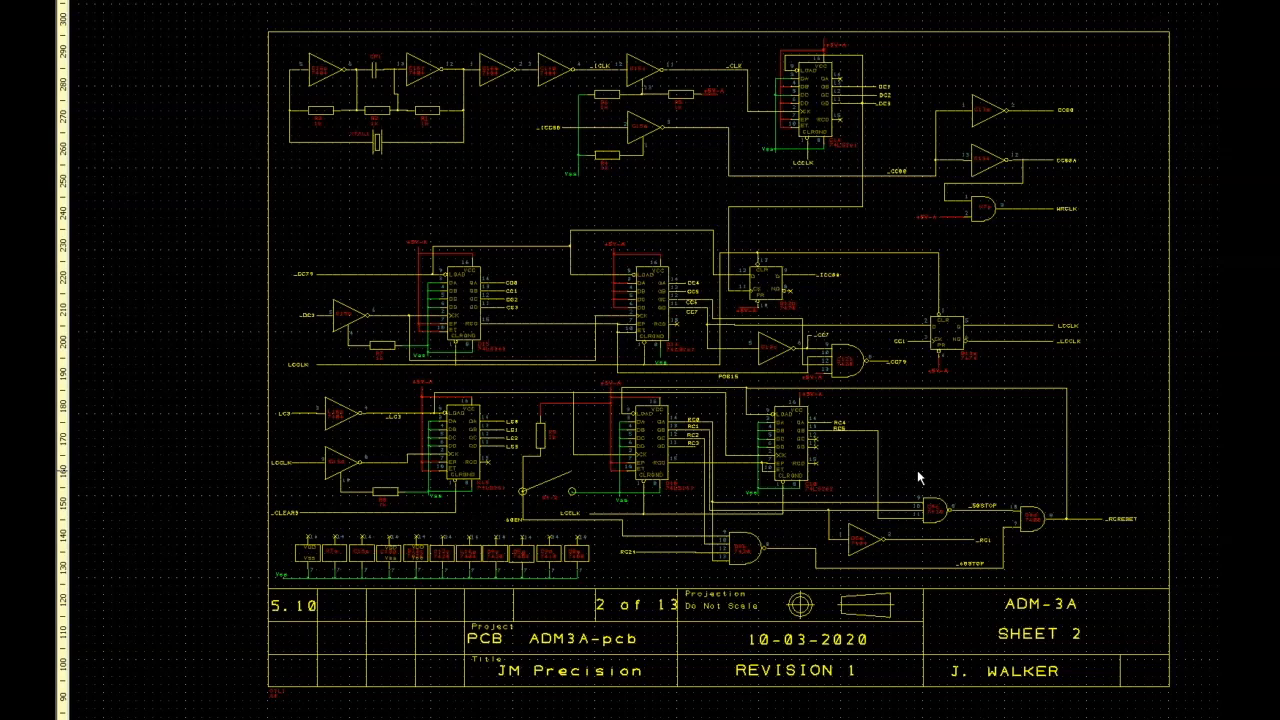
mouse_move(966, 234)
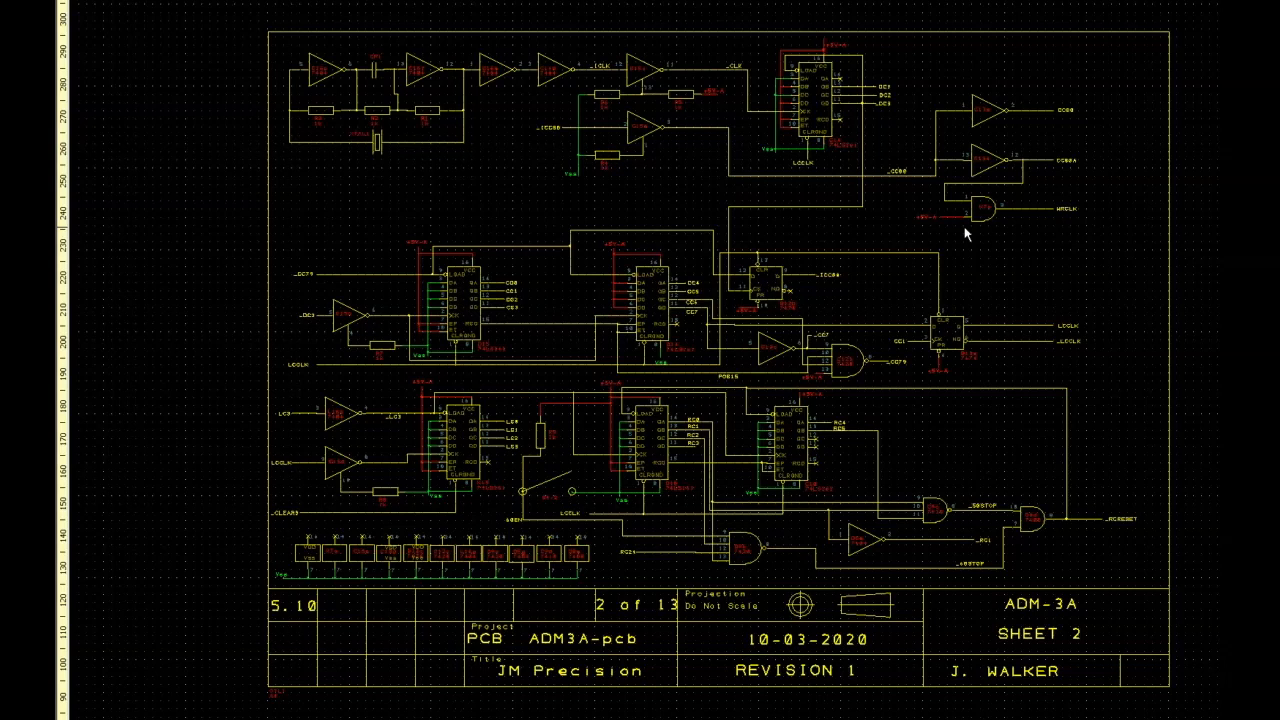
mouse_move(767, 289)
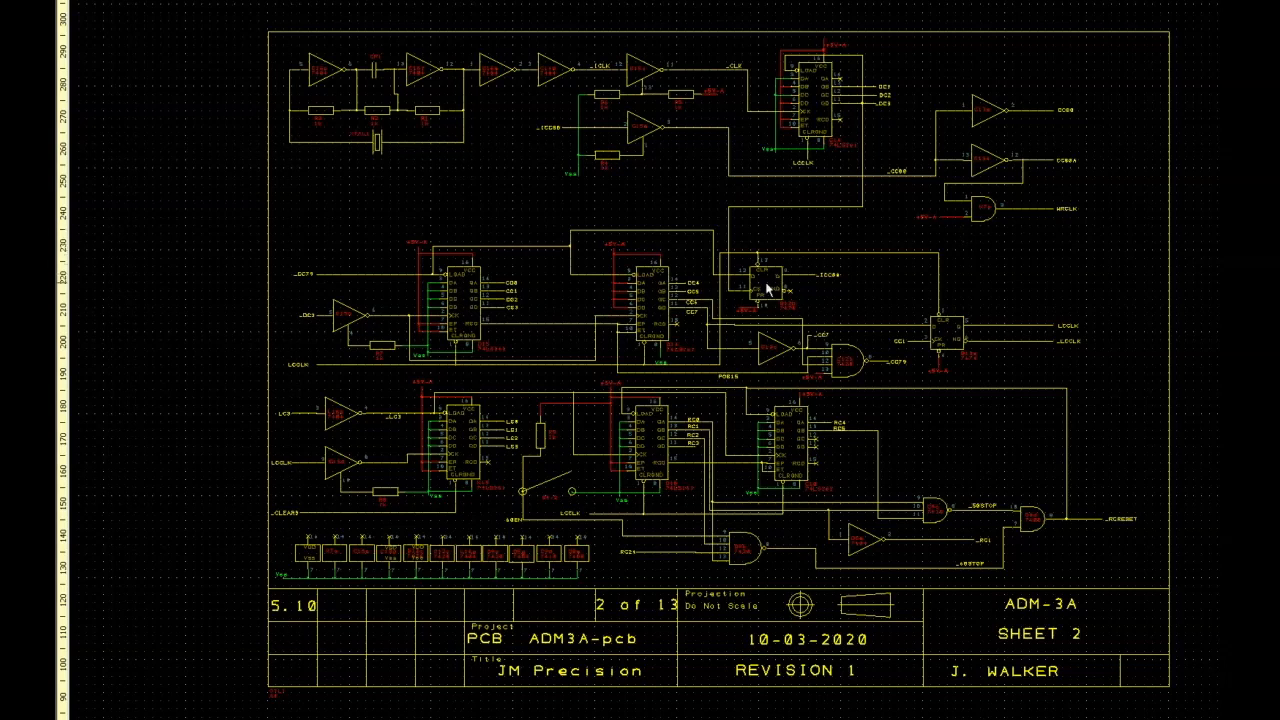
mouse_move(805, 368)
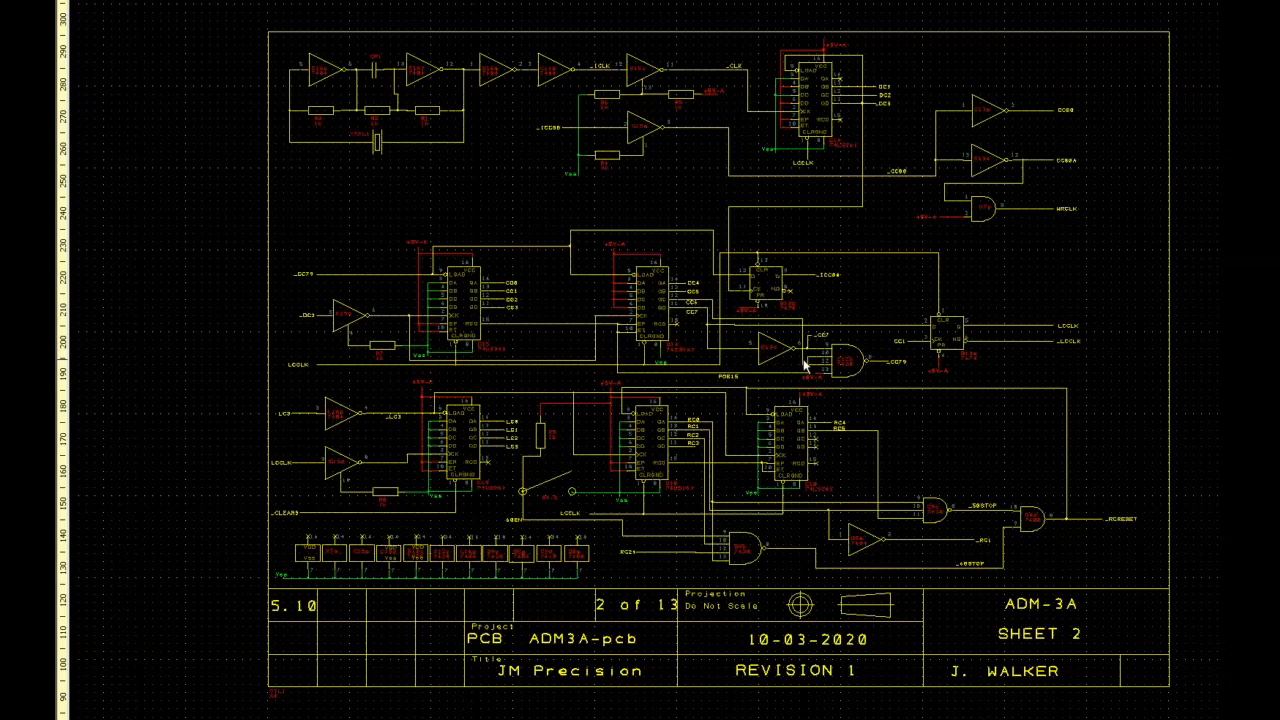
mouse_move(815, 256)
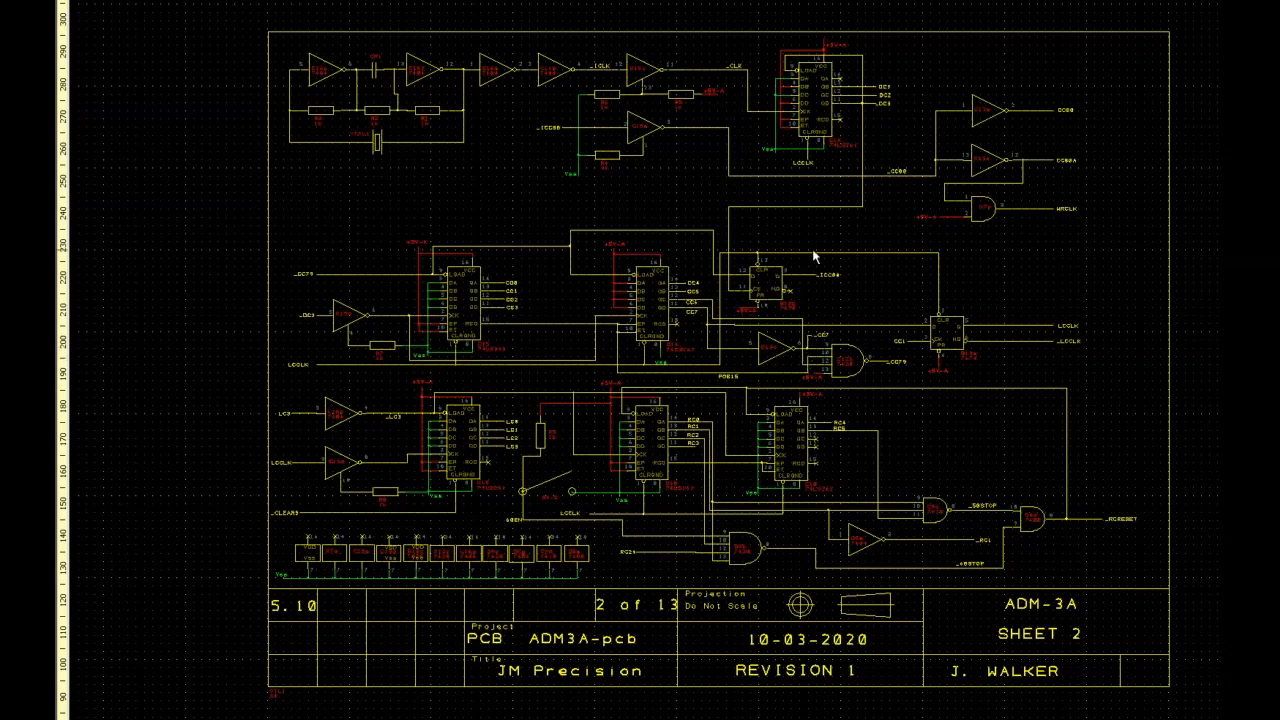
mouse_move(838, 190)
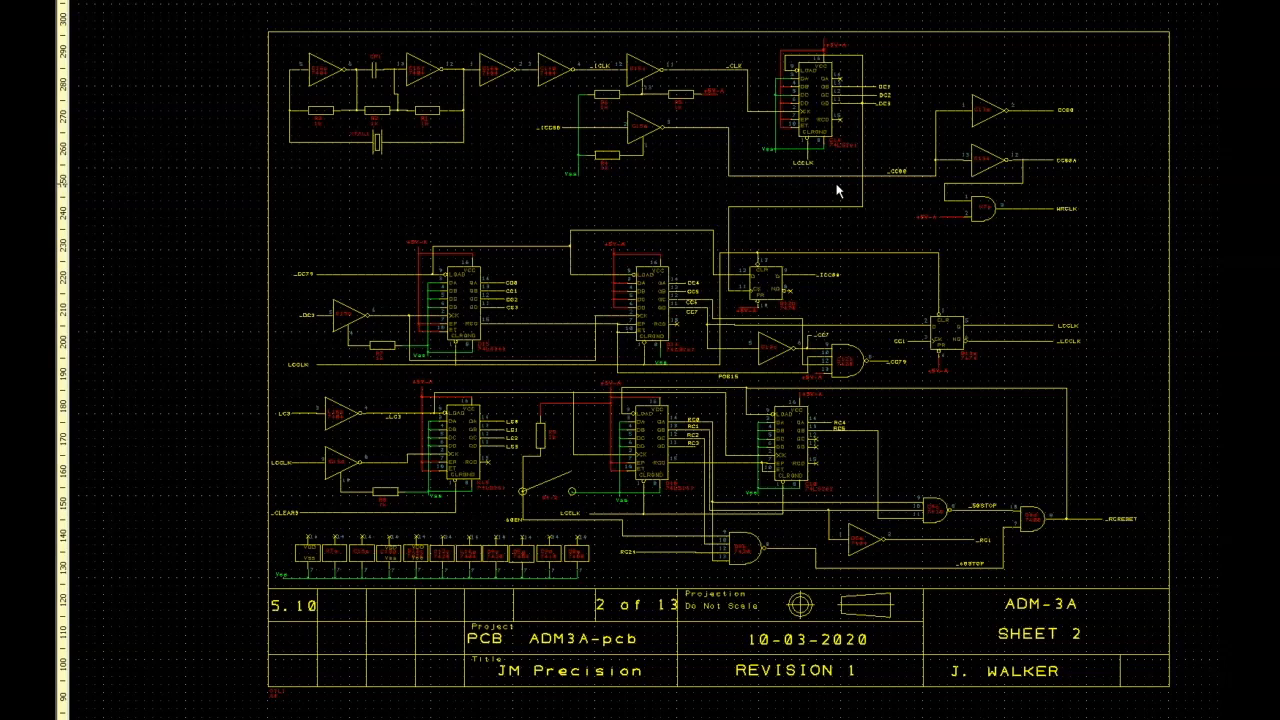
mouse_move(778, 535)
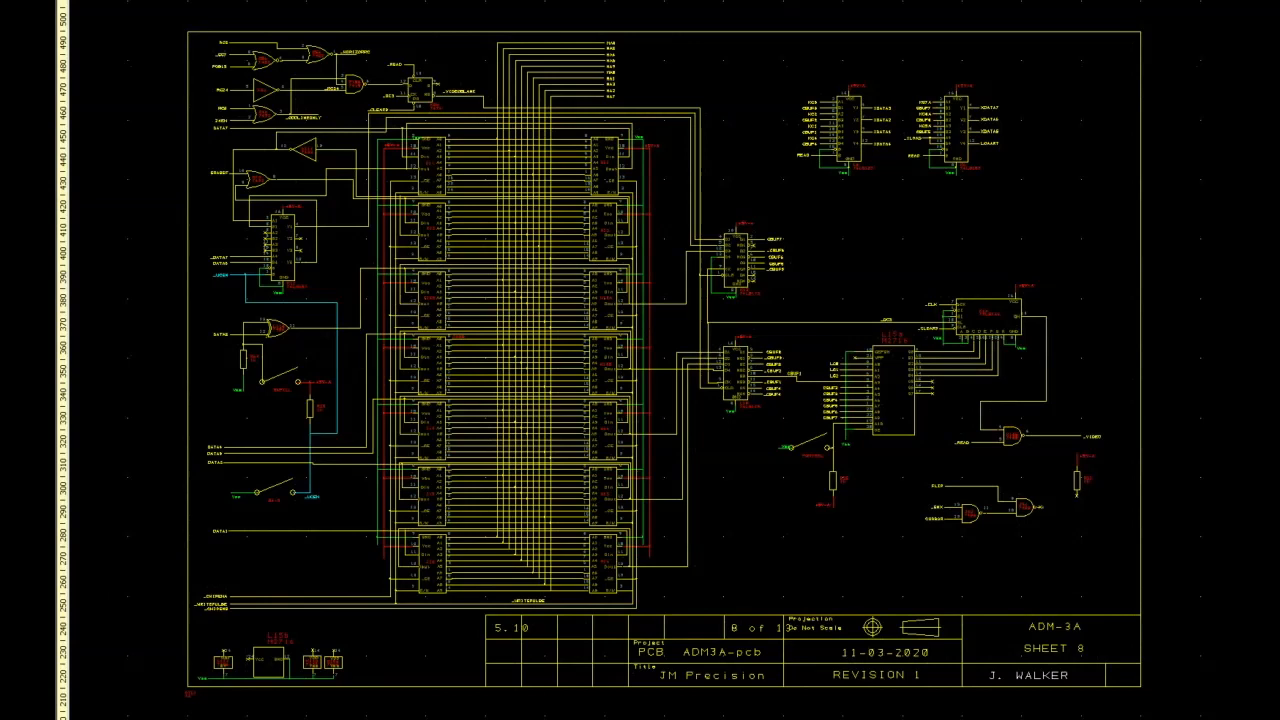
mouse_move(531, 377)
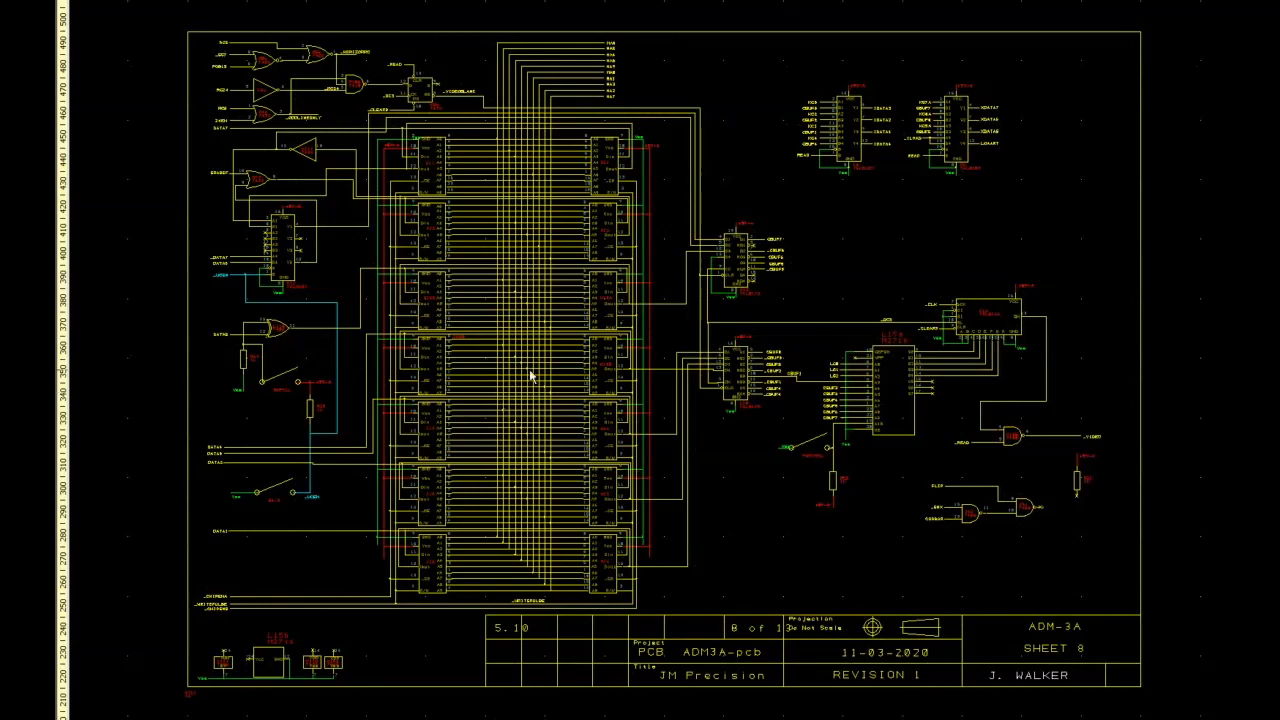
mouse_move(548, 328)
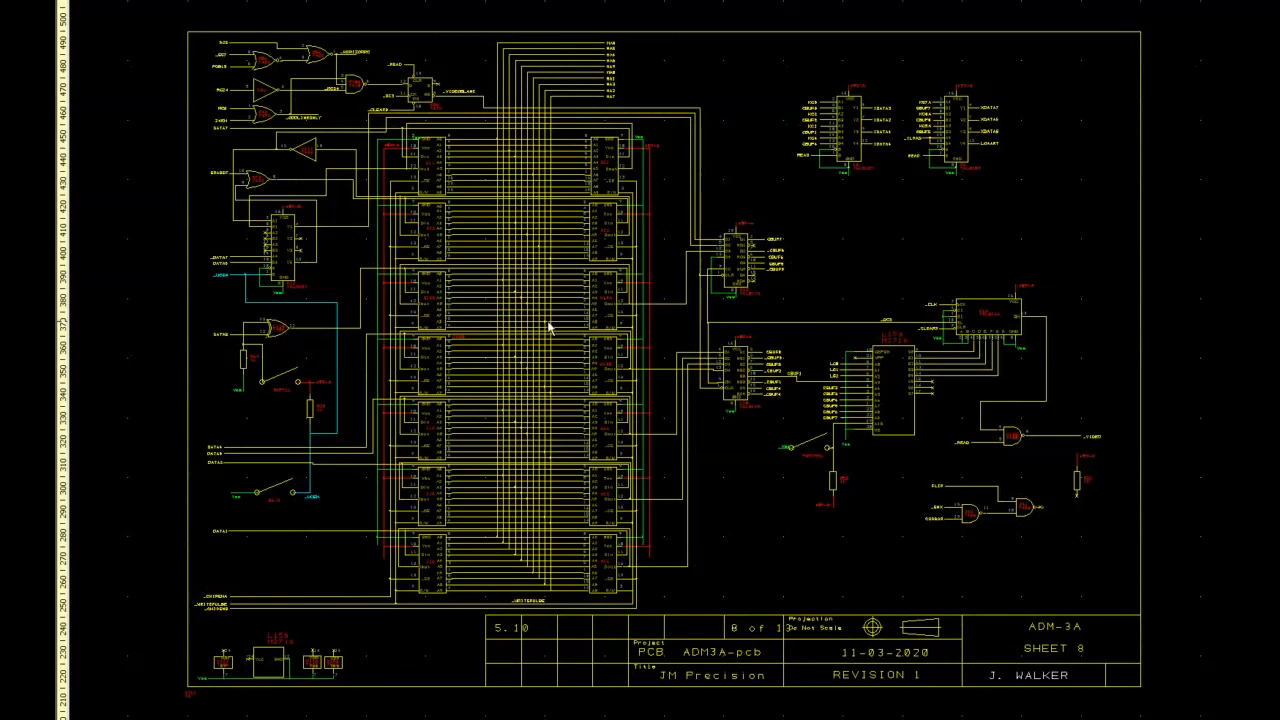
mouse_move(531, 403)
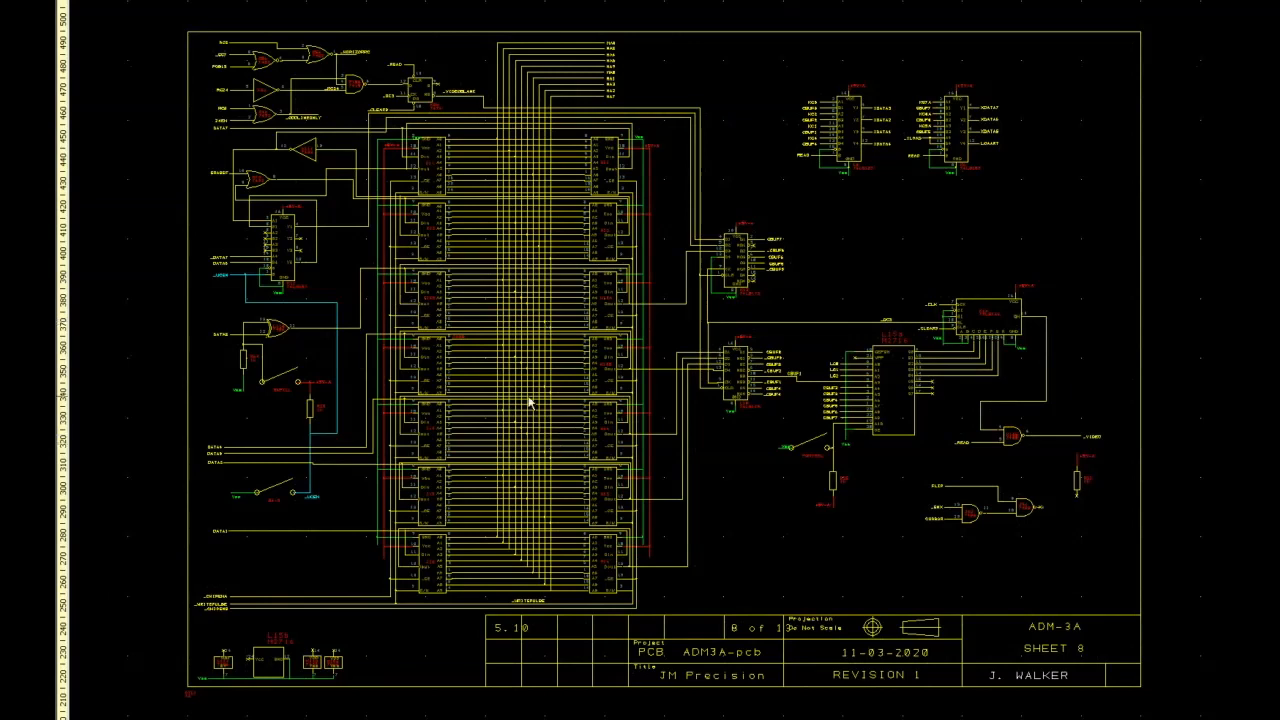
mouse_move(522, 250)
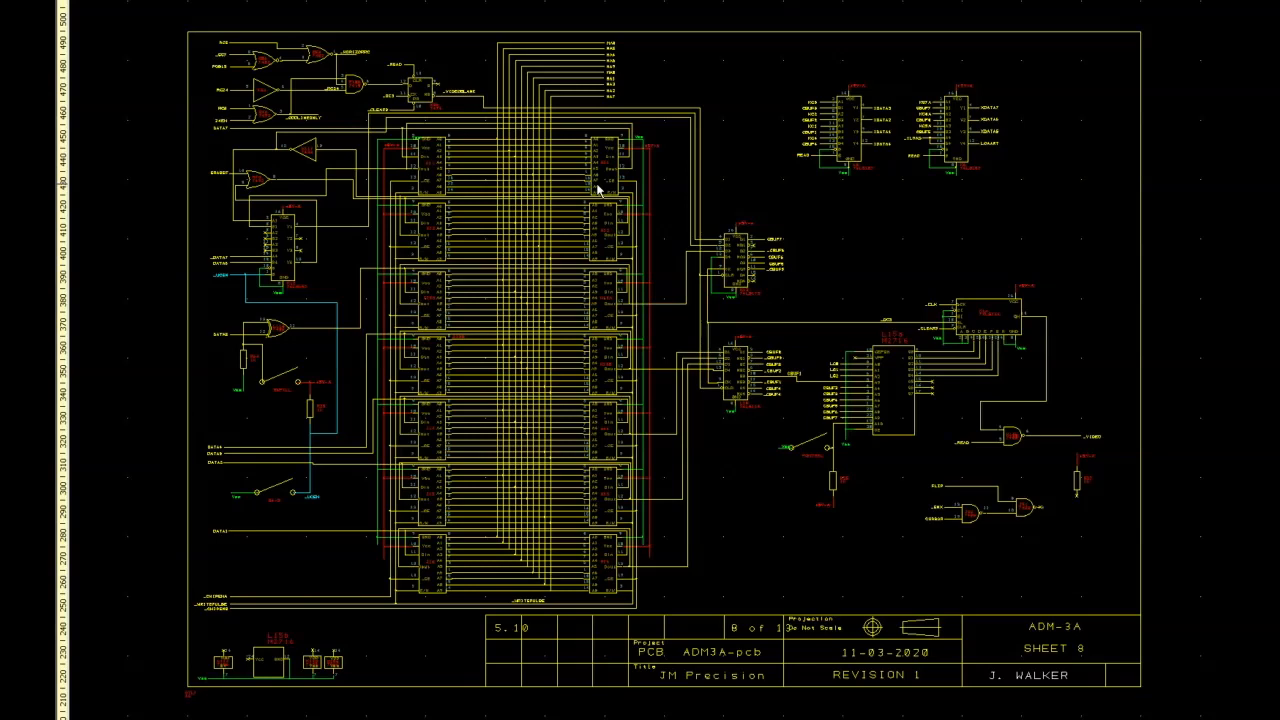
mouse_move(578, 230)
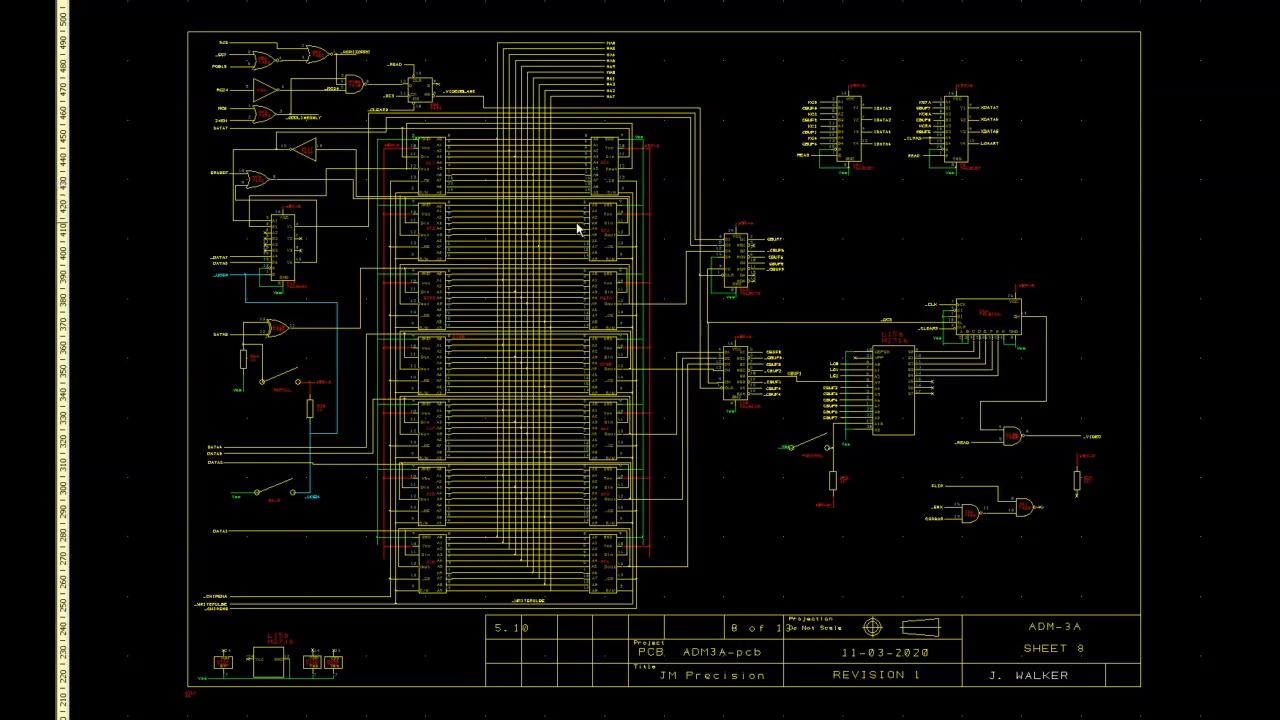
mouse_move(618, 242)
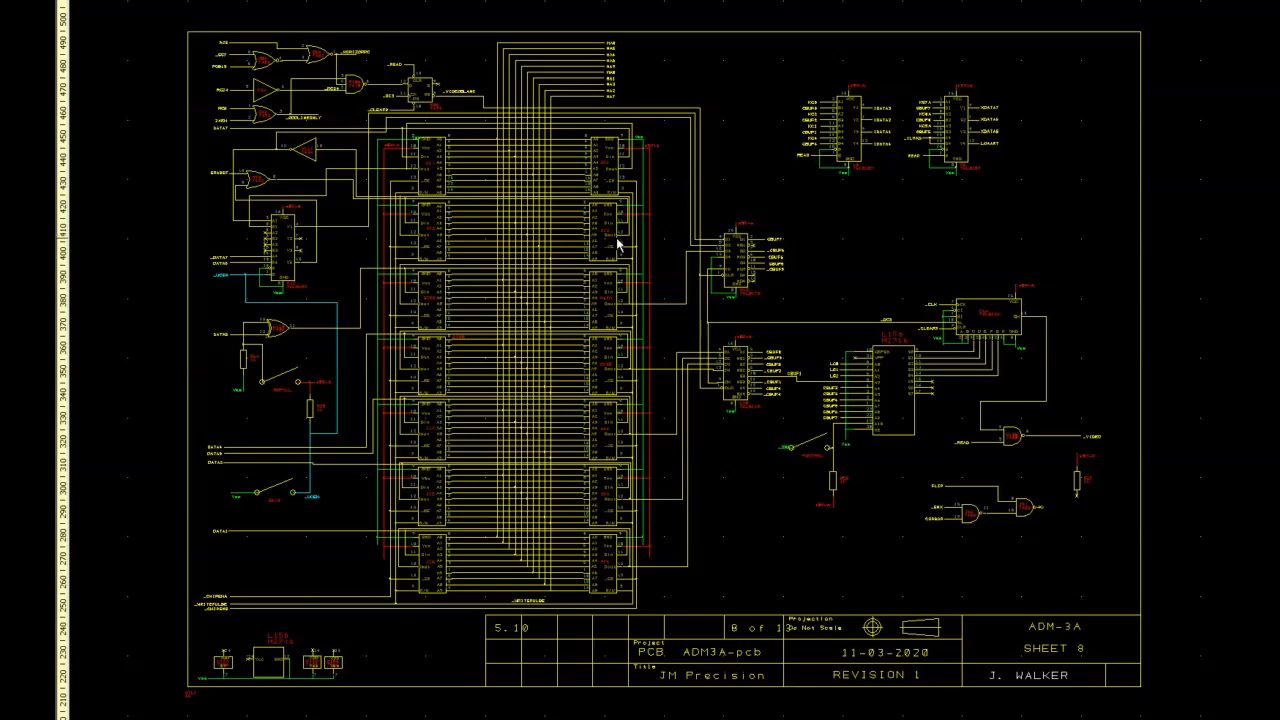
mouse_move(668, 316)
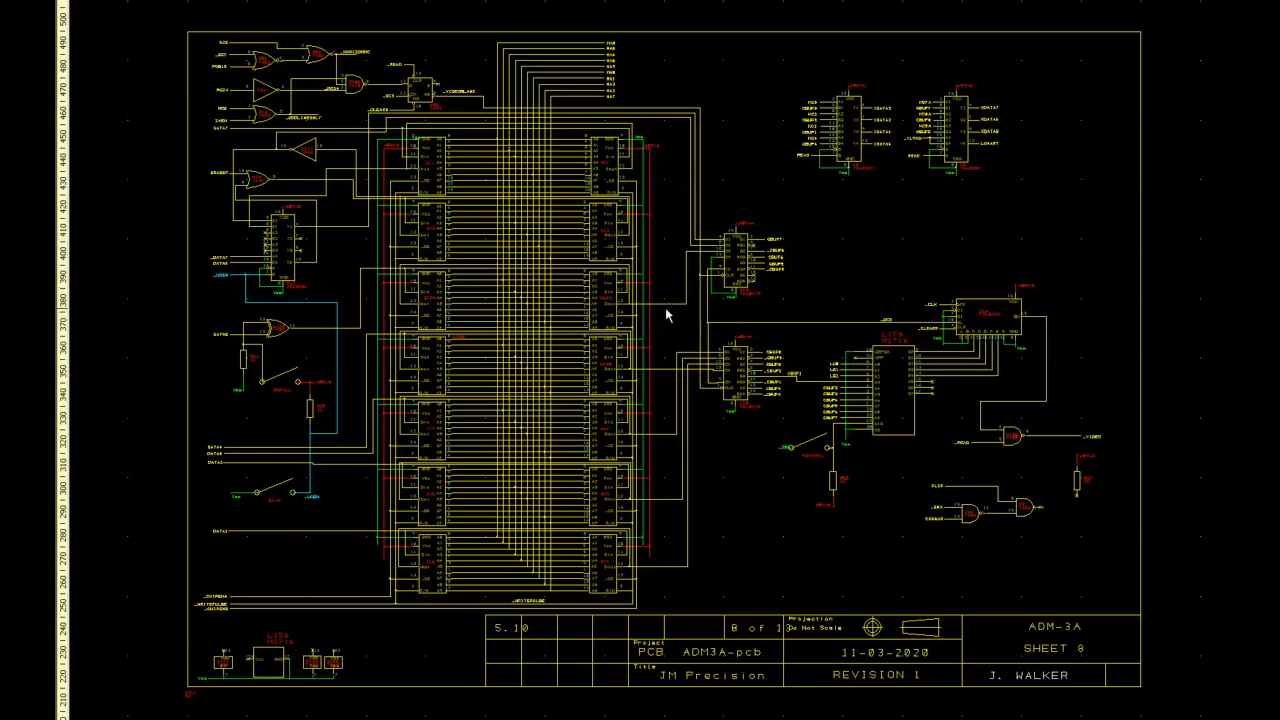
mouse_move(660, 344)
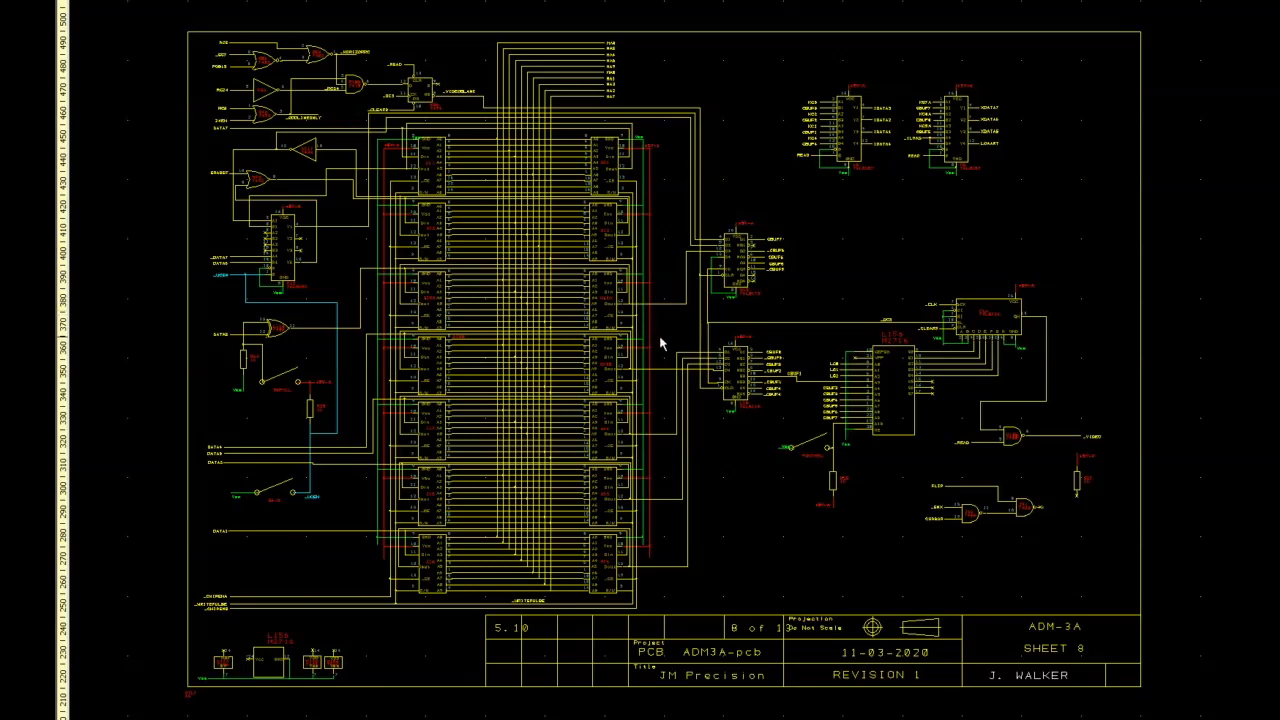
mouse_move(915, 476)
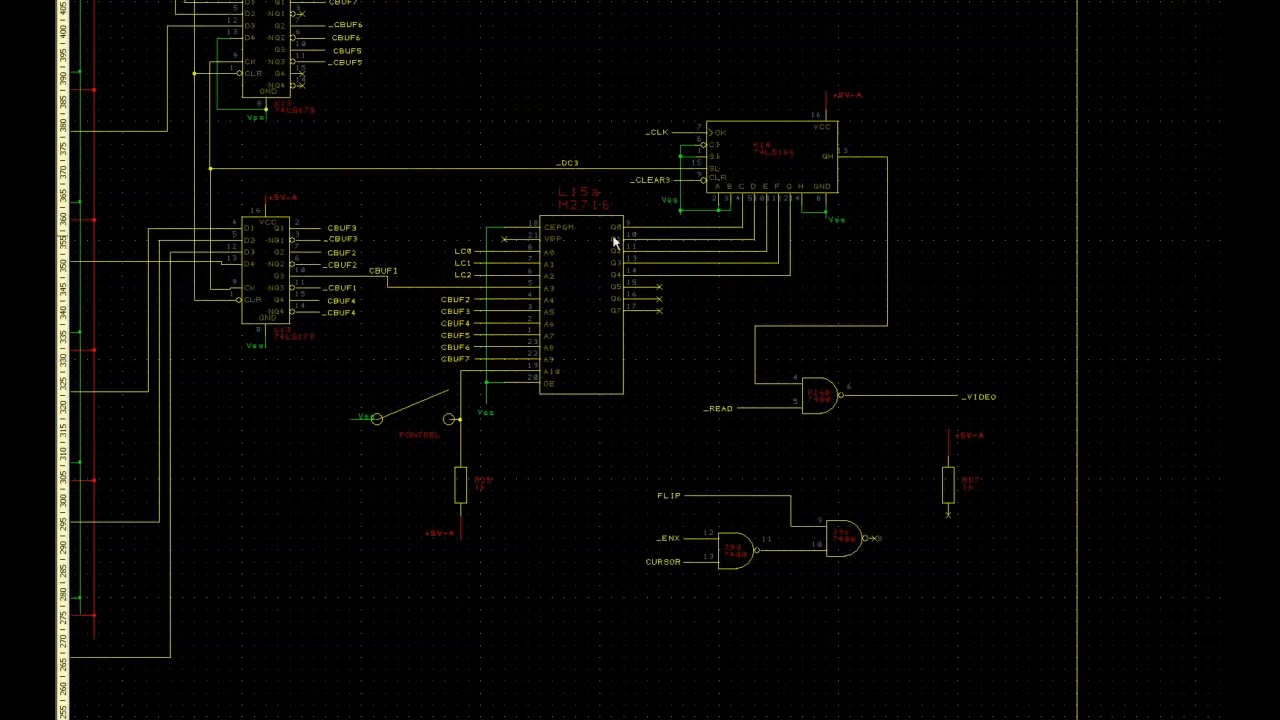
mouse_move(575, 325)
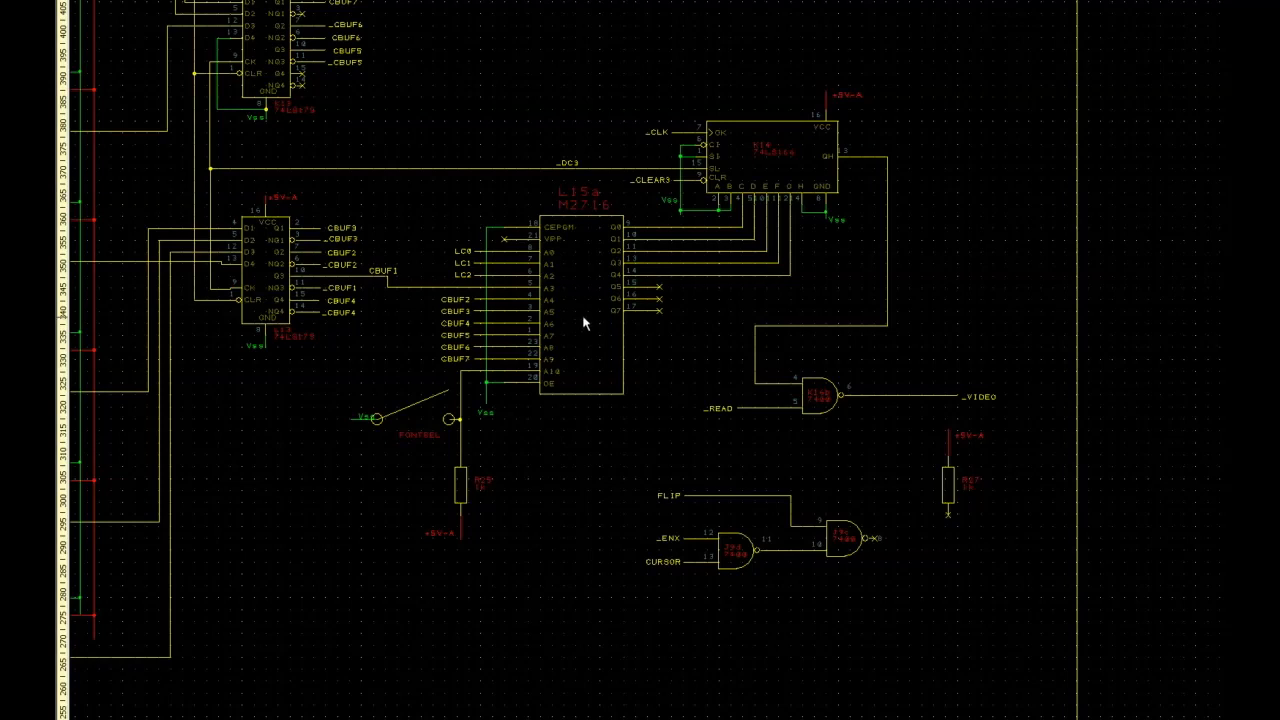
mouse_move(575, 302)
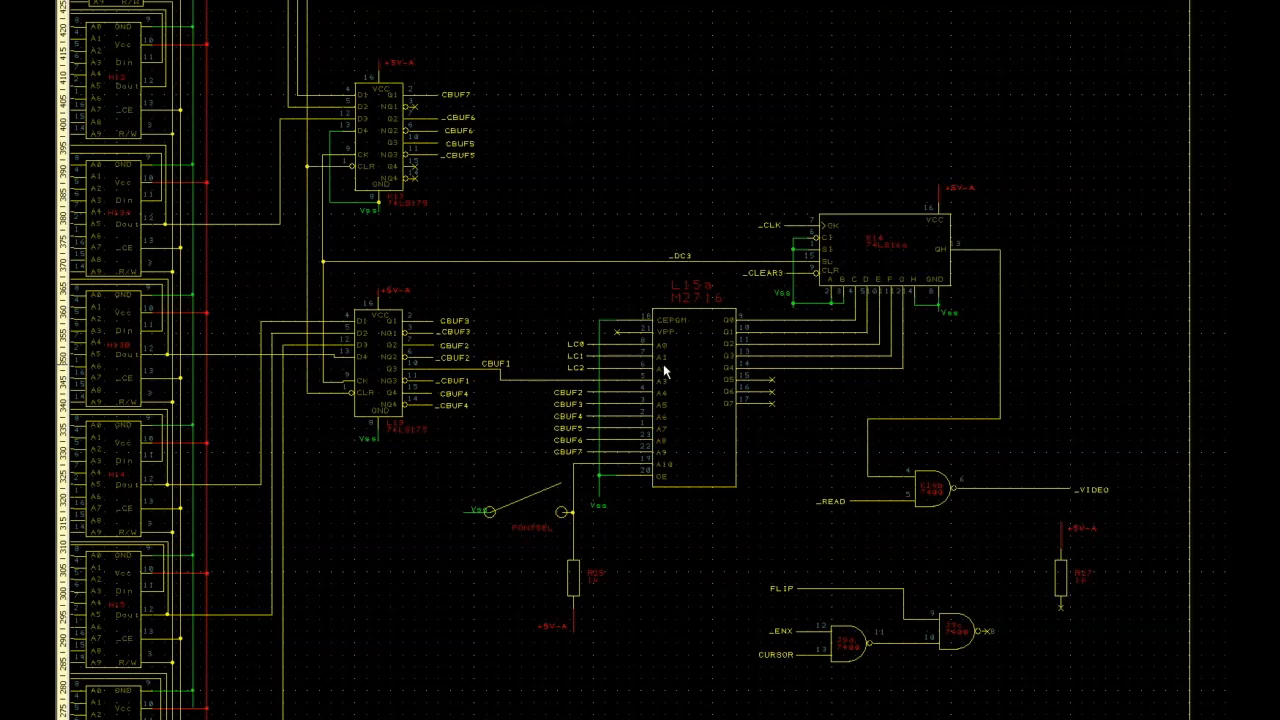
mouse_move(520, 318)
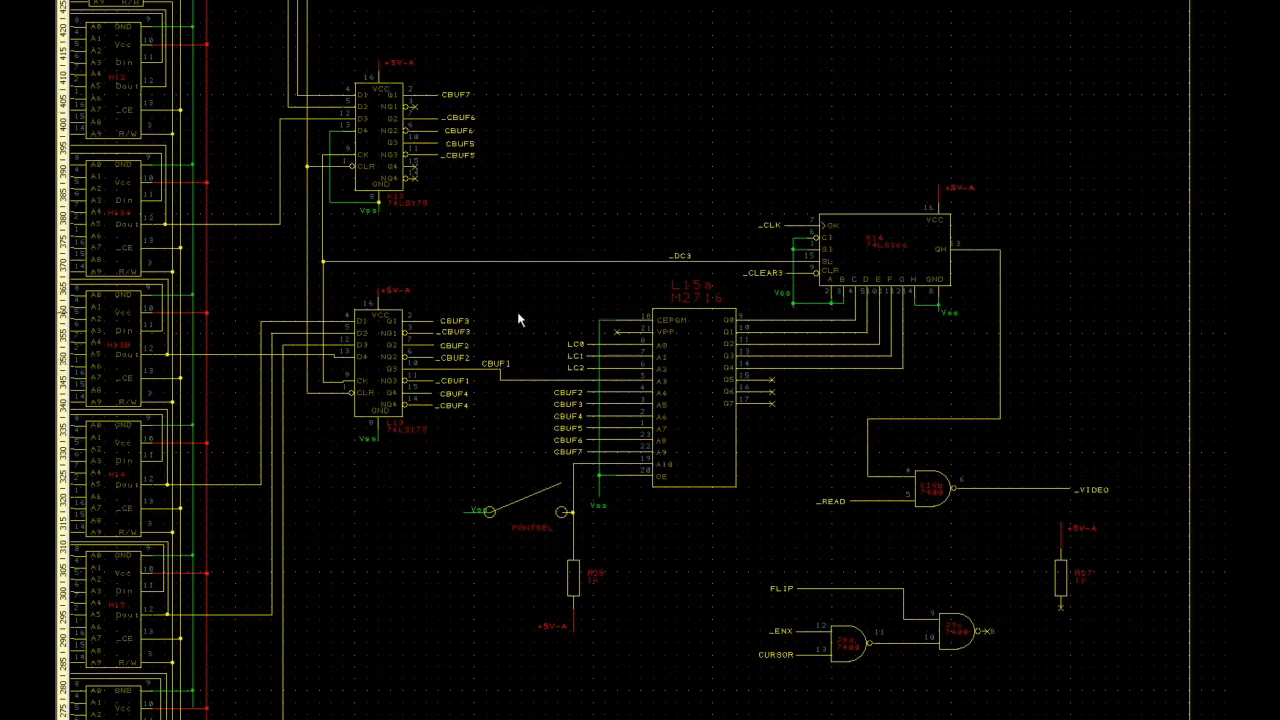
mouse_move(473, 260)
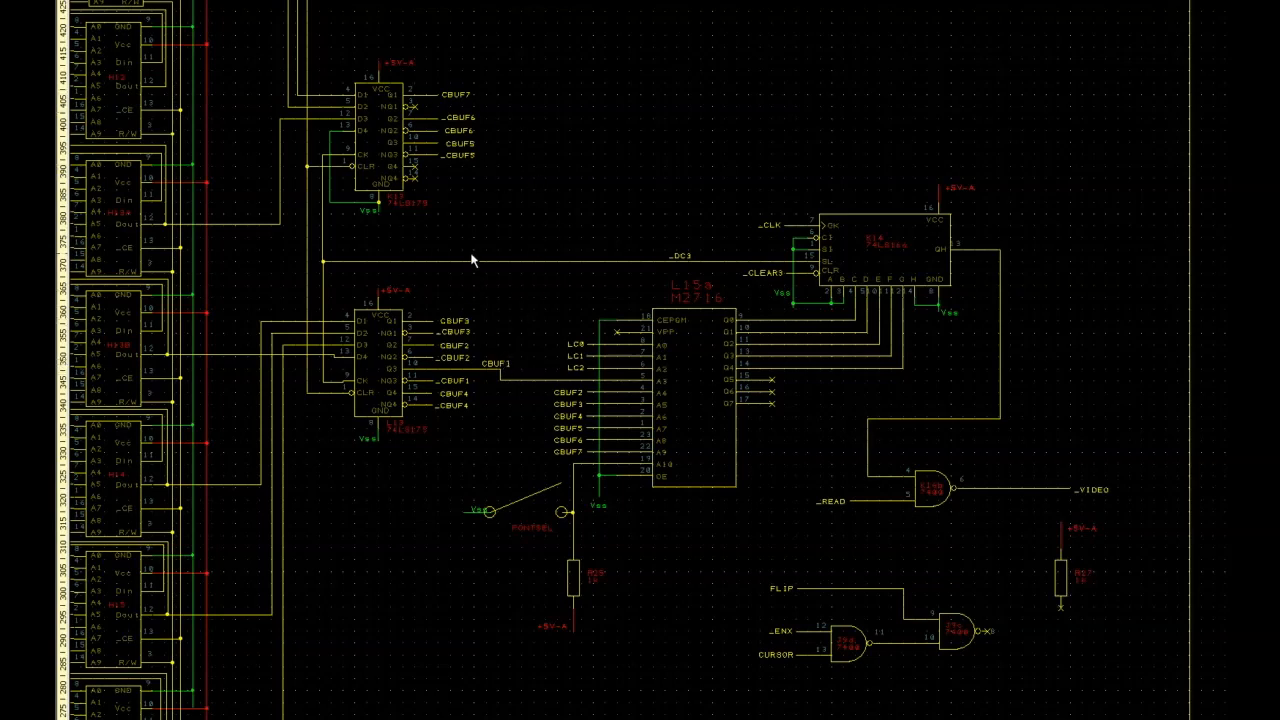
mouse_move(562, 230)
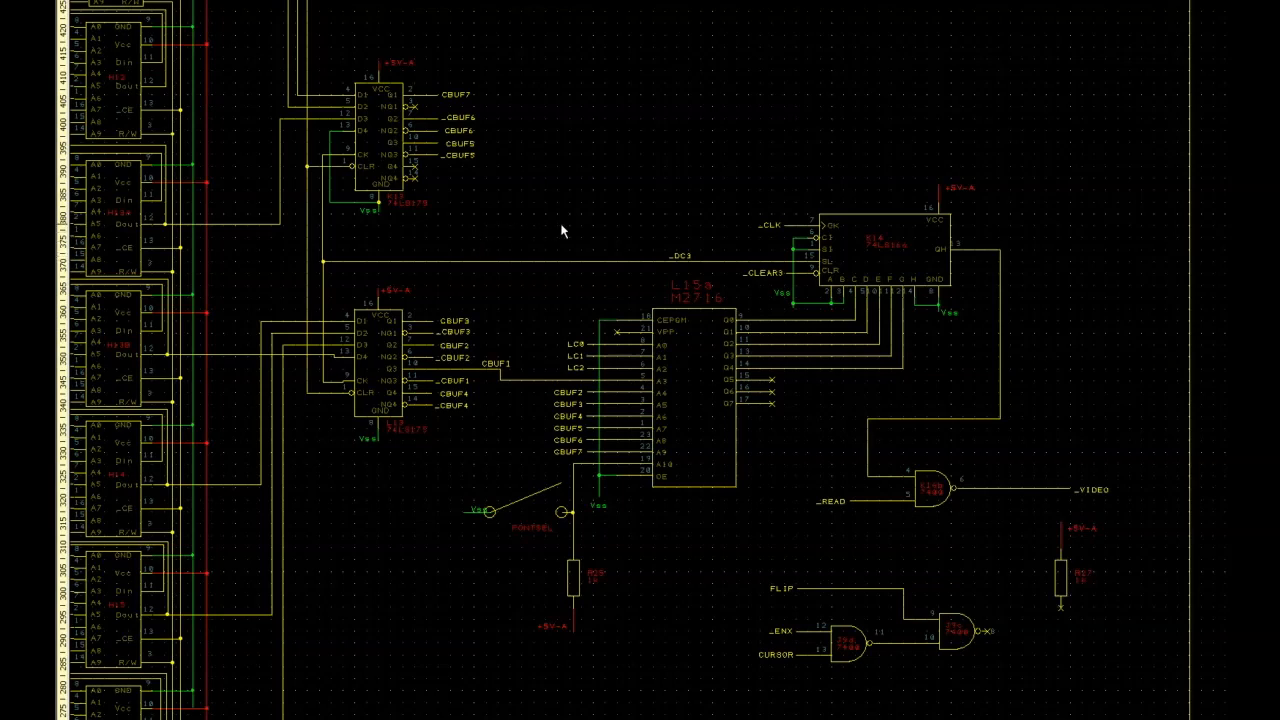
mouse_move(818, 292)
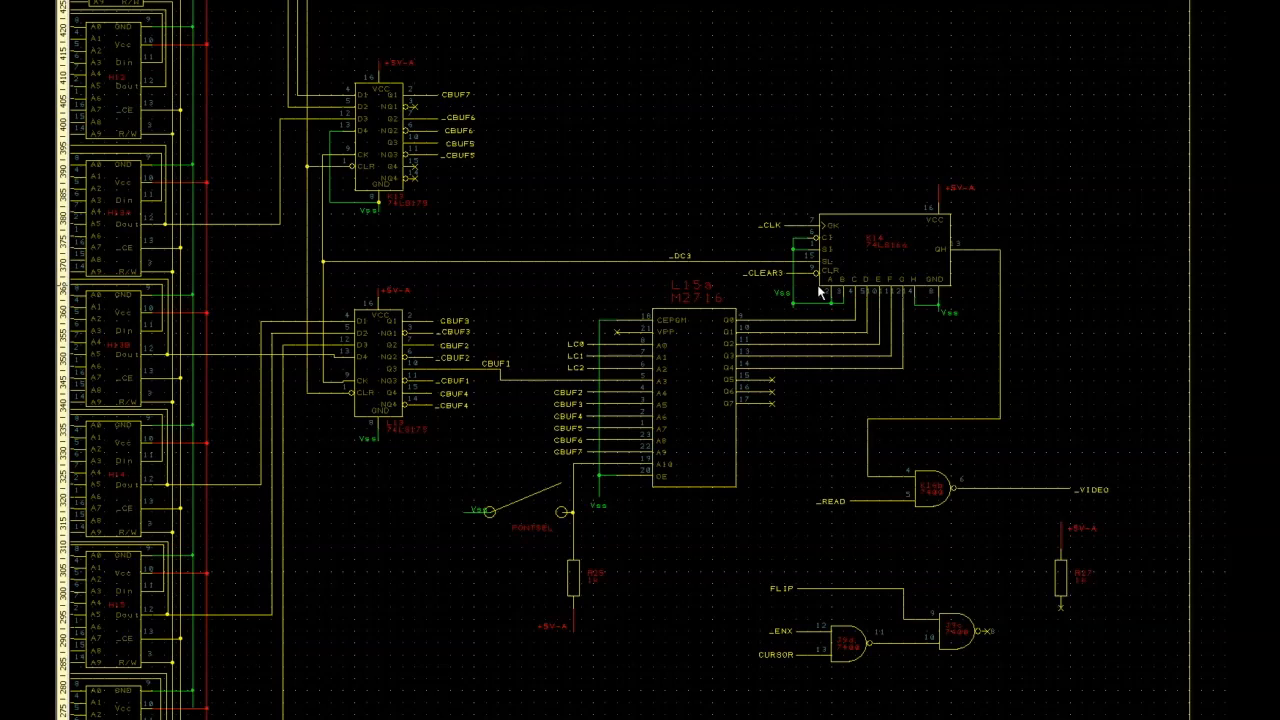
mouse_move(708, 382)
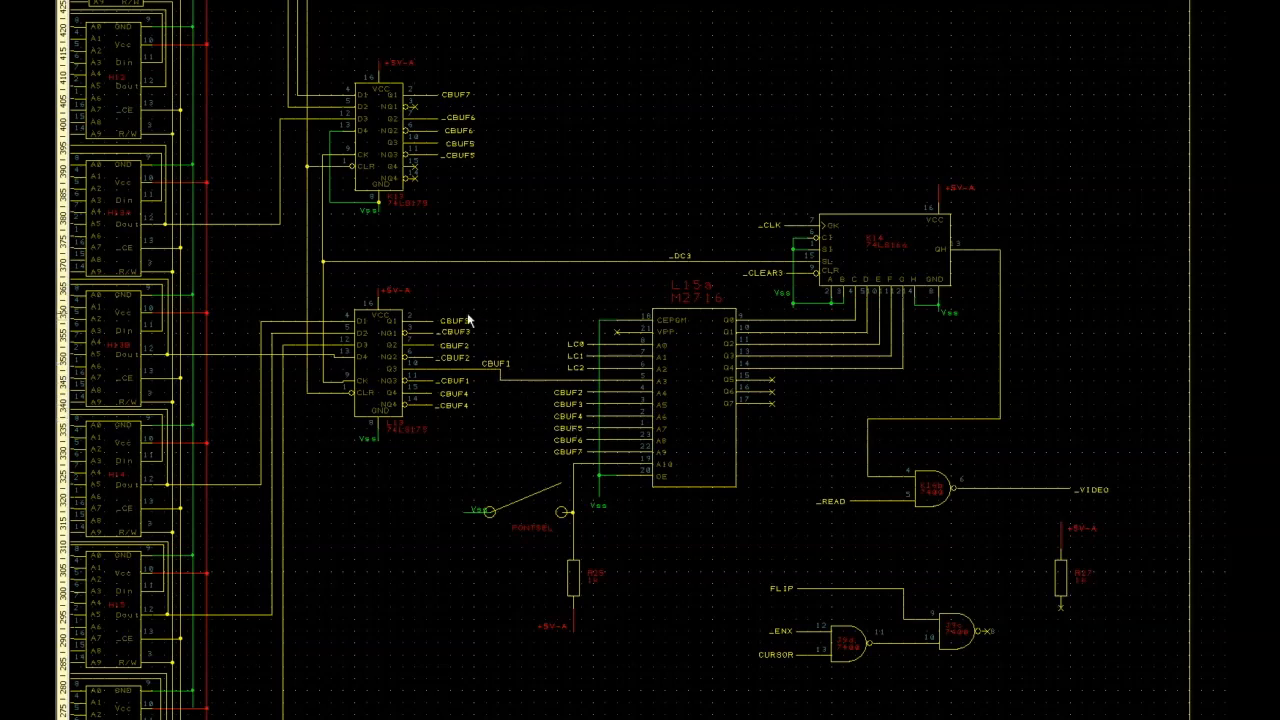
mouse_move(685, 322)
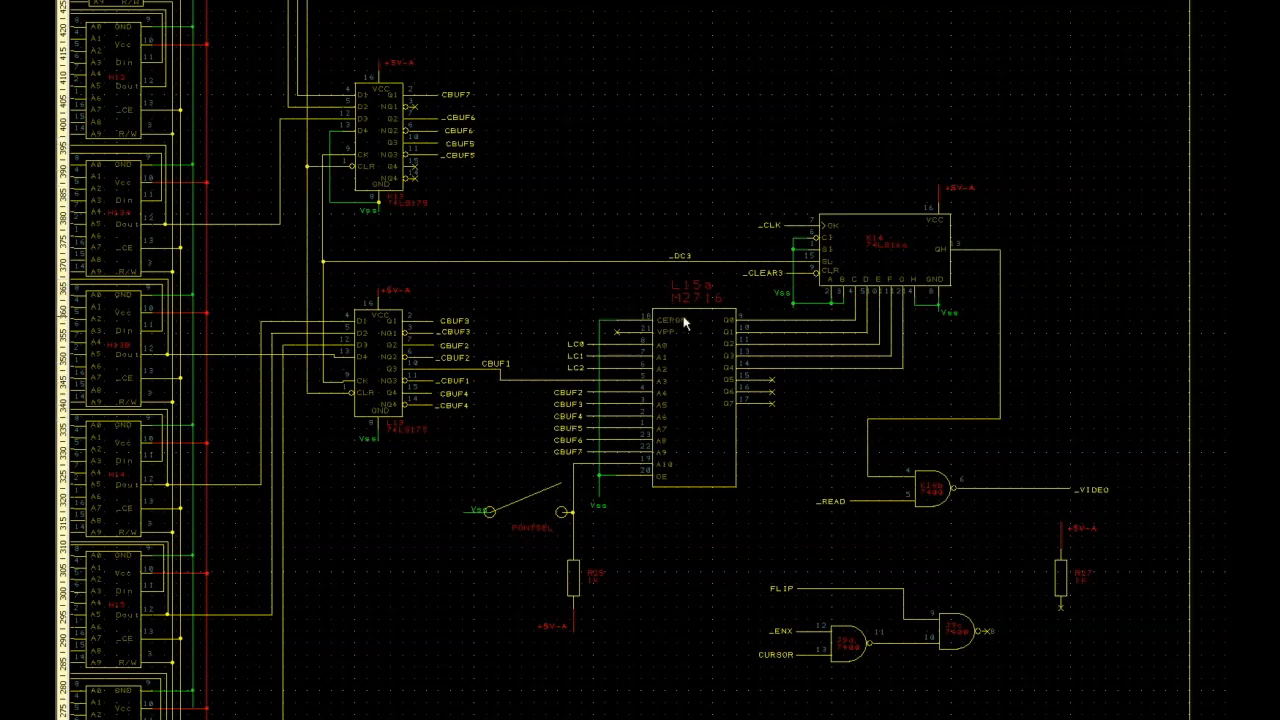
mouse_move(598, 426)
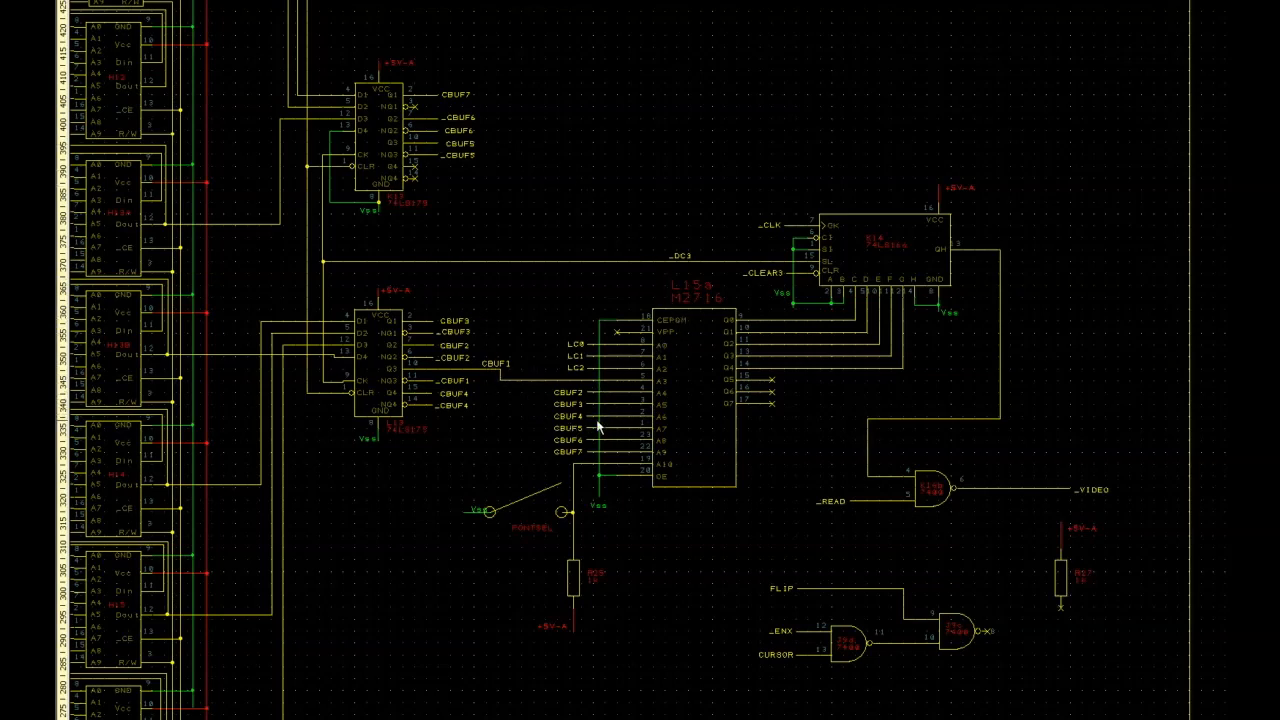
mouse_move(600, 360)
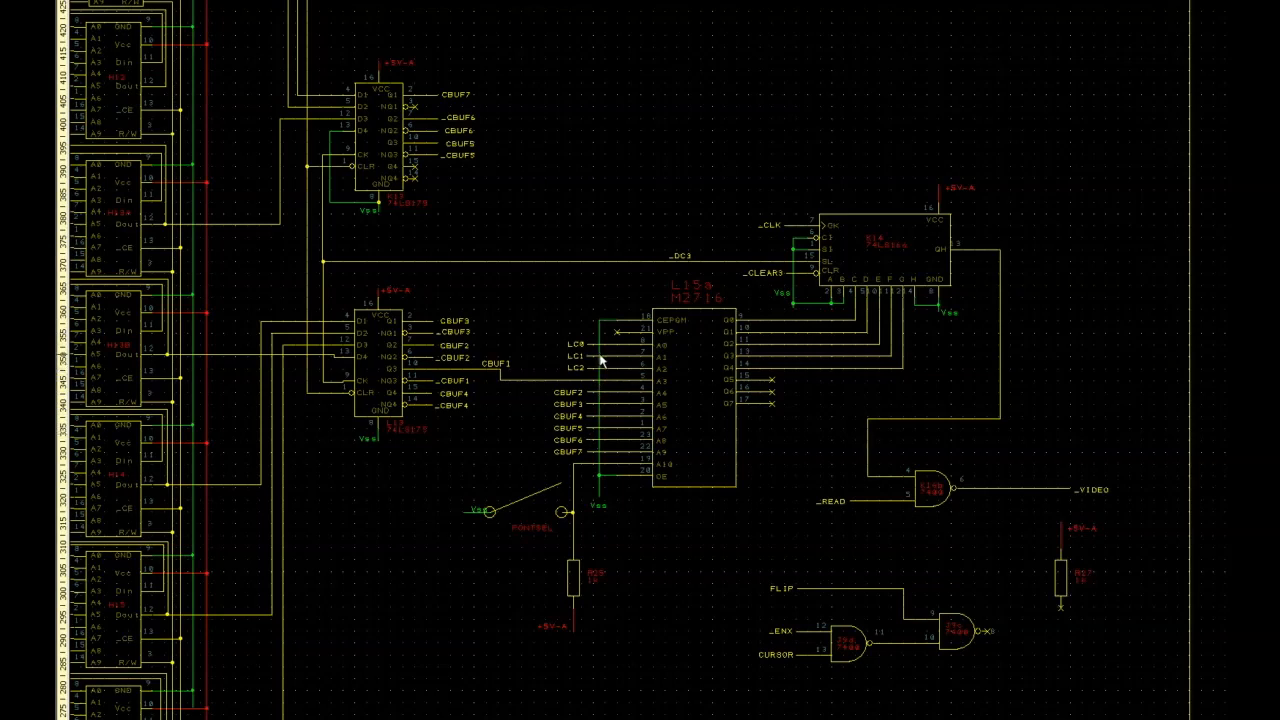
mouse_move(865, 333)
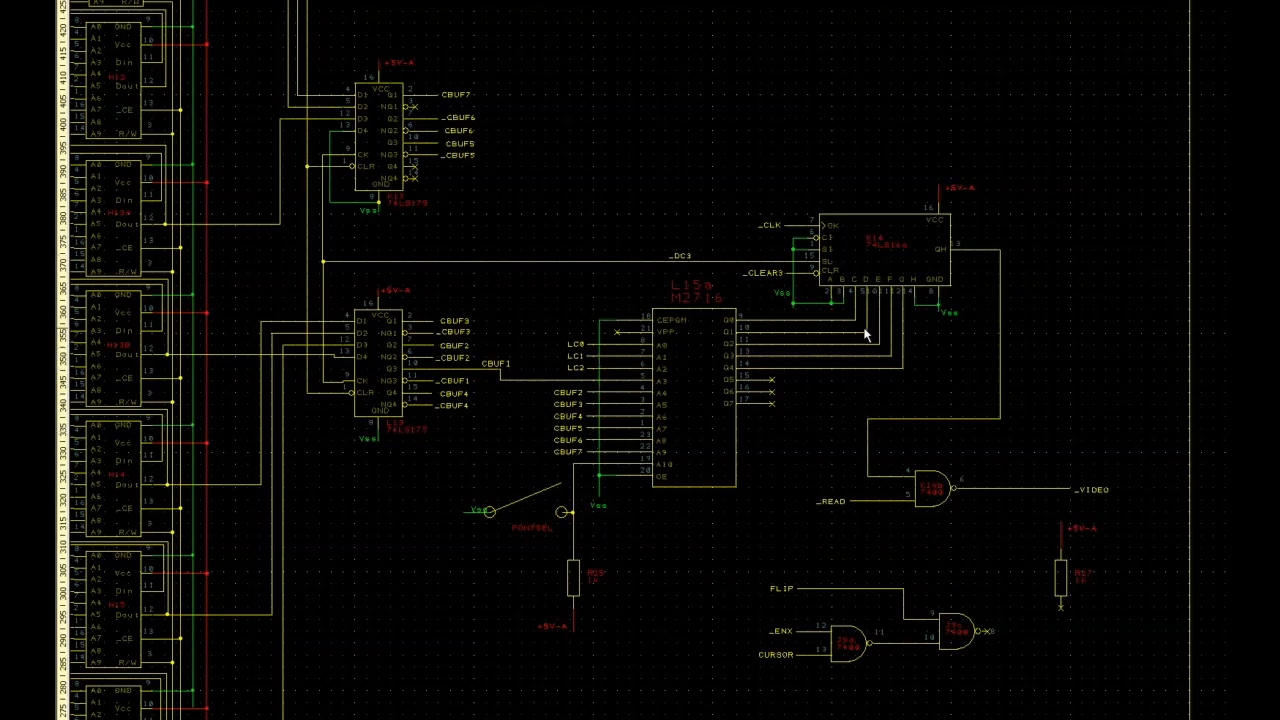
mouse_move(864, 338)
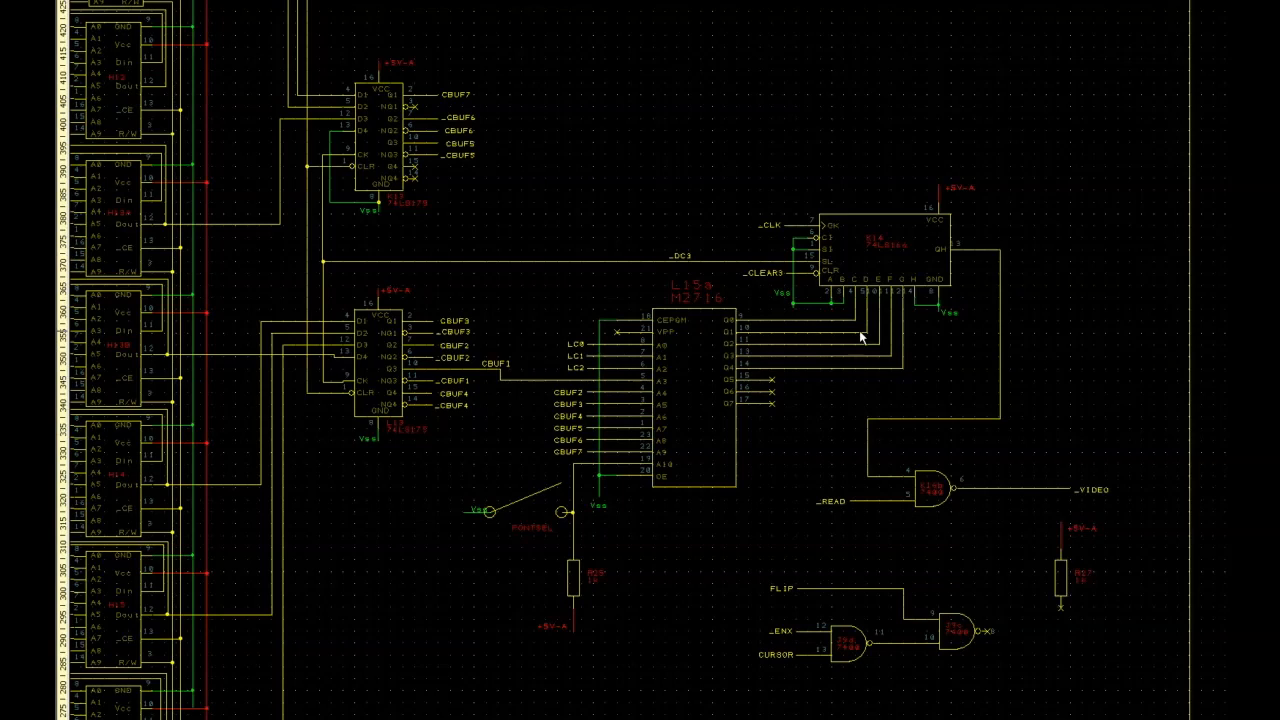
mouse_move(795, 375)
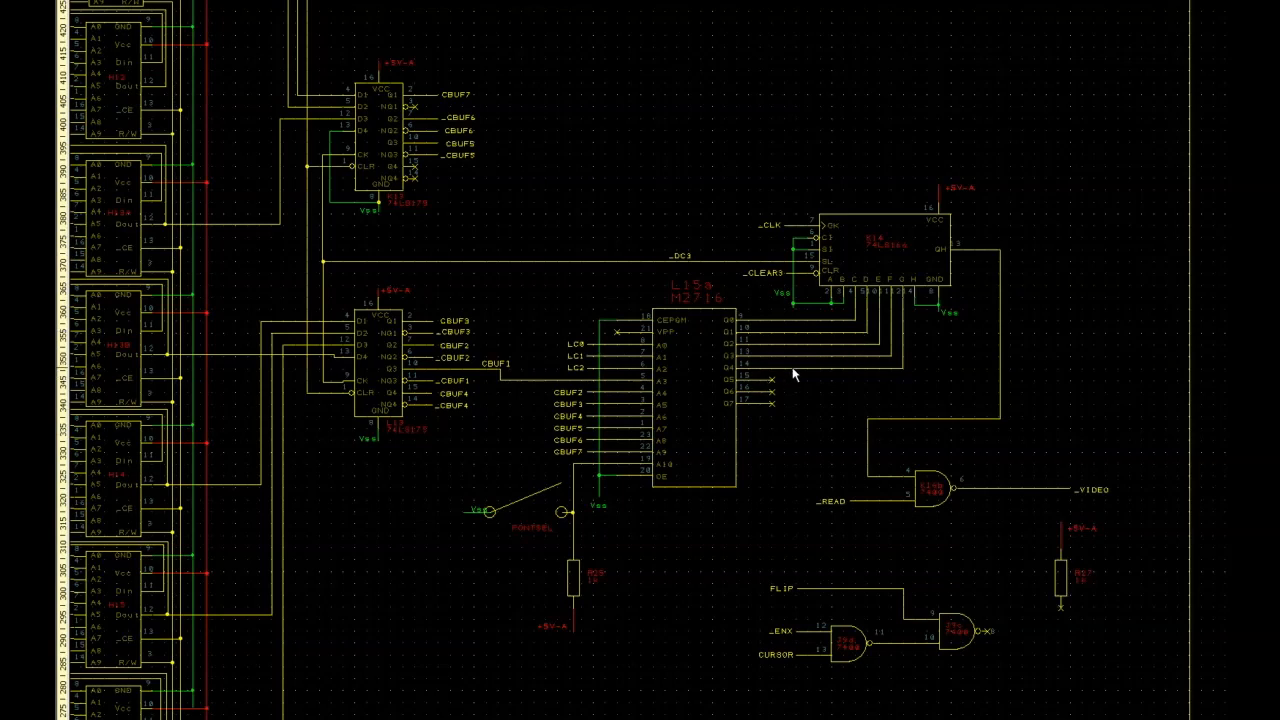
mouse_move(800, 350)
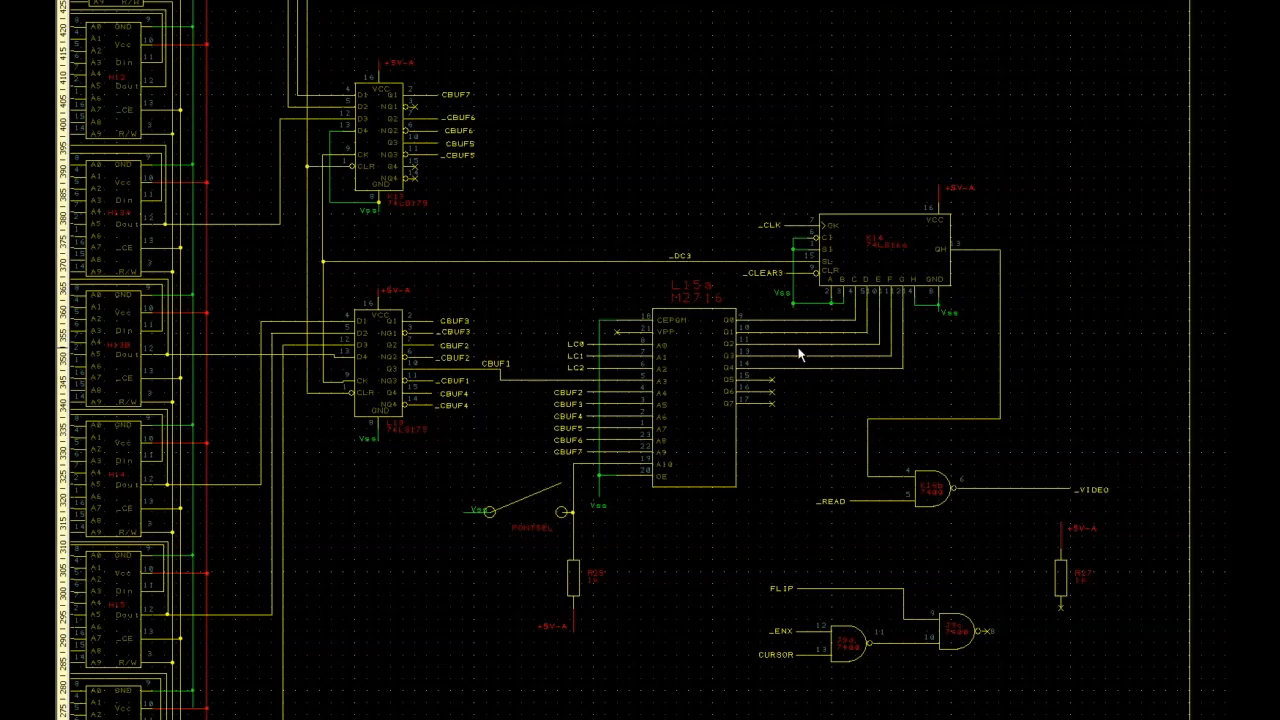
mouse_move(800, 358)
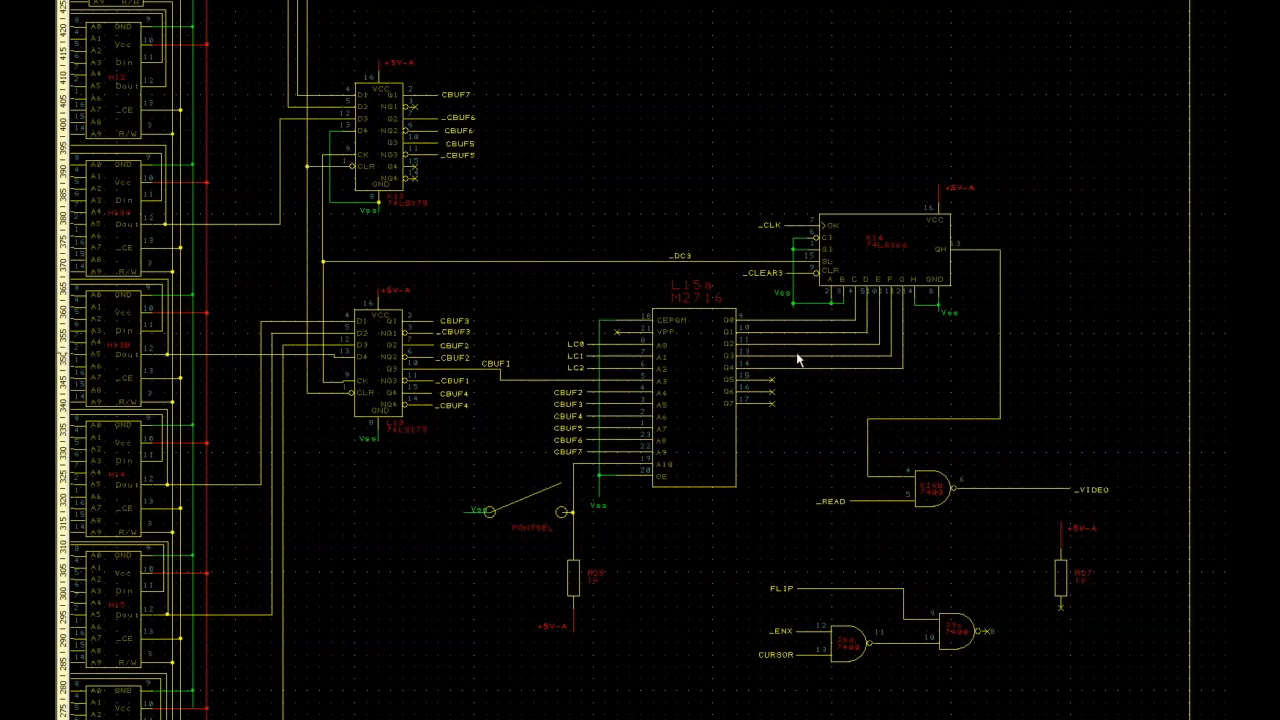
mouse_move(825, 335)
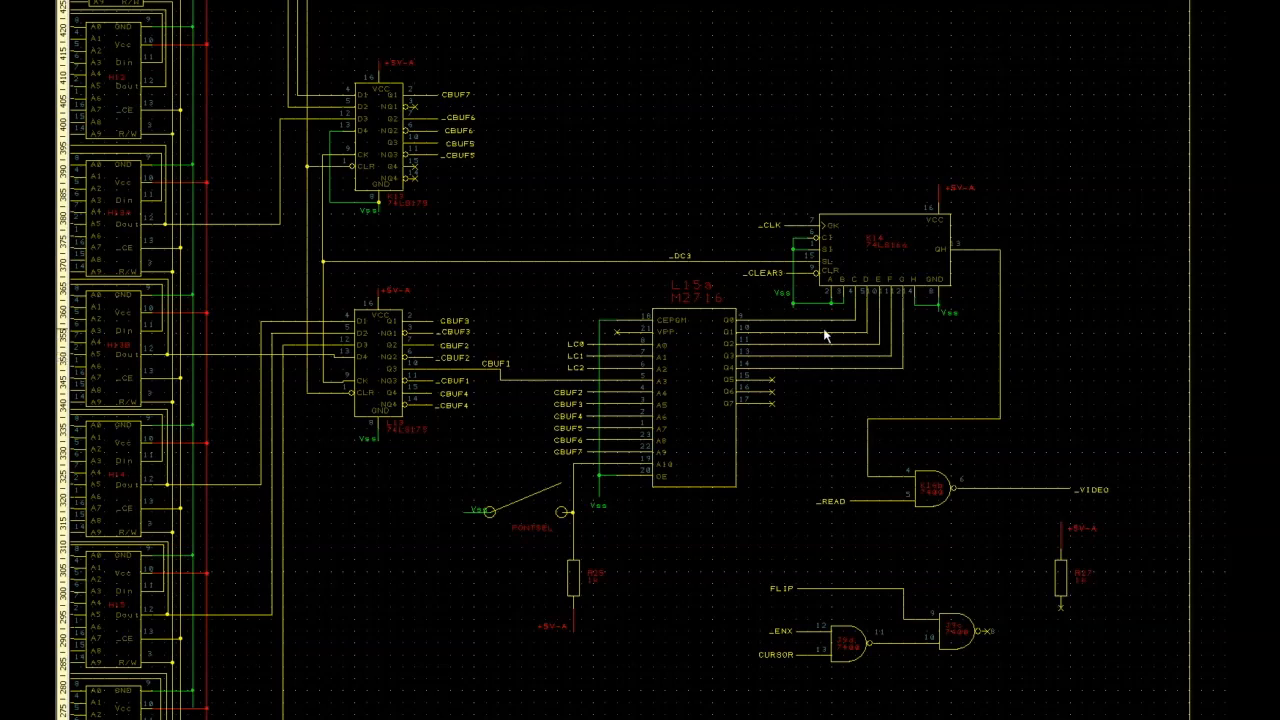
mouse_move(818, 370)
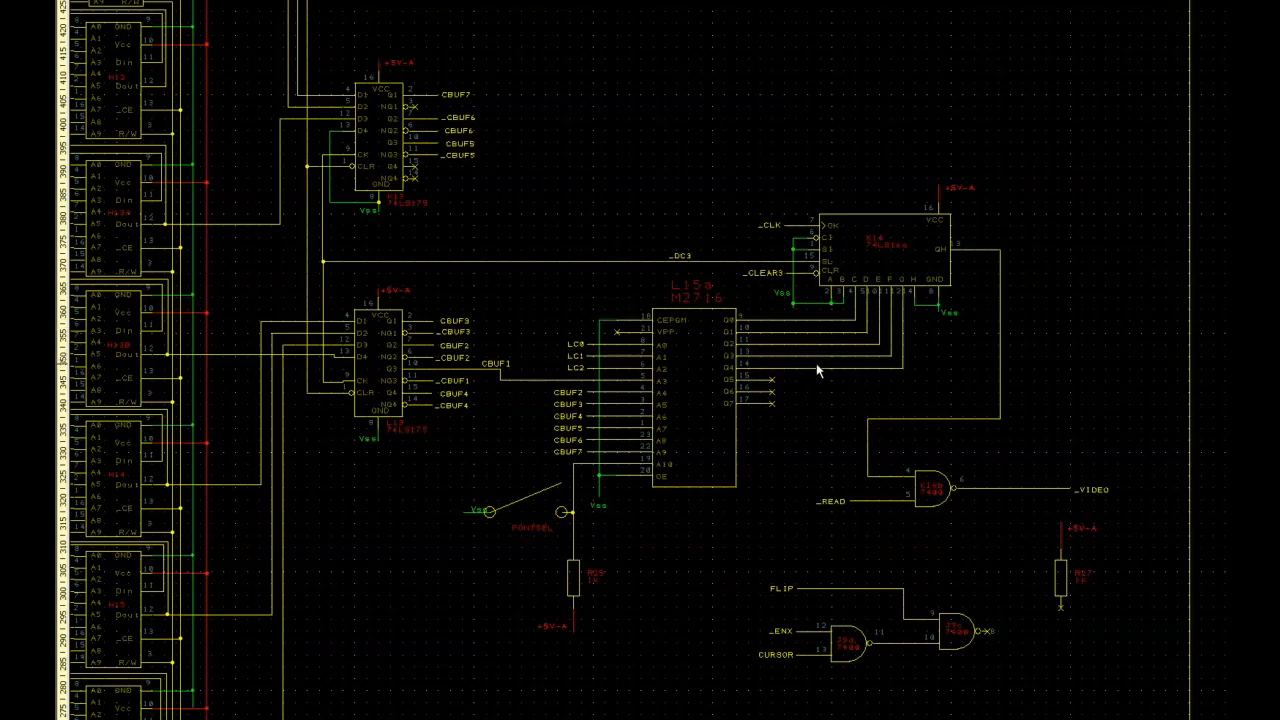
mouse_move(814, 344)
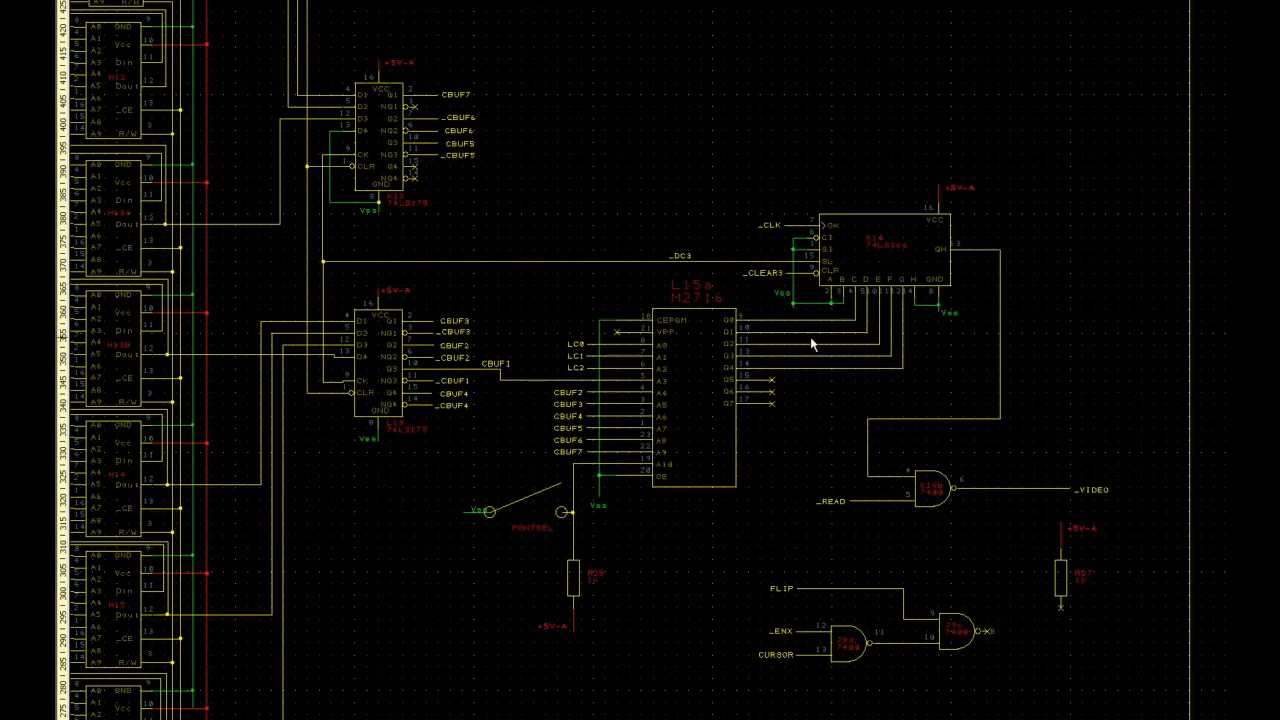
mouse_move(800, 346)
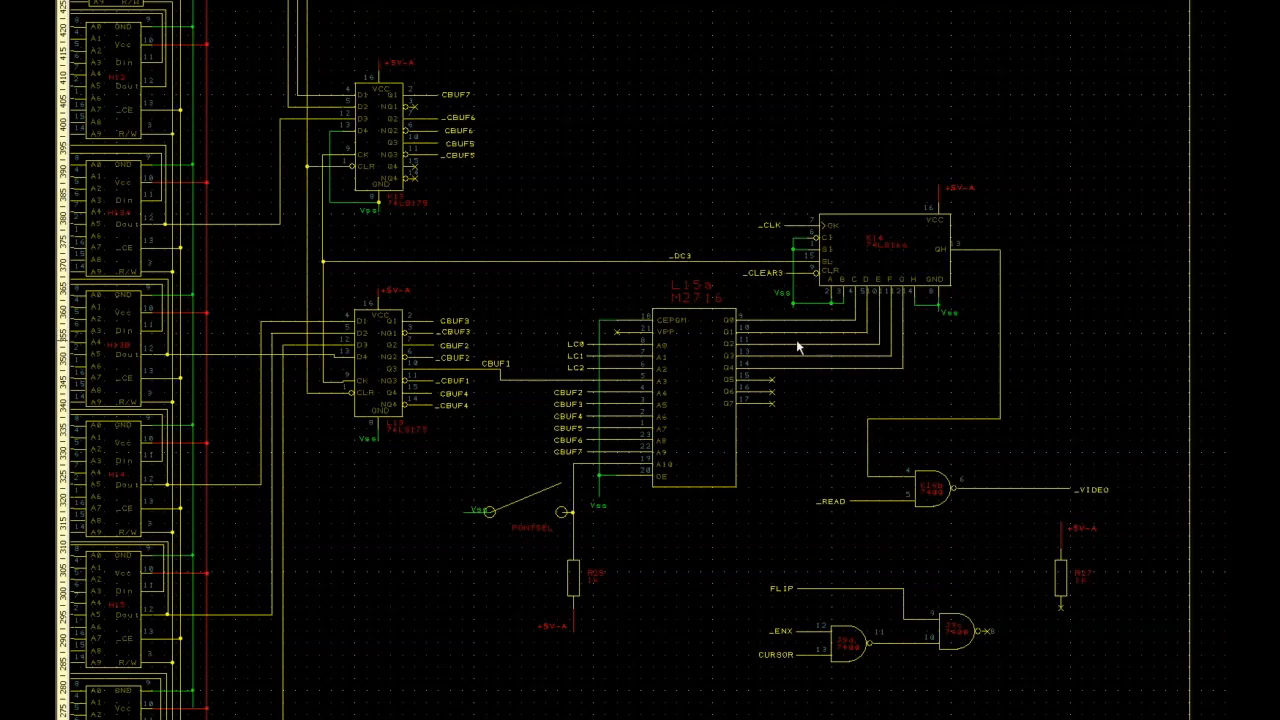
mouse_move(555, 525)
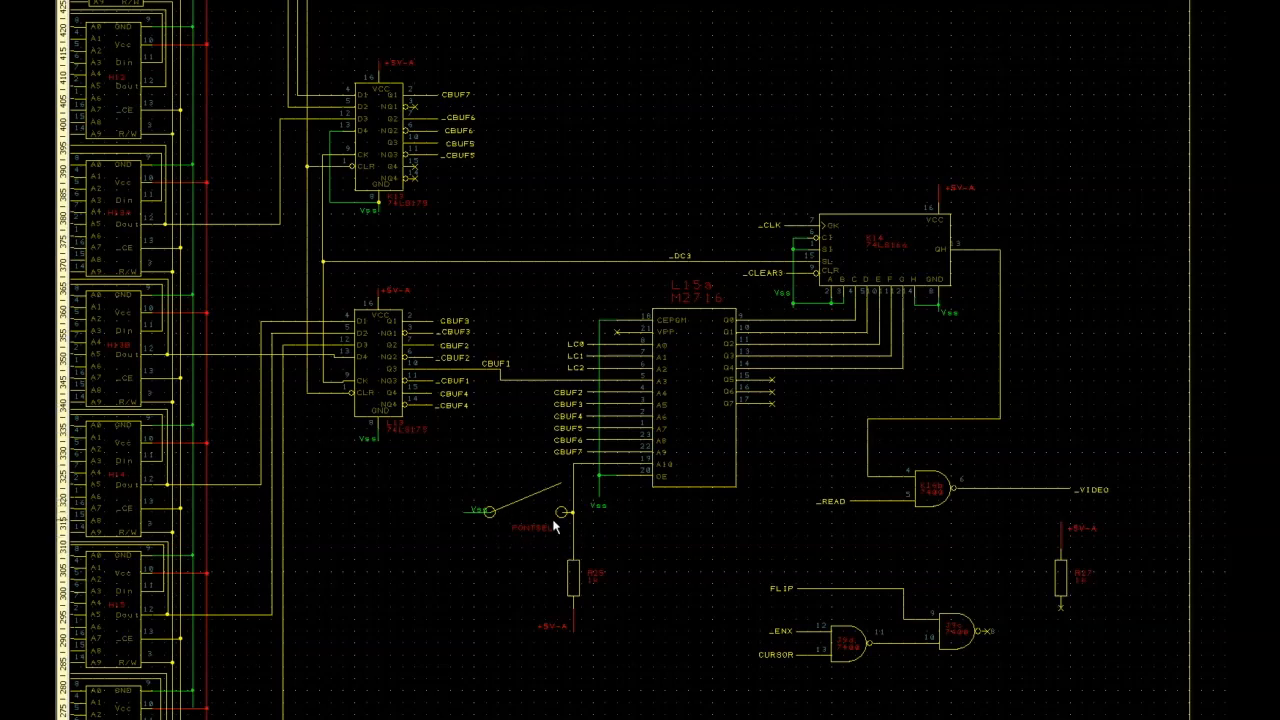
mouse_move(540, 531)
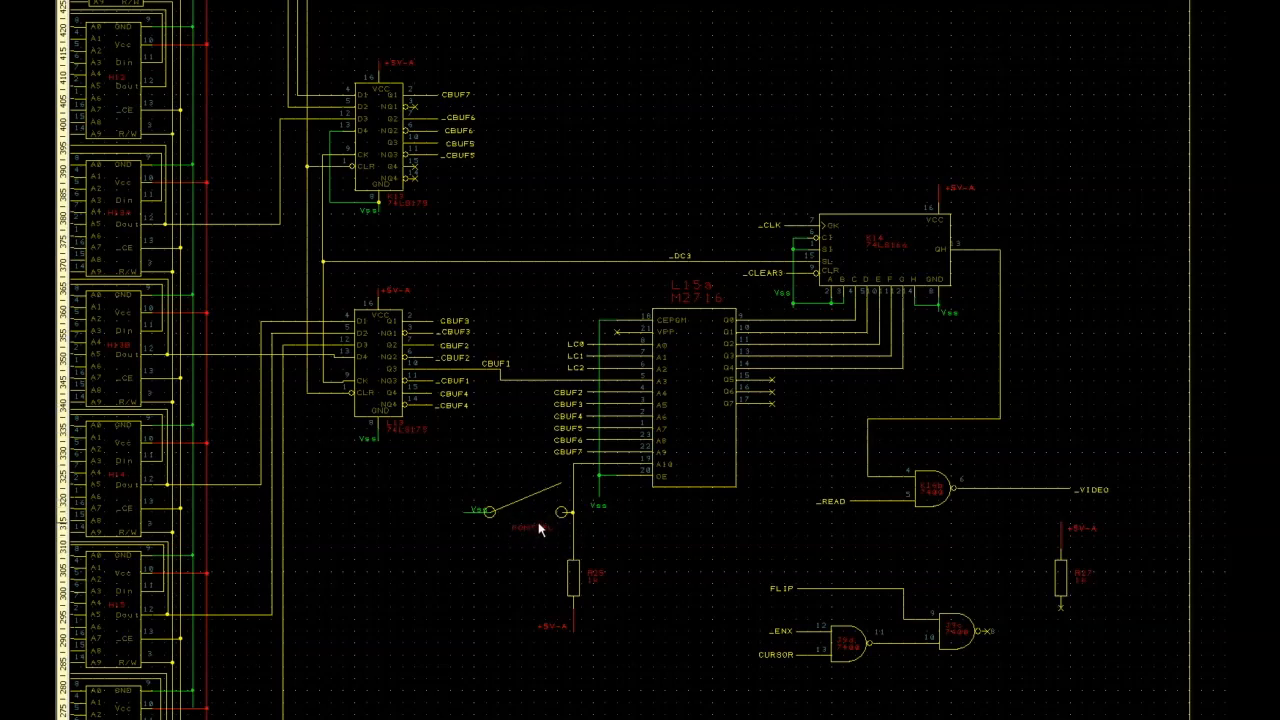
mouse_move(670, 335)
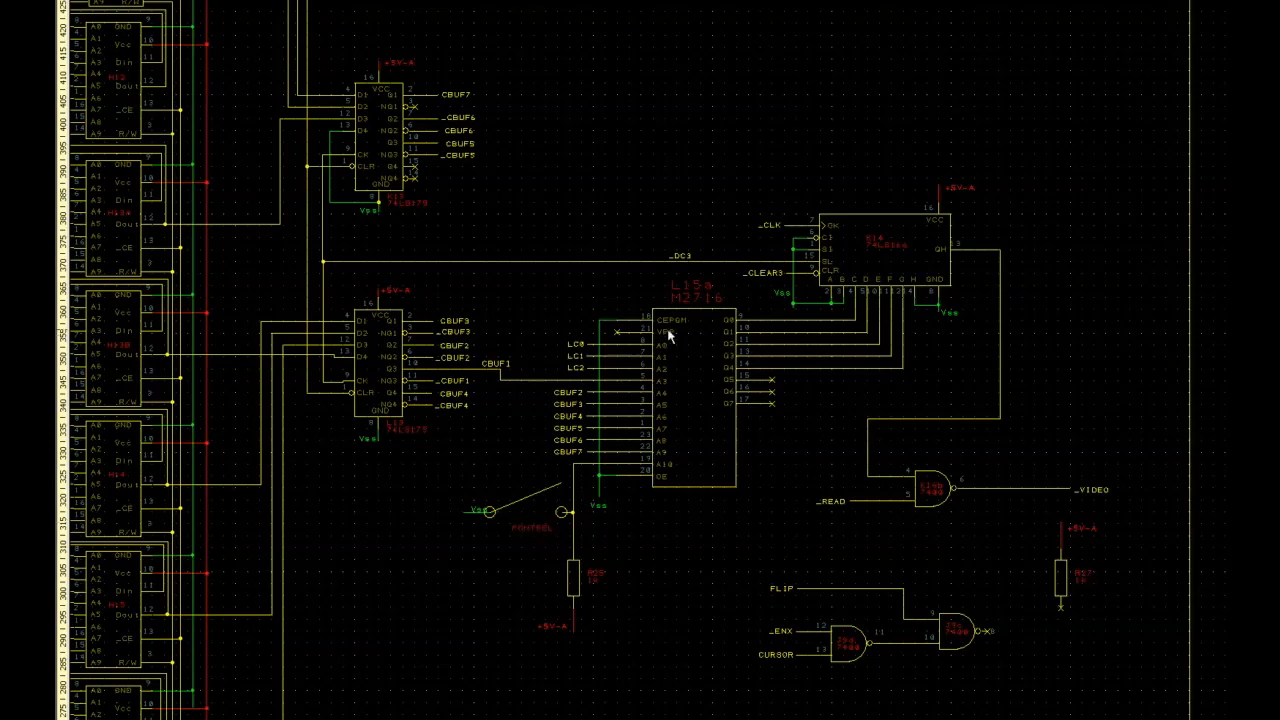
mouse_move(715, 315)
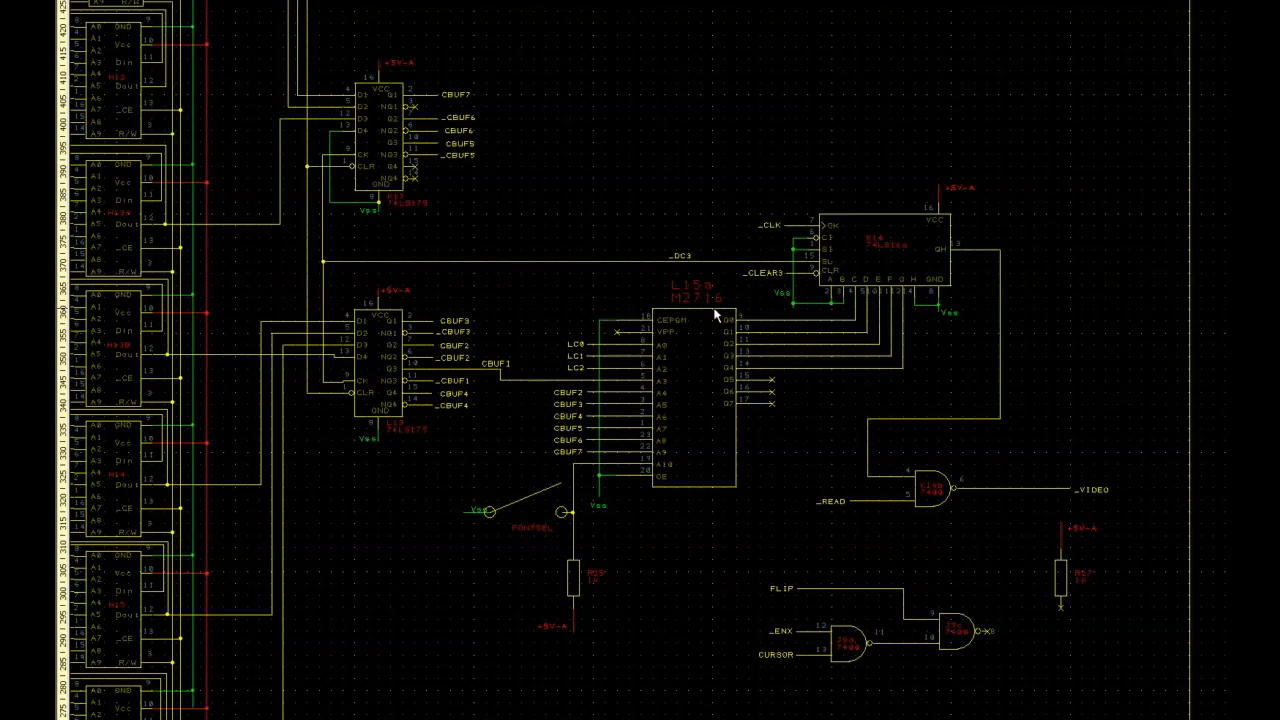
mouse_move(650, 492)
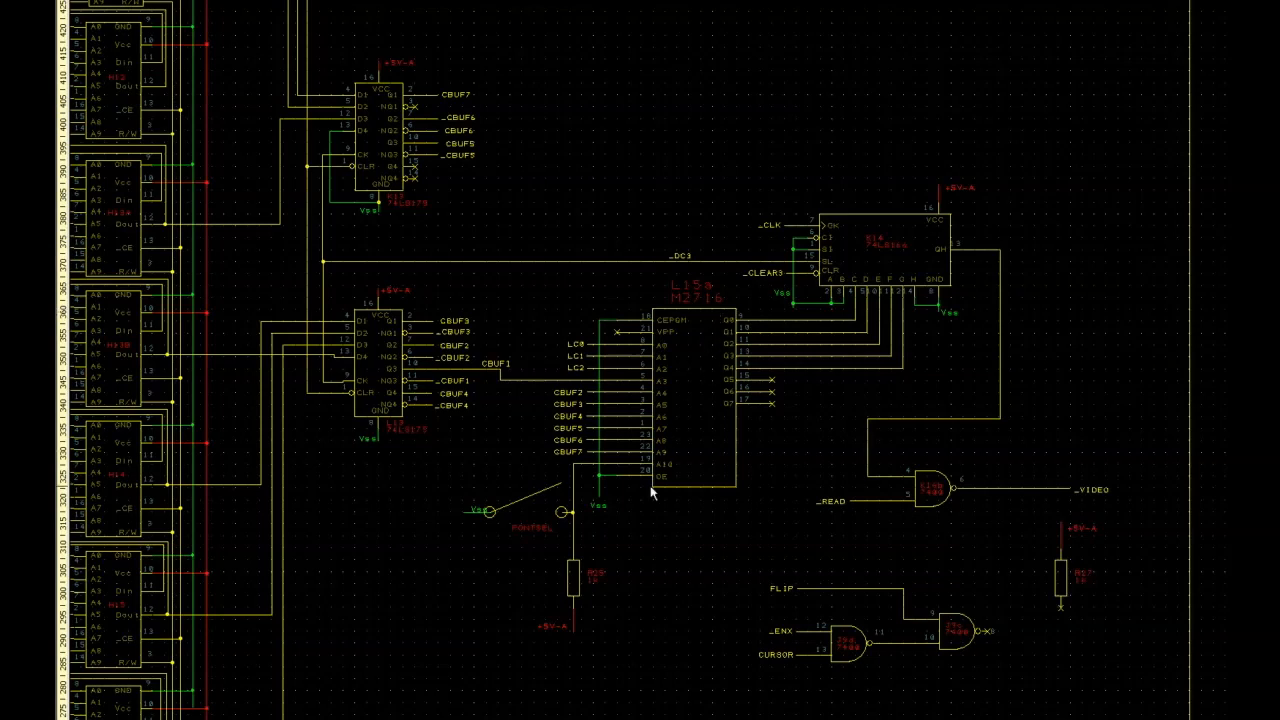
mouse_move(645, 505)
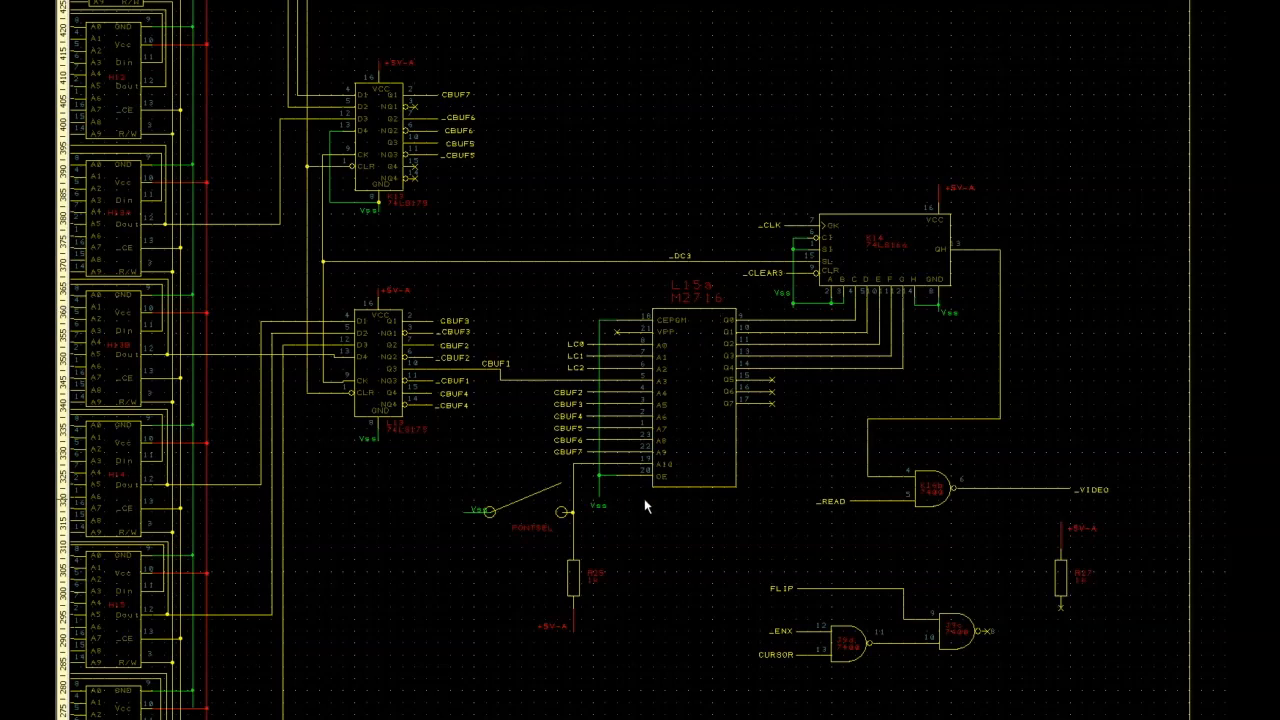
mouse_move(654, 493)
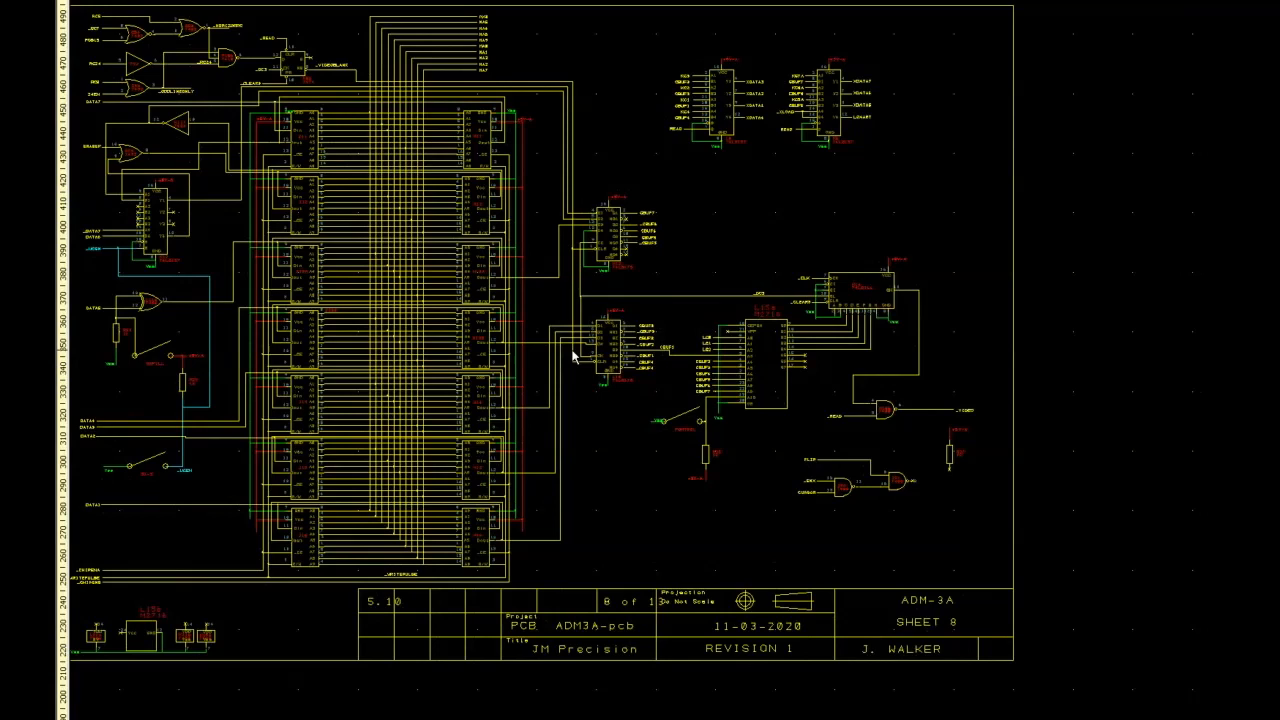
mouse_move(505, 320)
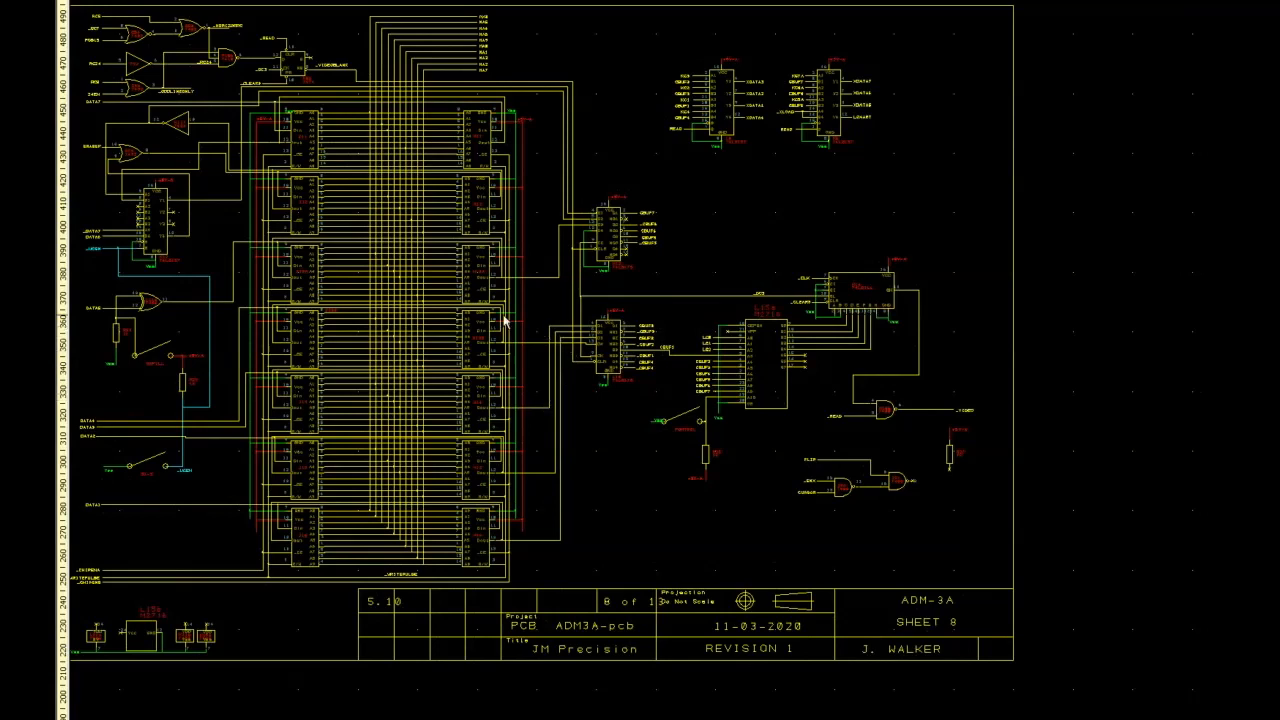
mouse_move(608, 262)
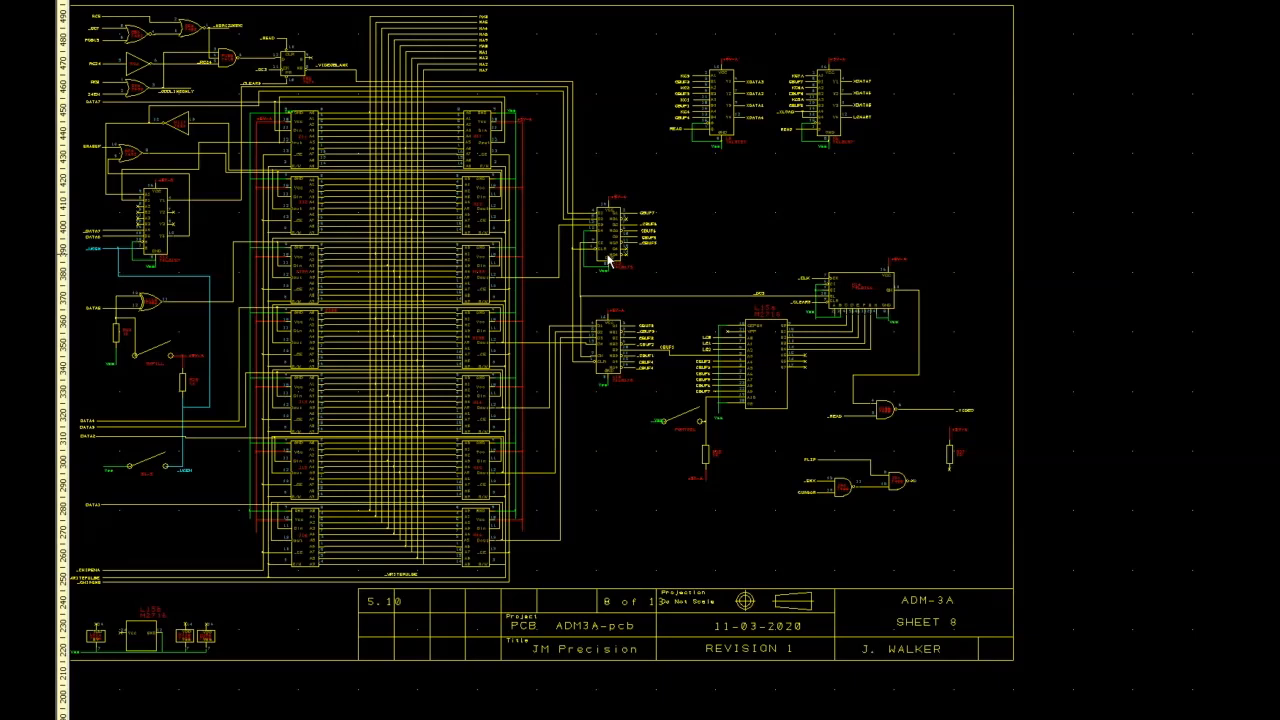
mouse_move(560, 441)
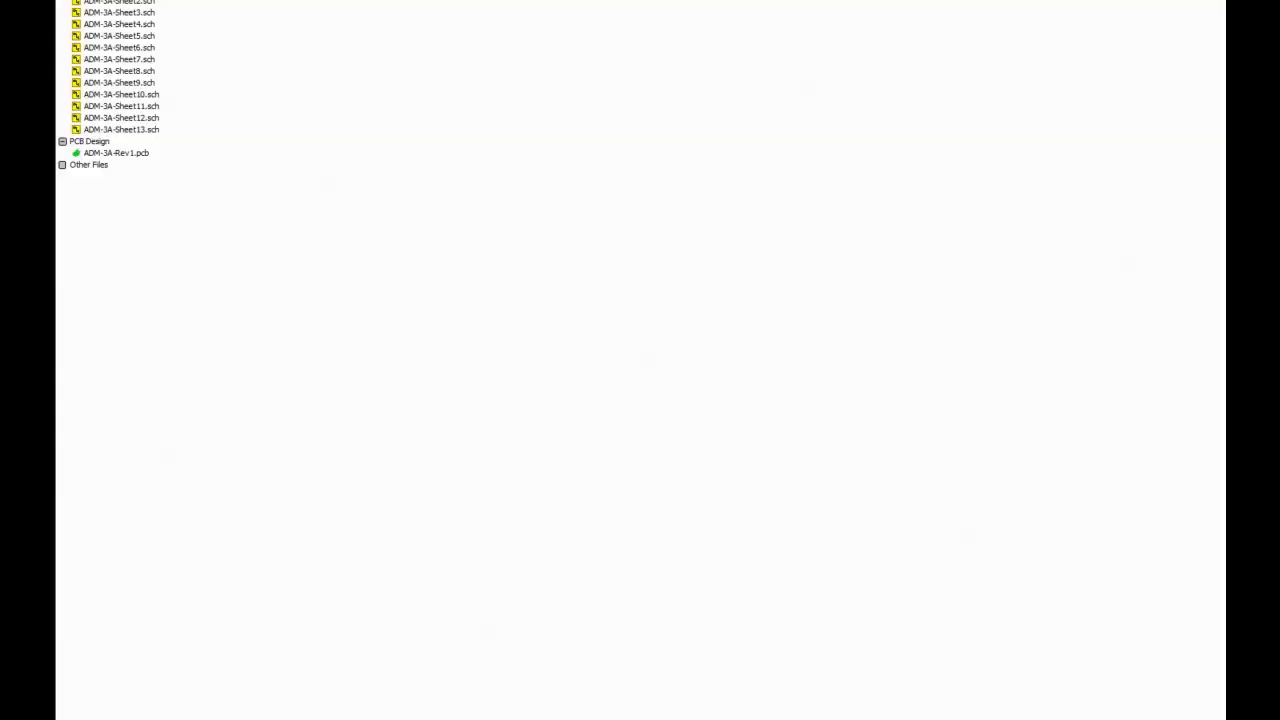
Step: Open the ADM-3A-Rev1.pcb layout from the project tree
double_click(114, 152)
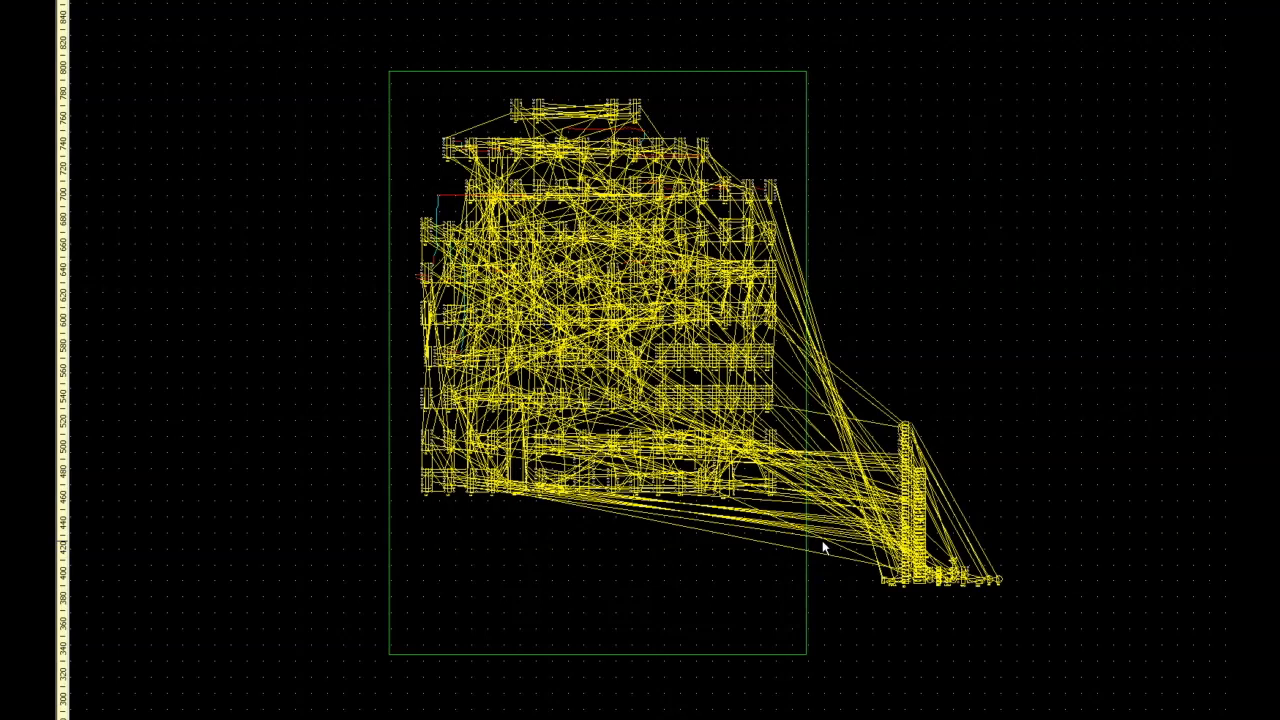
mouse_move(648, 437)
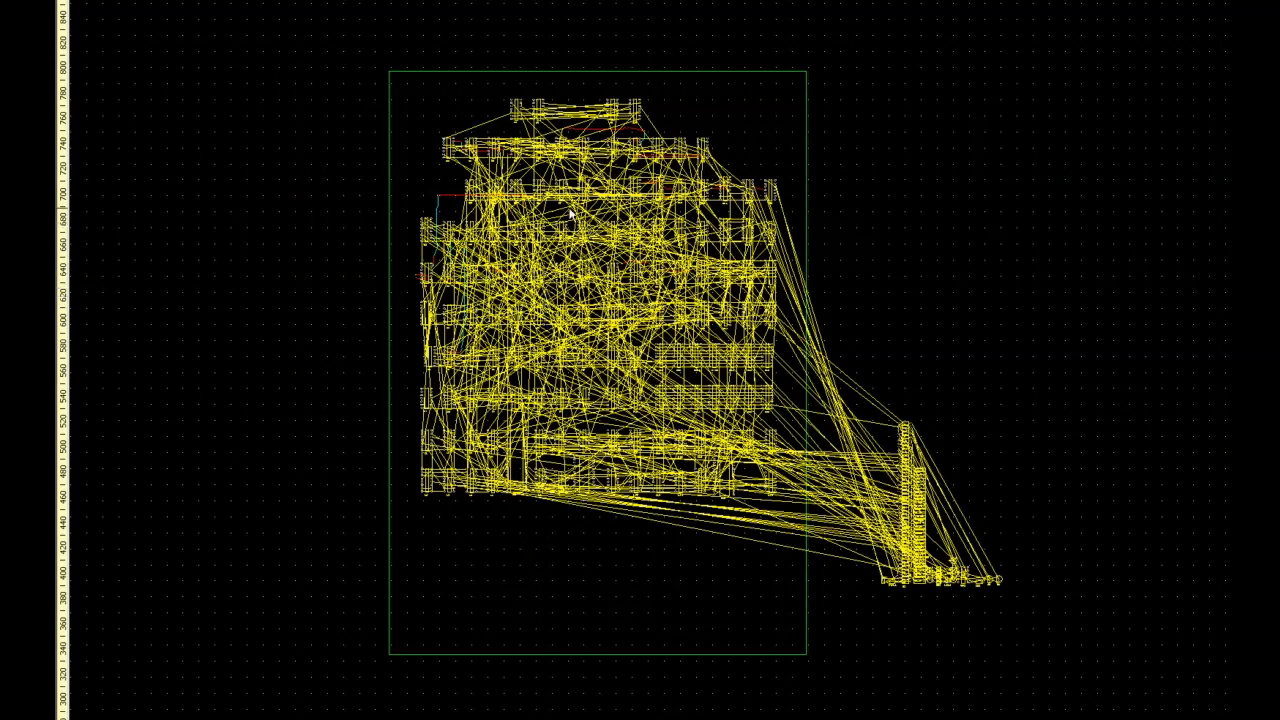
mouse_move(325, 148)
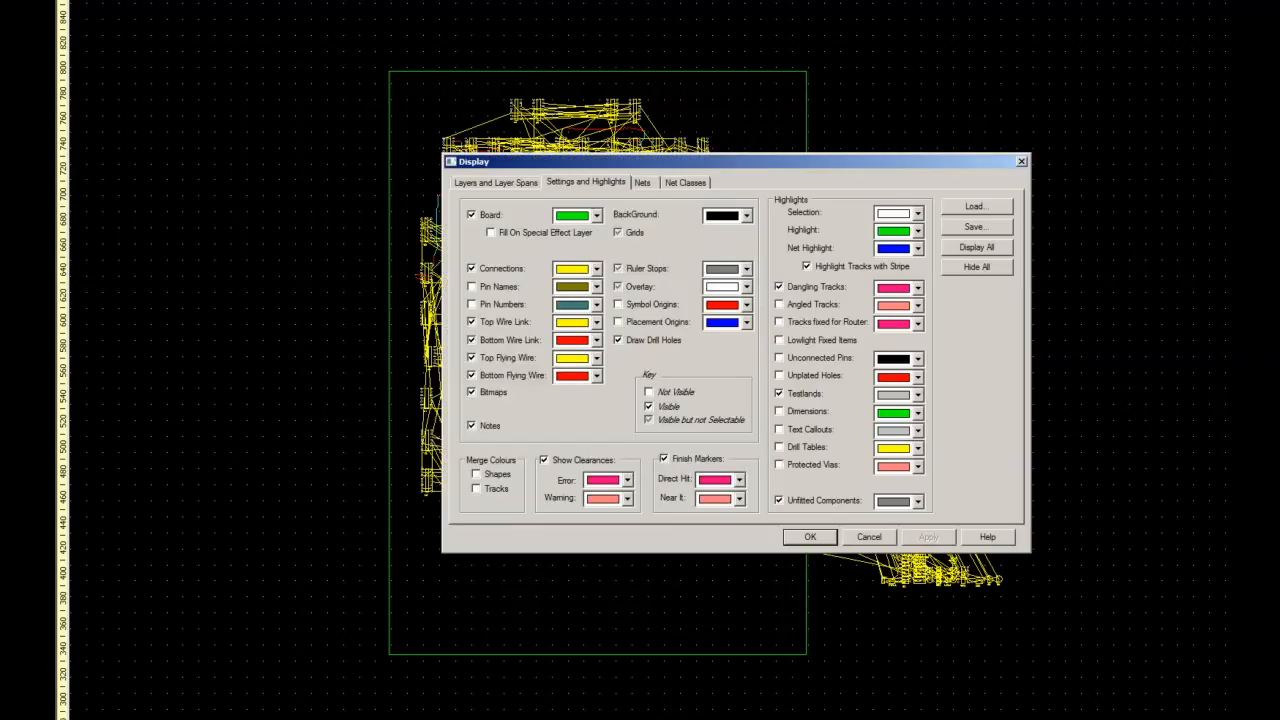
Step: Hide the ratsnest connections, then zoom onto the curved tracks near B10 and C11
left_click(472, 268)
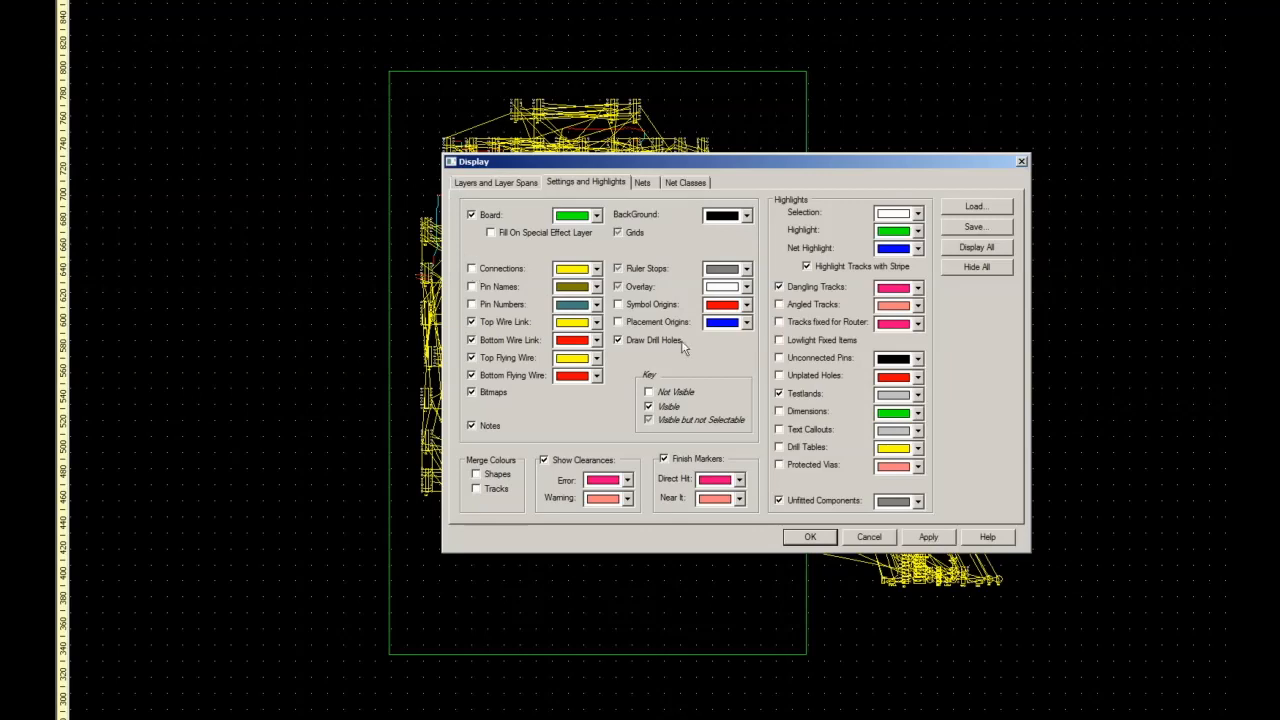
left_click(809, 537)
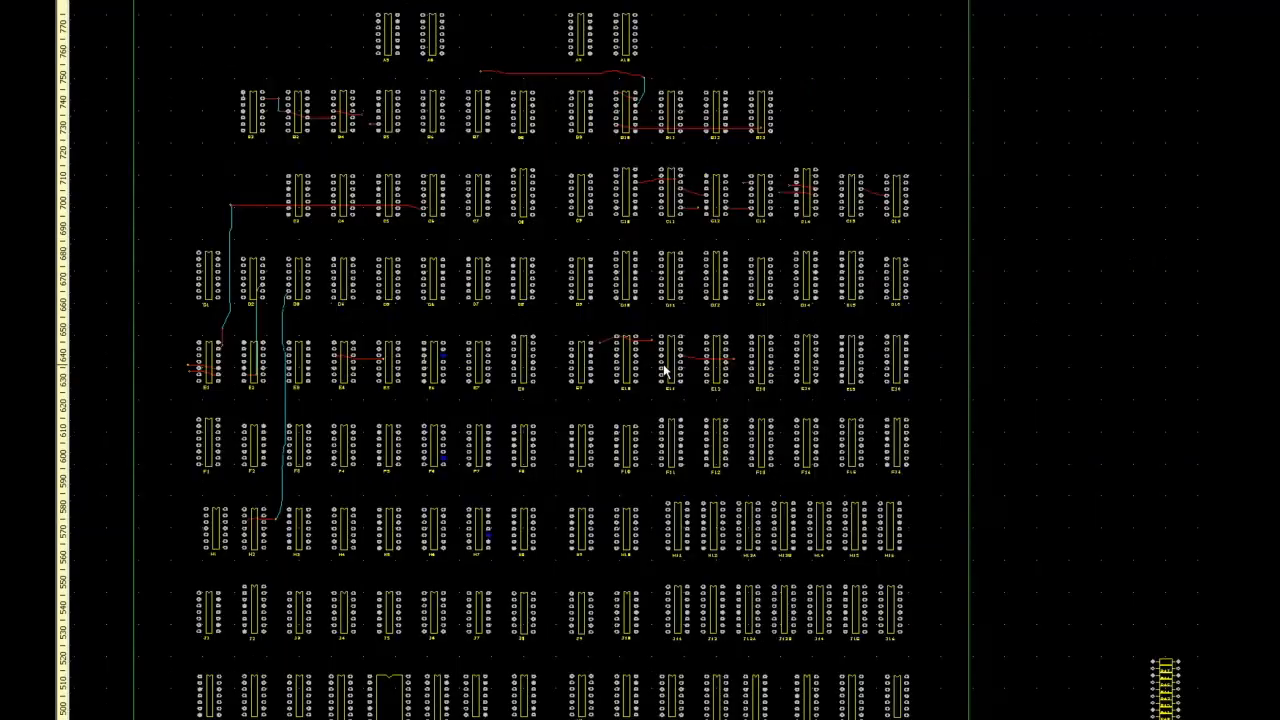
mouse_move(540, 342)
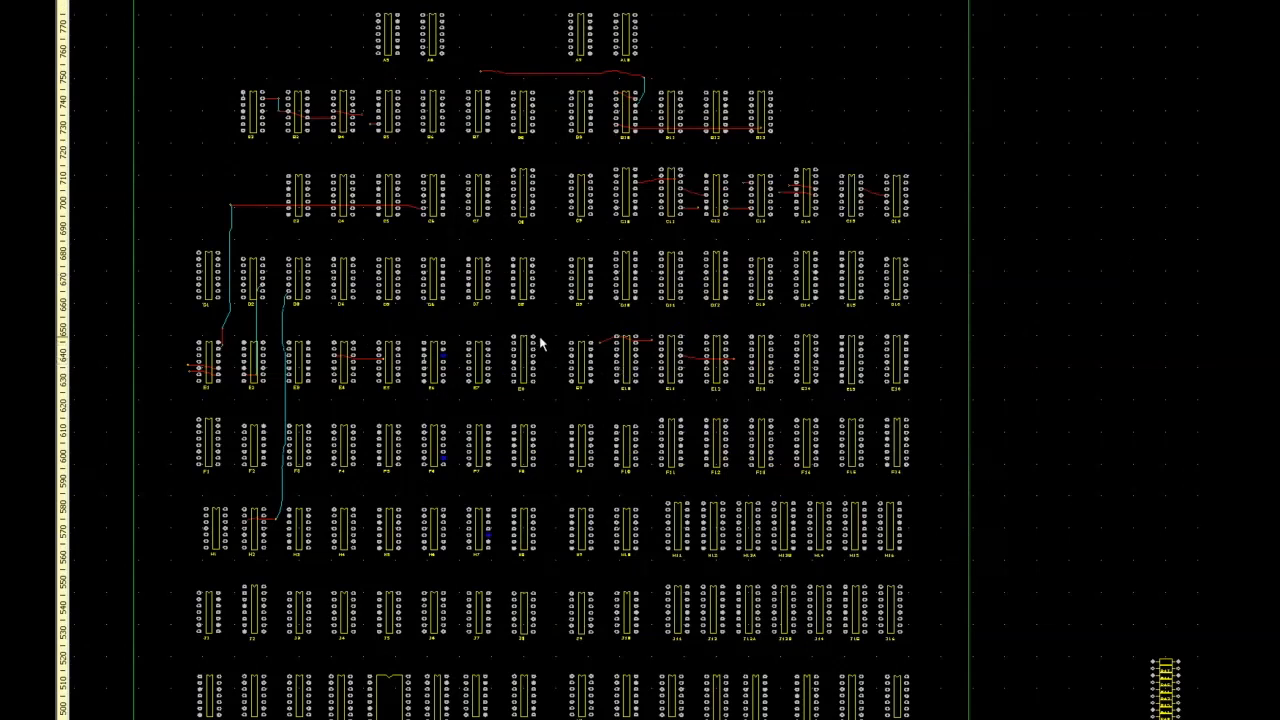
scroll("down", 3)
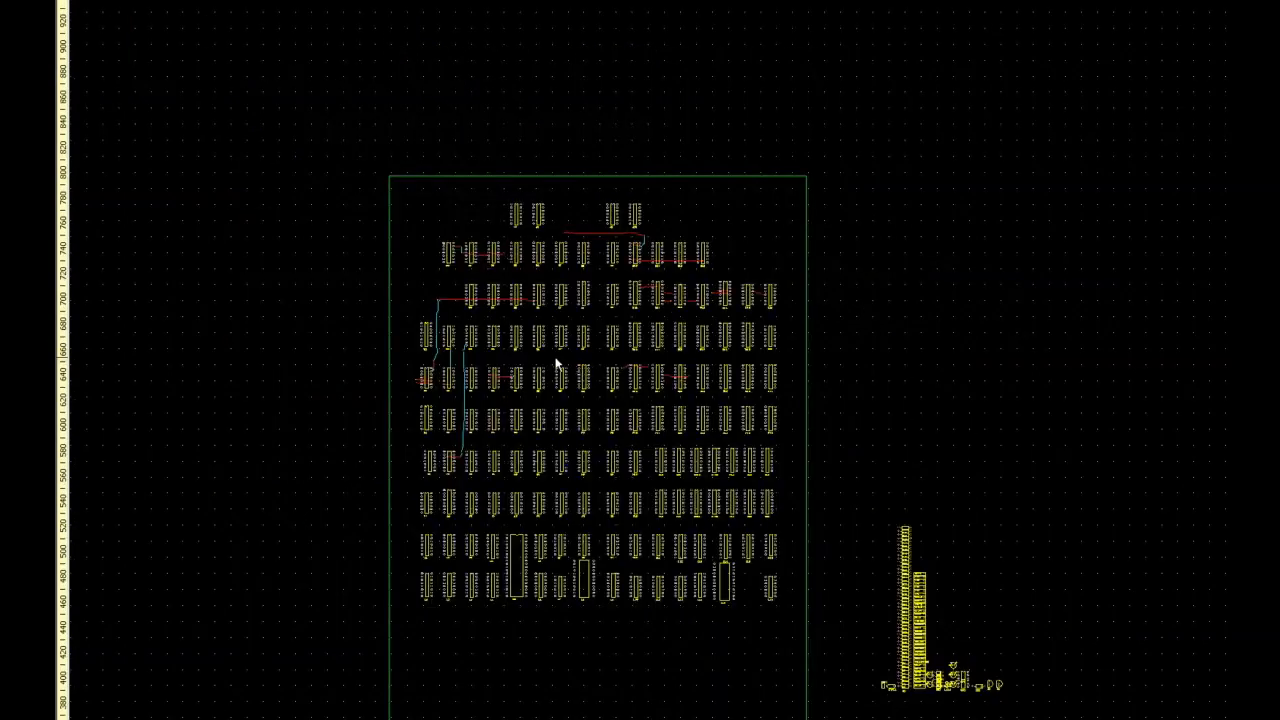
scroll("up", 3)
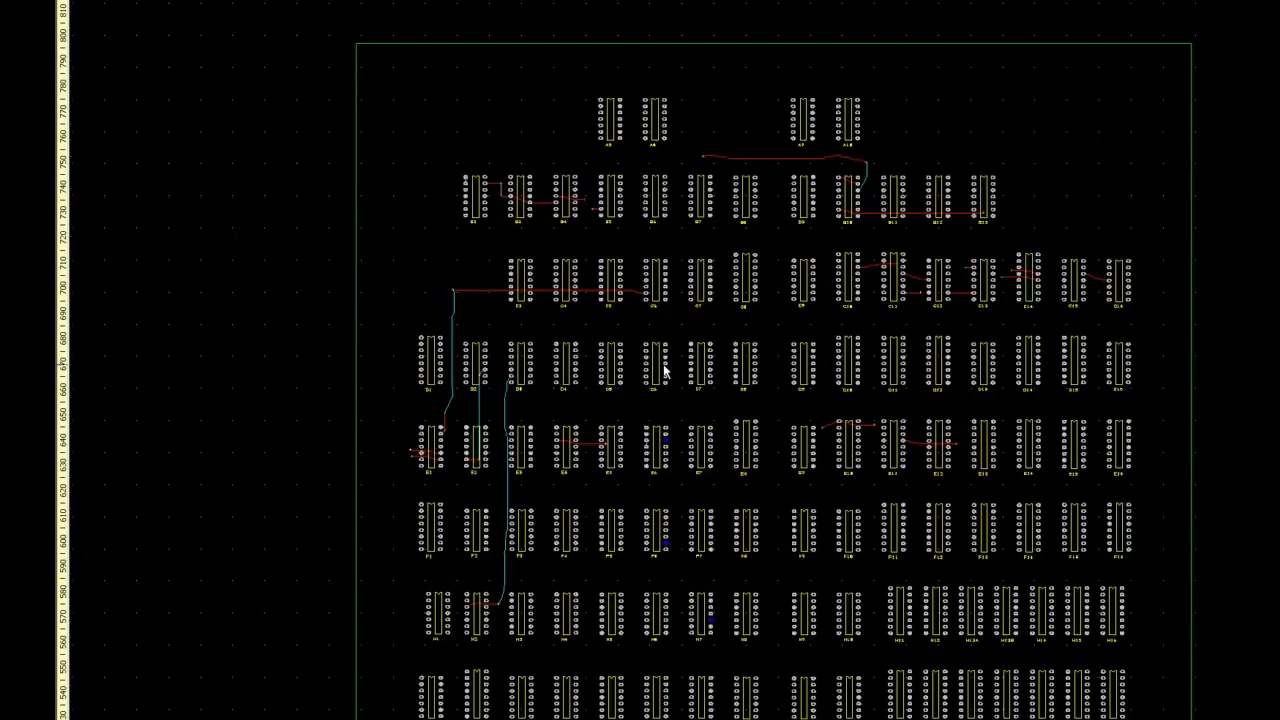
scroll("down", 3)
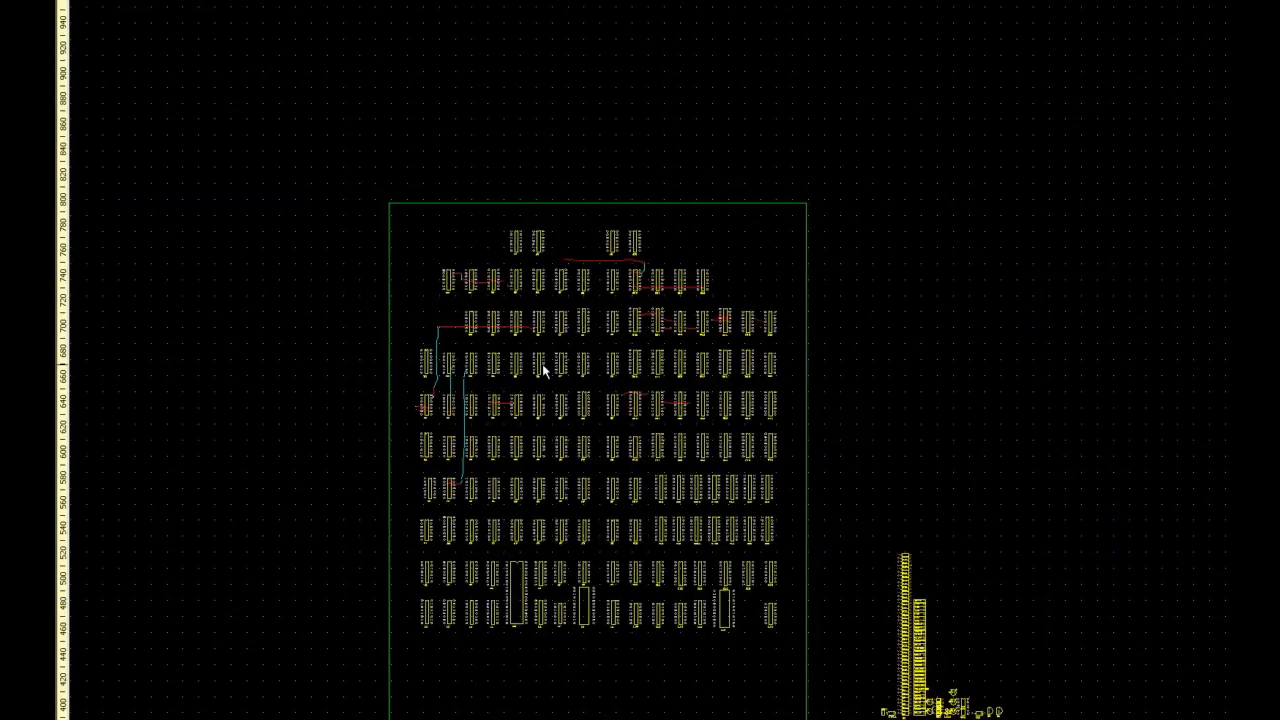
mouse_move(888, 623)
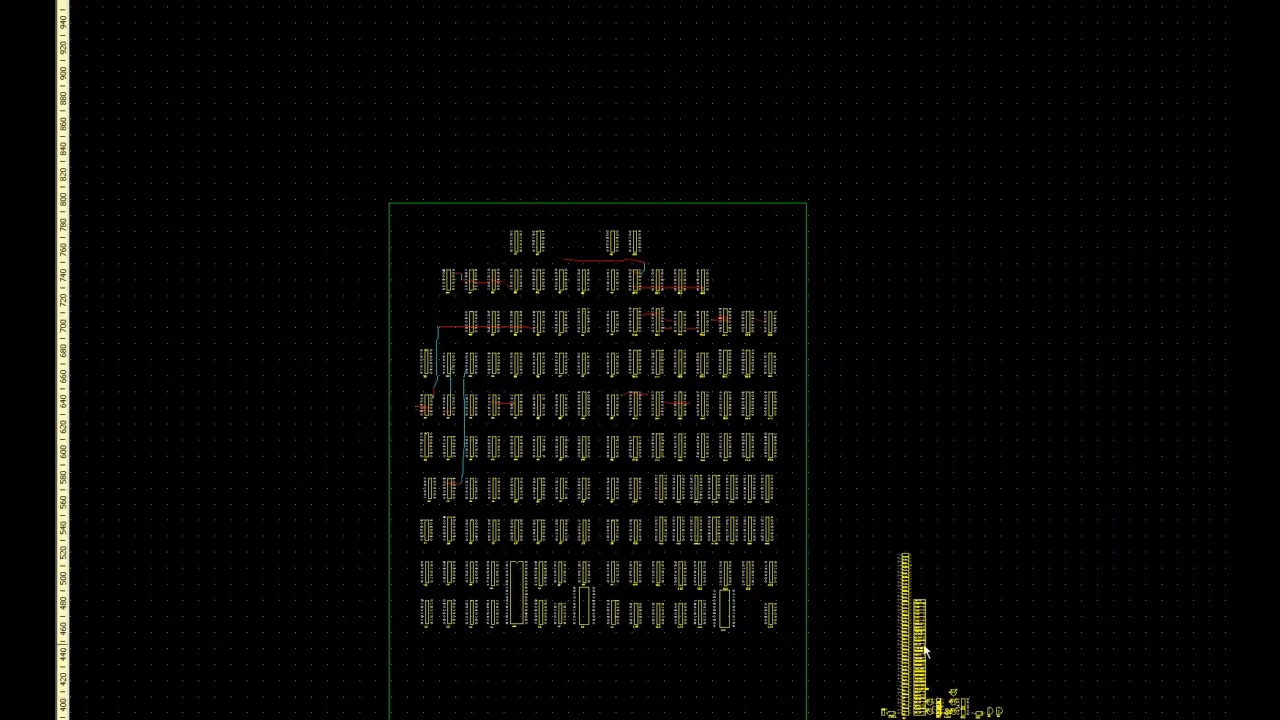
mouse_move(782, 568)
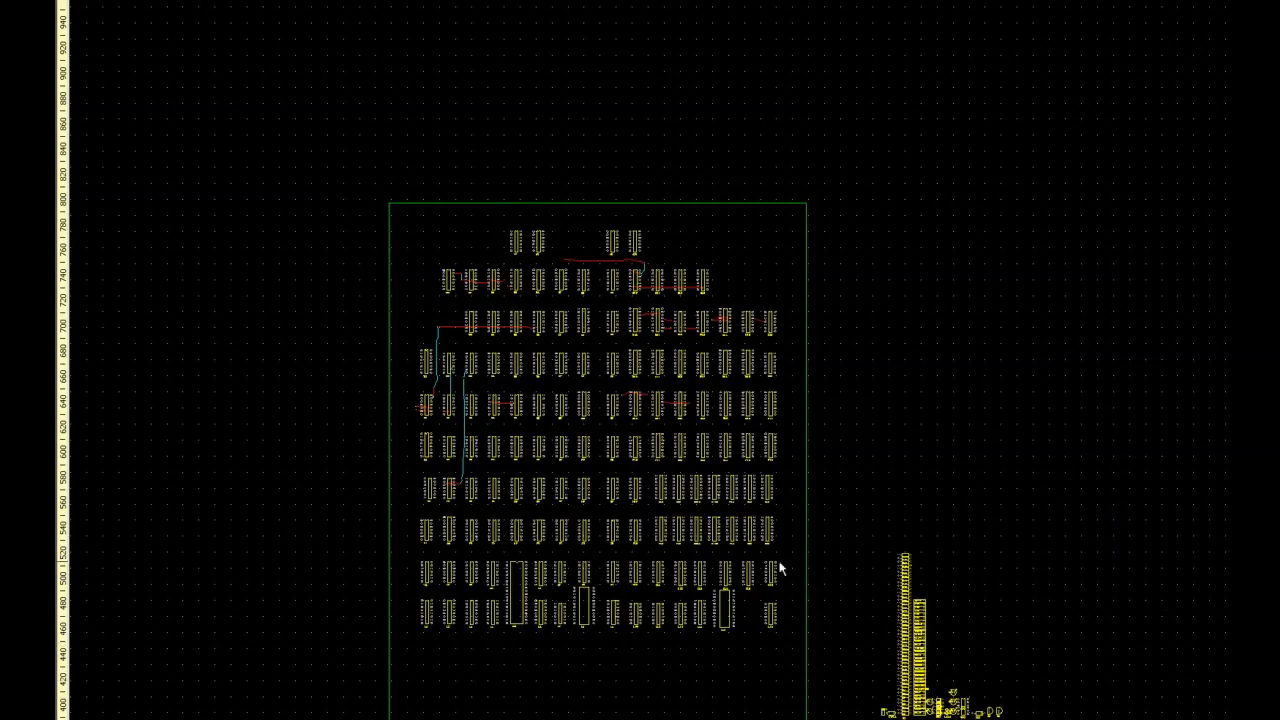
mouse_move(625, 443)
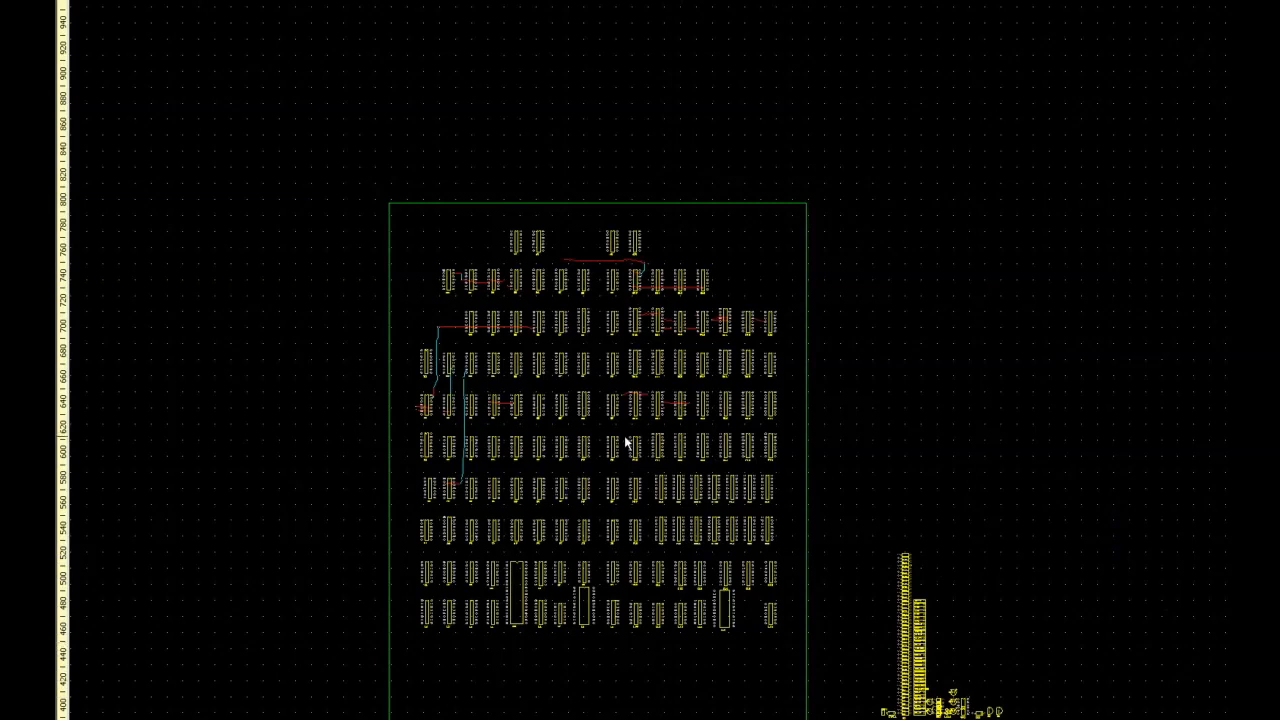
mouse_move(585, 296)
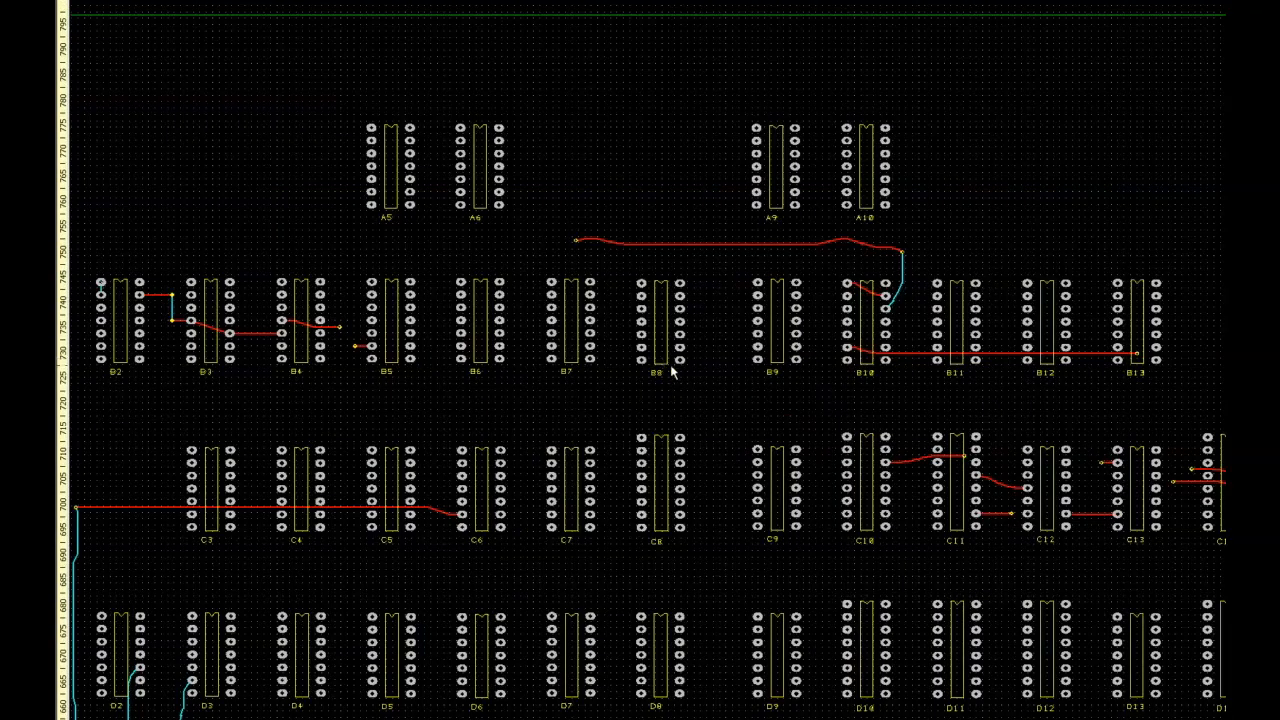
mouse_move(835, 50)
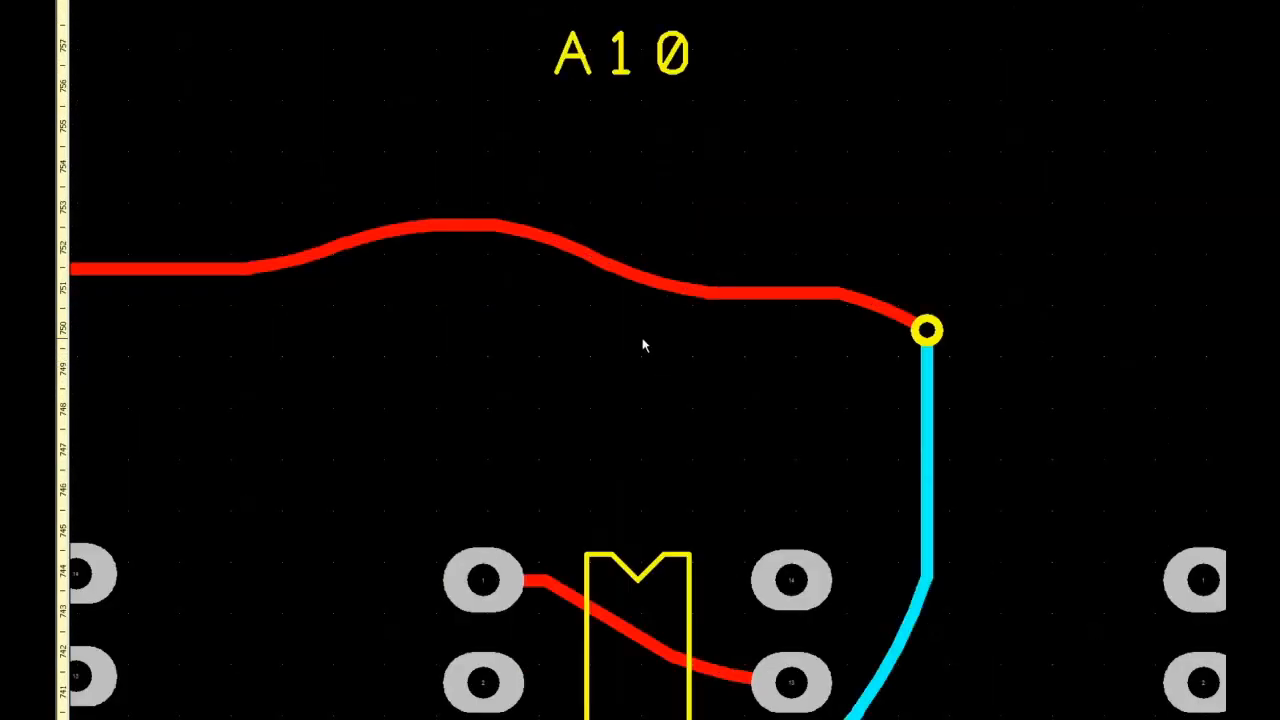
Step: Scroll over the routed tracks and down to the K and L rows with L15
scroll("down", 3)
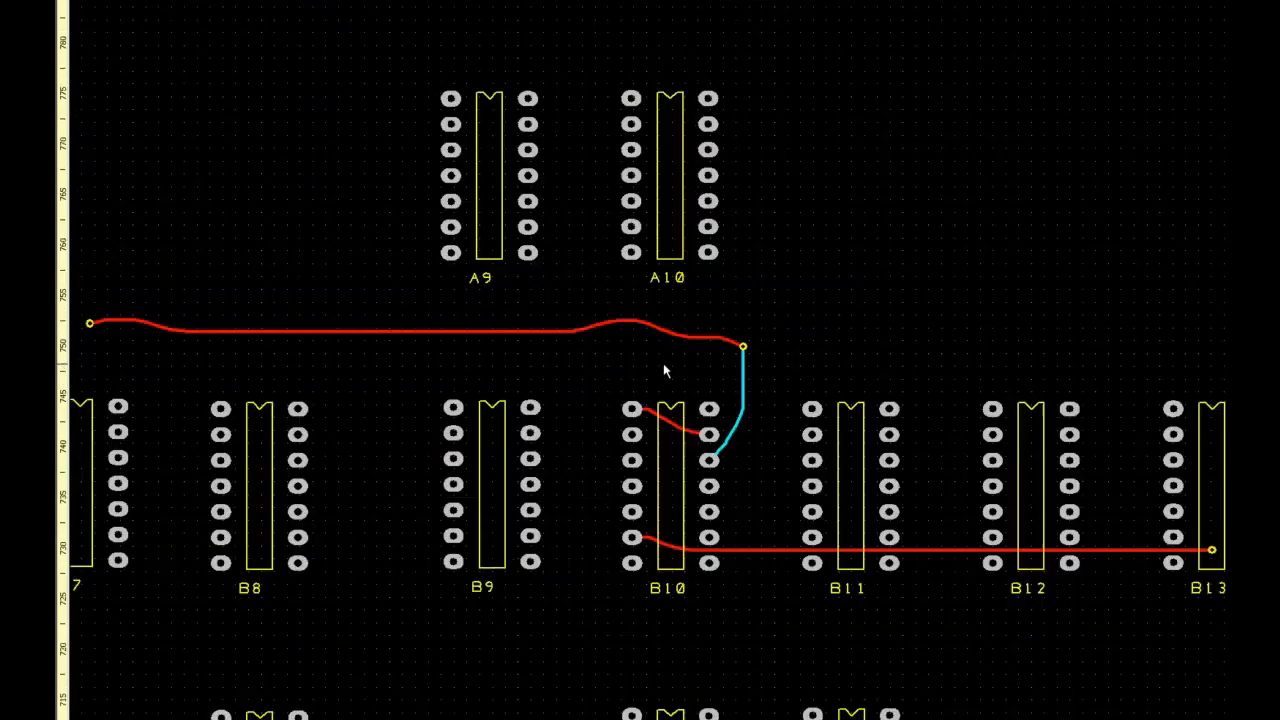
scroll("up", 3)
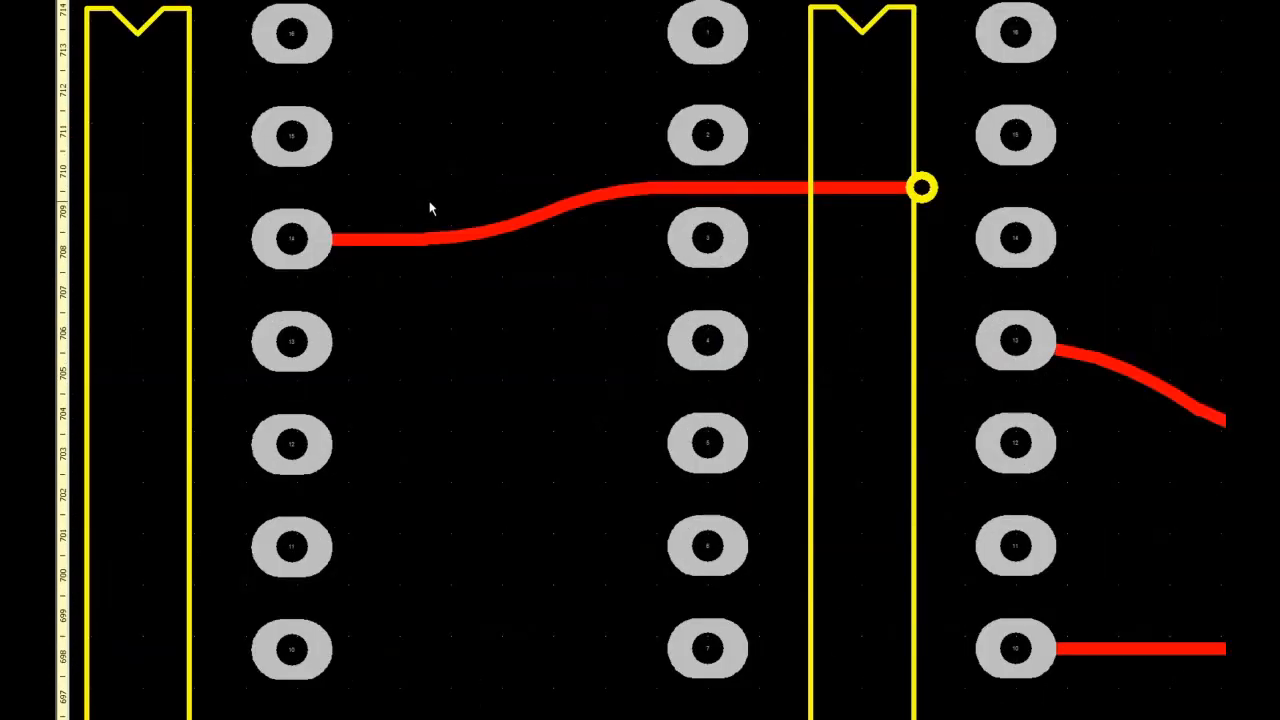
mouse_move(617, 203)
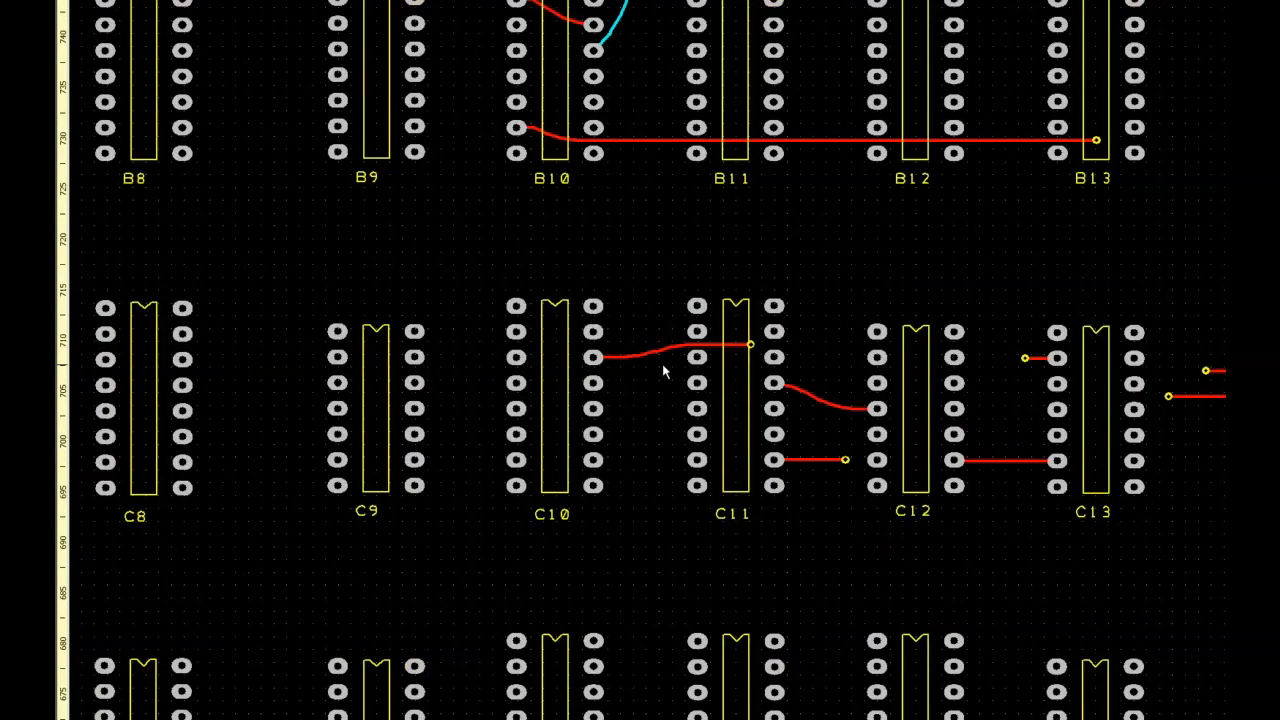
scroll("down", 3)
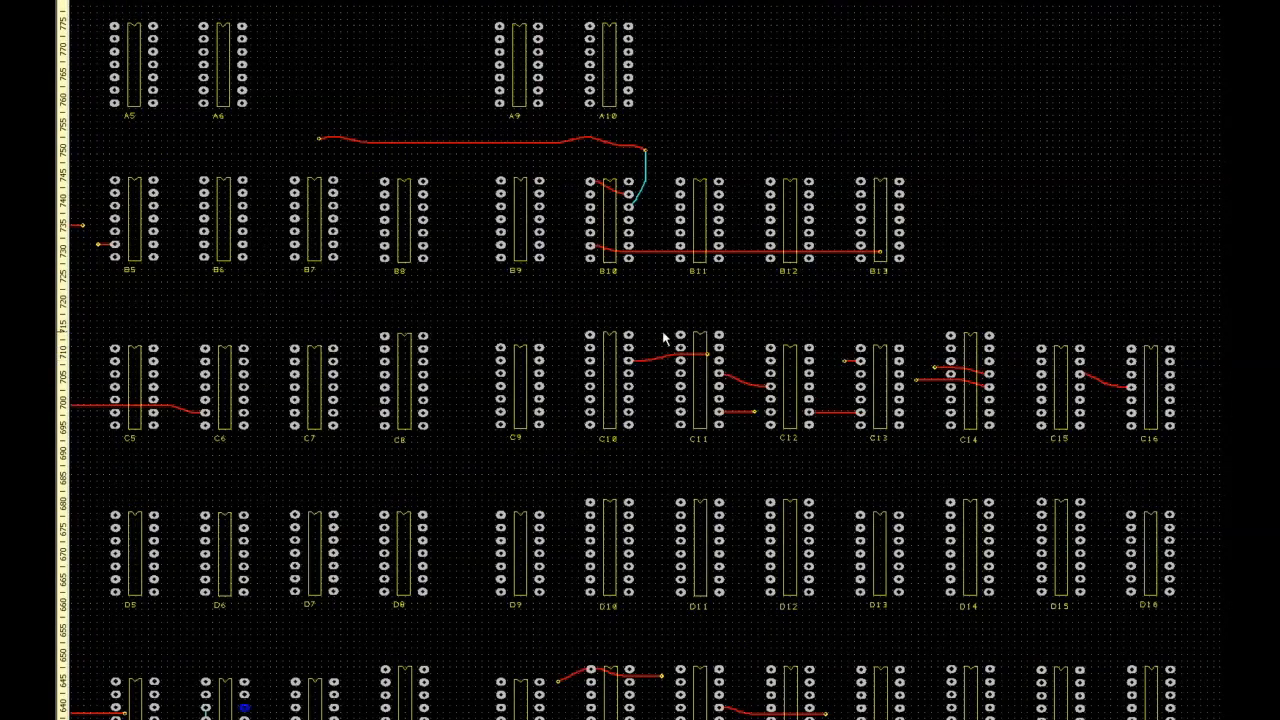
mouse_move(615, 205)
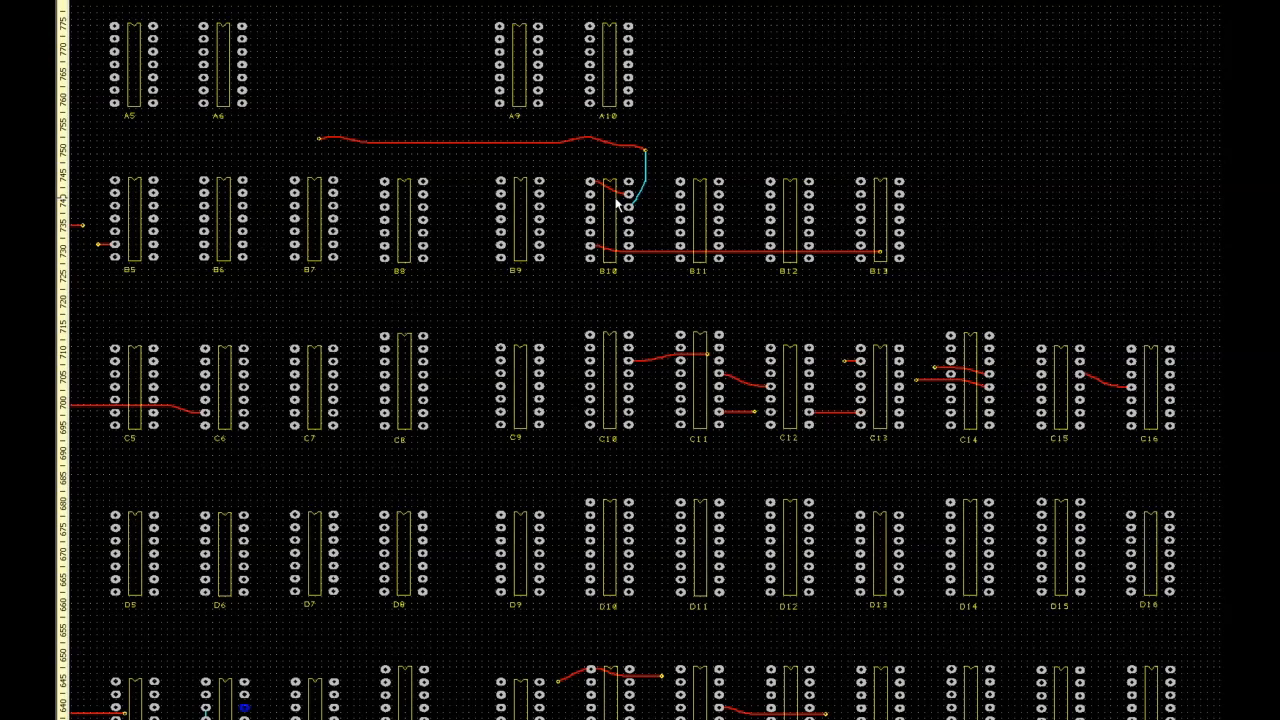
mouse_move(603, 248)
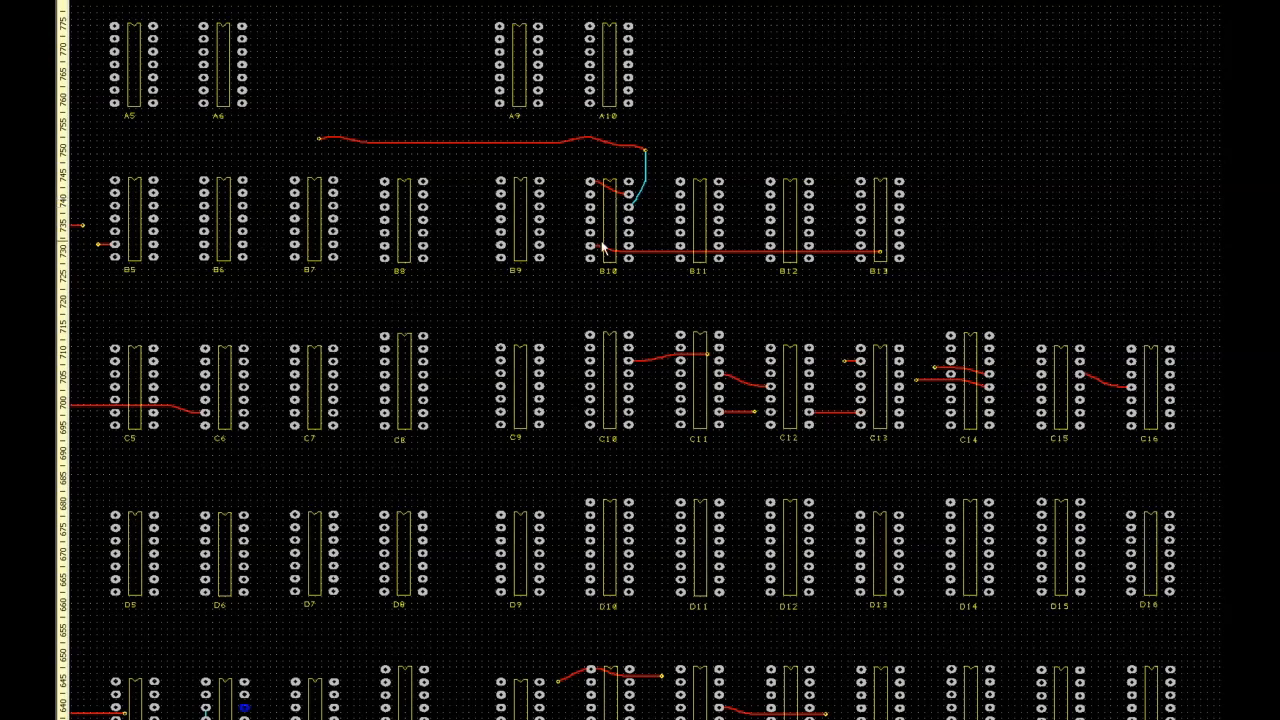
scroll("down", 3)
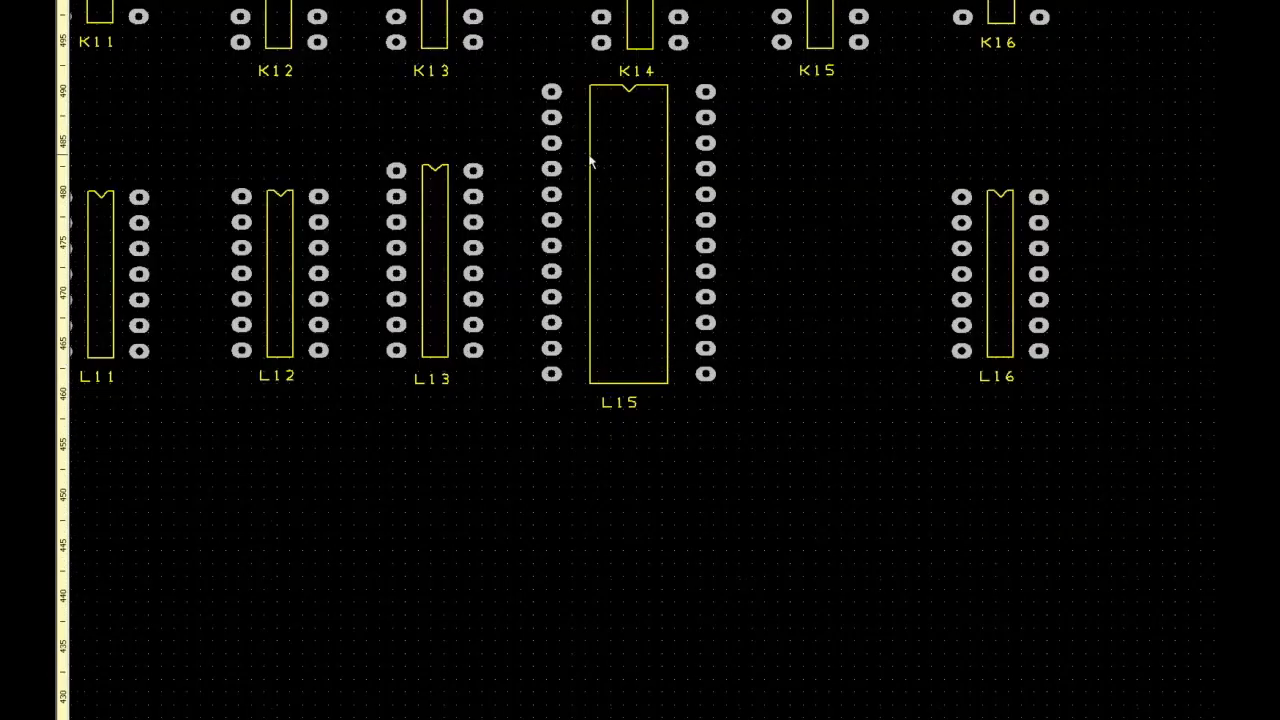
mouse_move(625, 266)
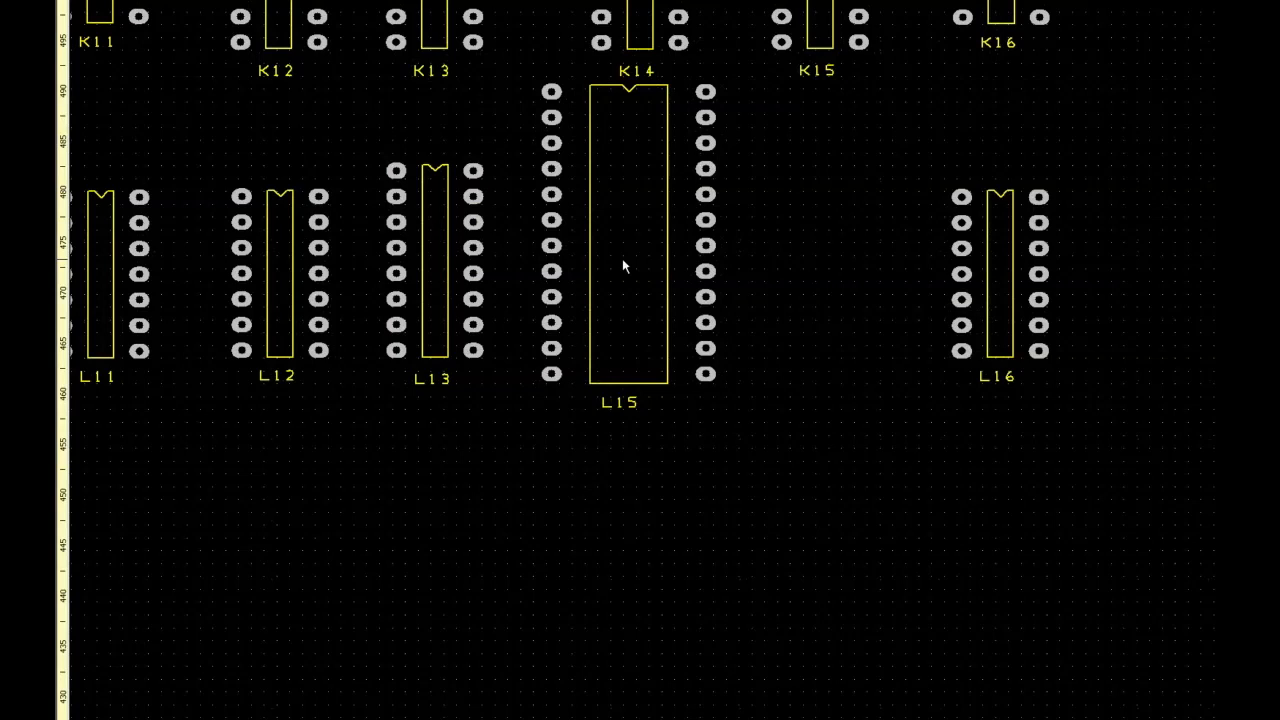
mouse_move(632, 287)
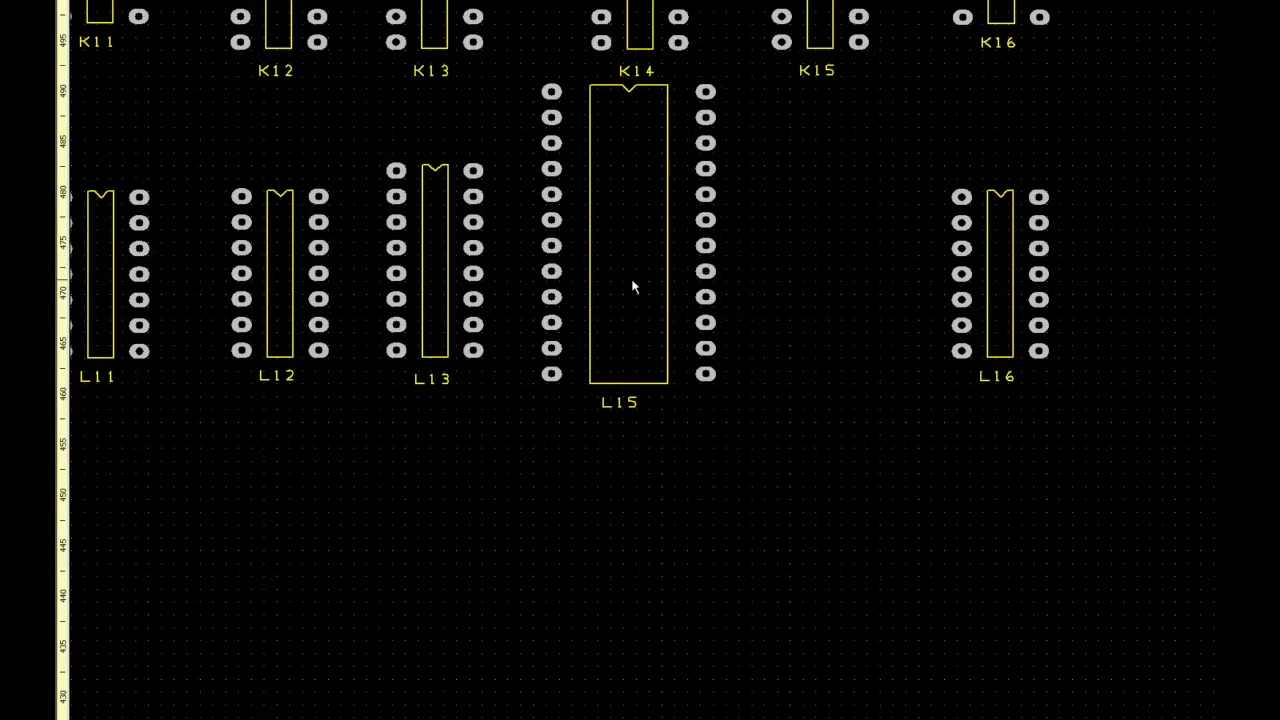
mouse_move(632, 272)
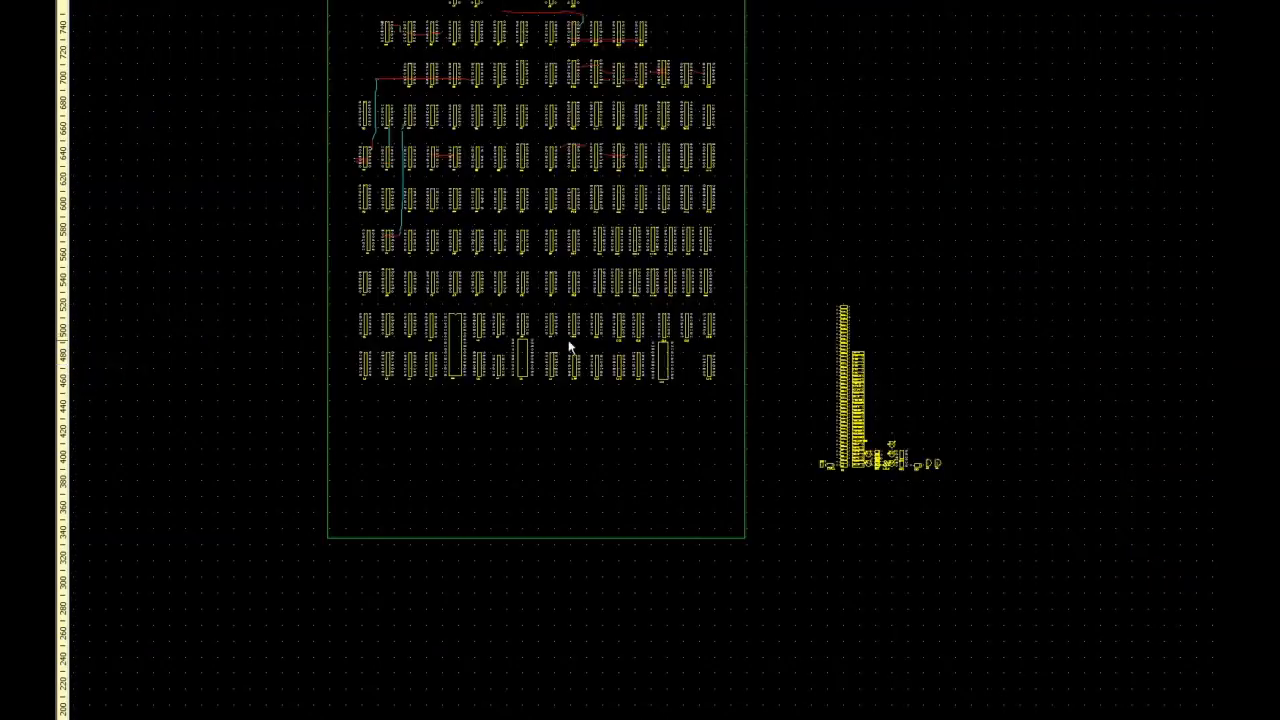
mouse_move(528, 494)
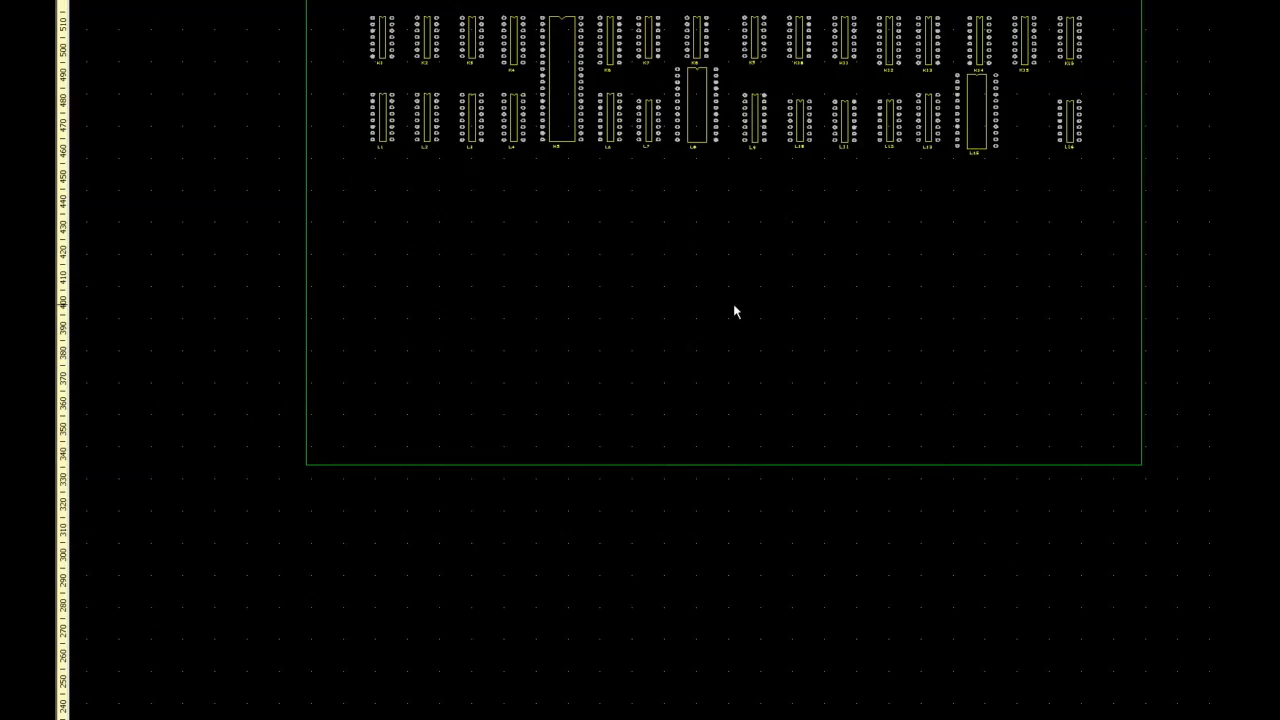
mouse_move(813, 263)
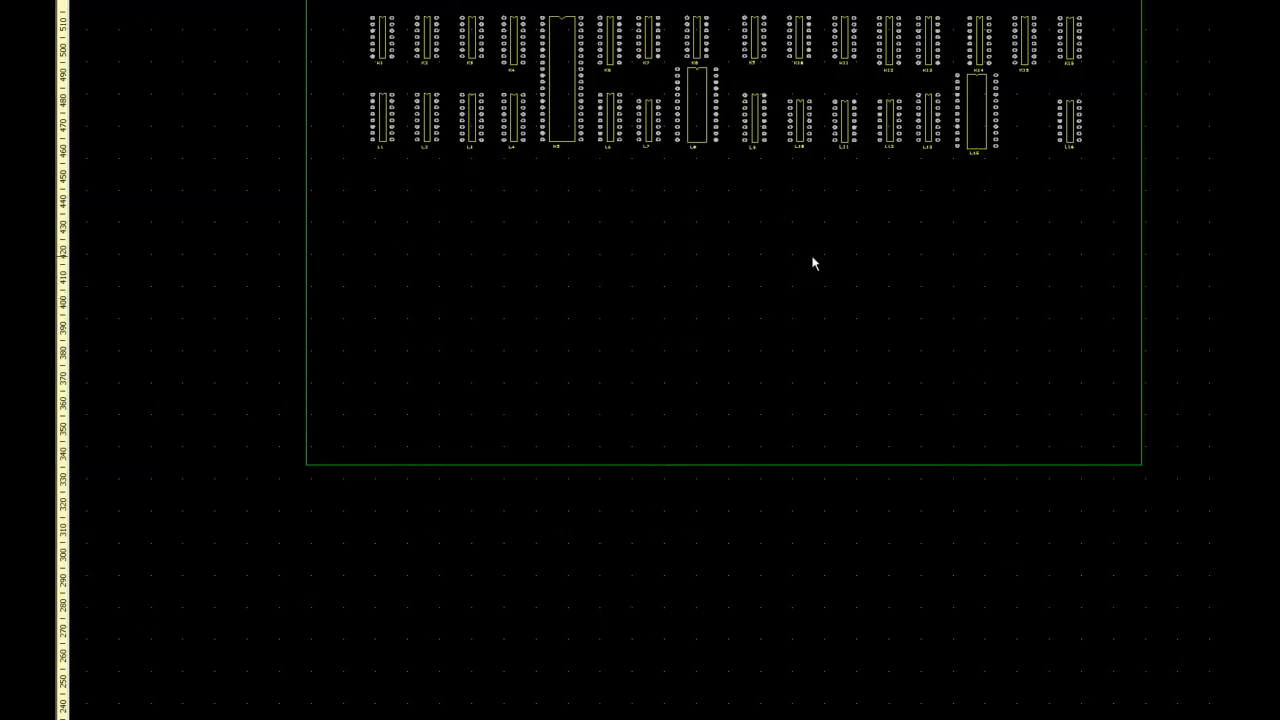
mouse_move(770, 244)
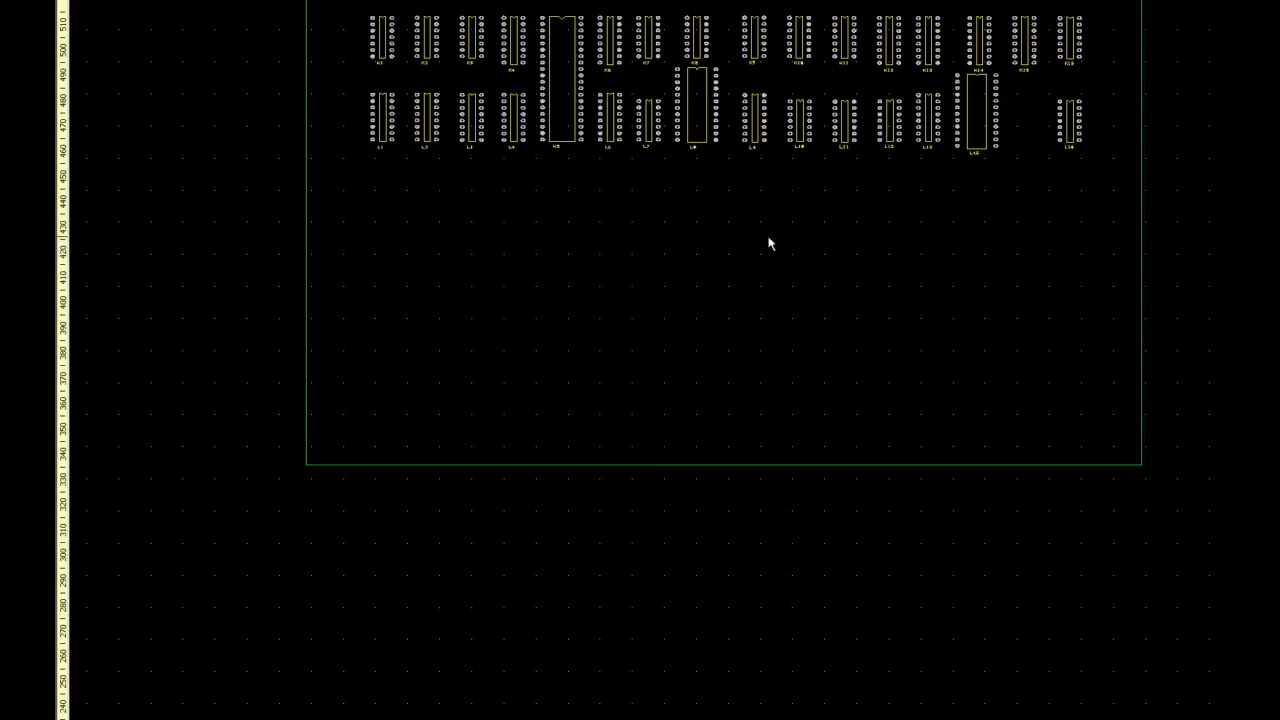
mouse_move(683, 327)
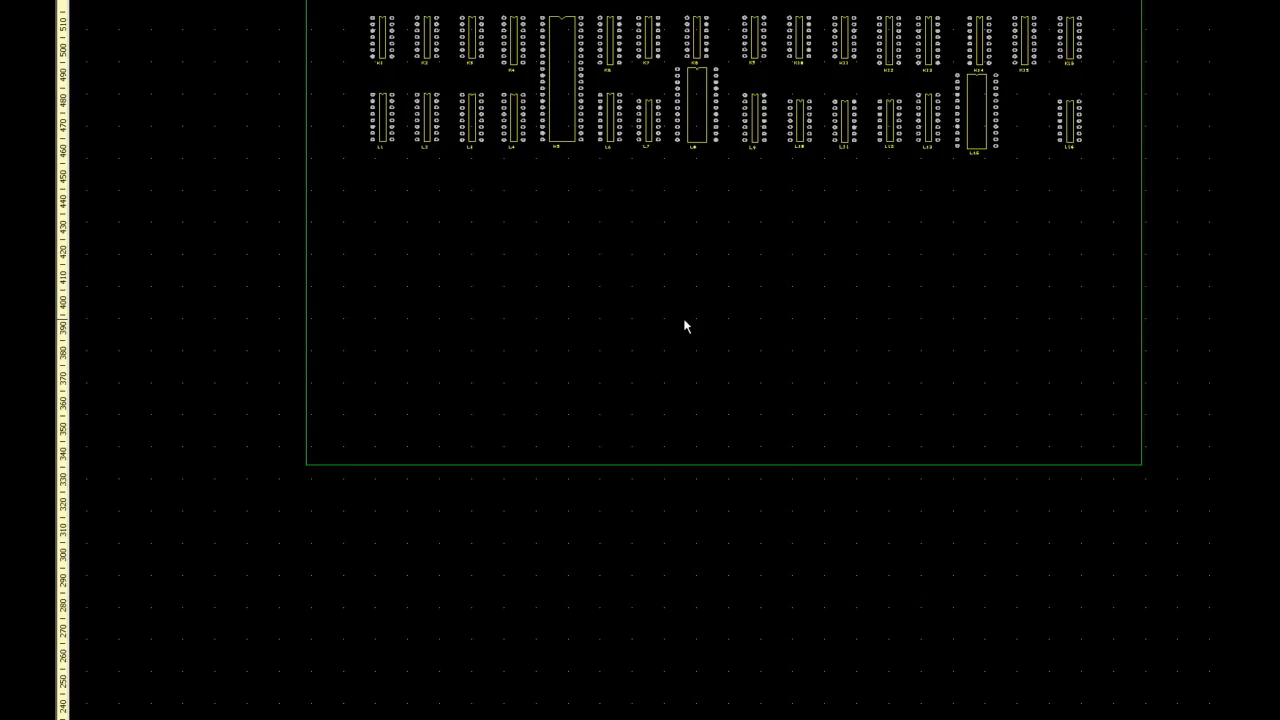
mouse_move(735, 360)
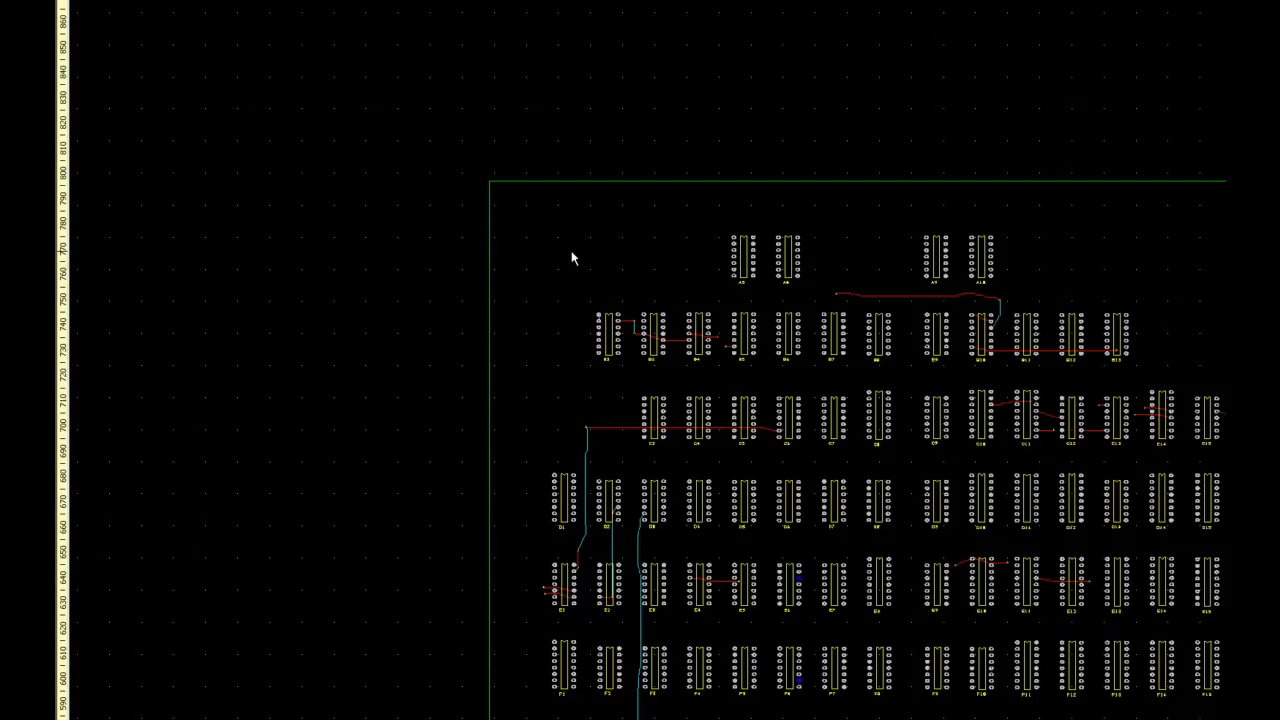
mouse_move(640, 273)
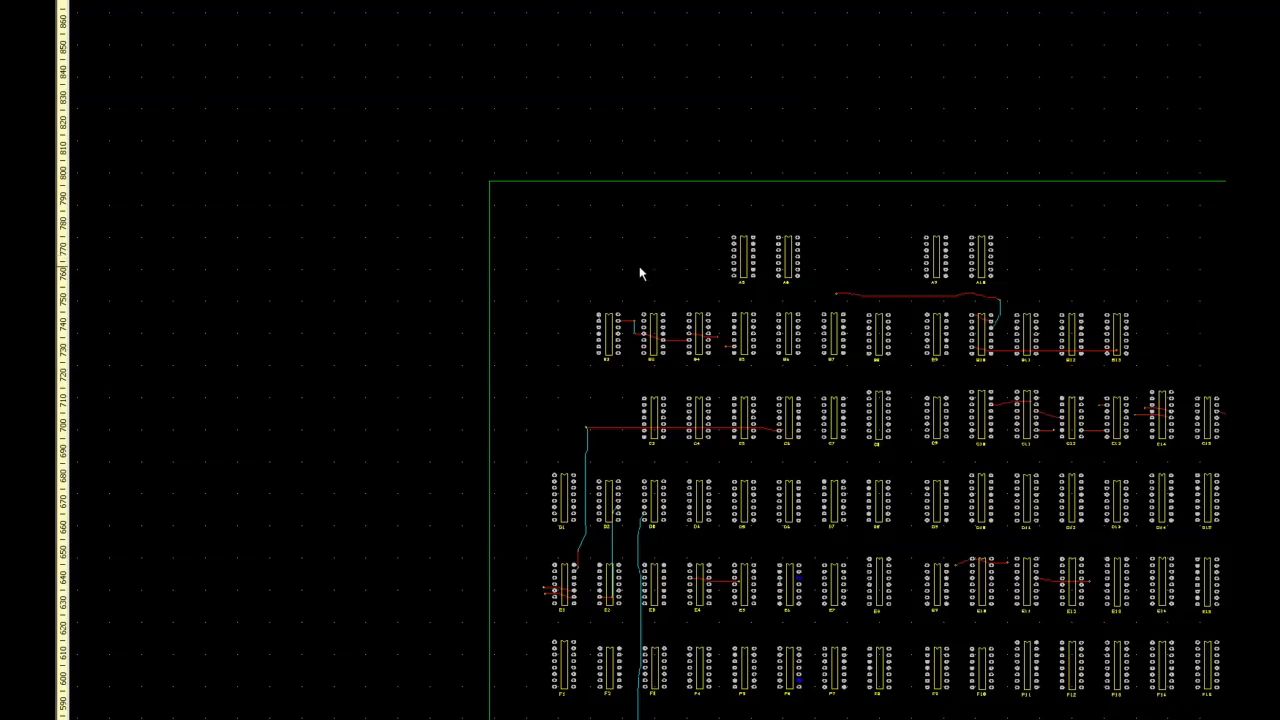
mouse_move(653, 263)
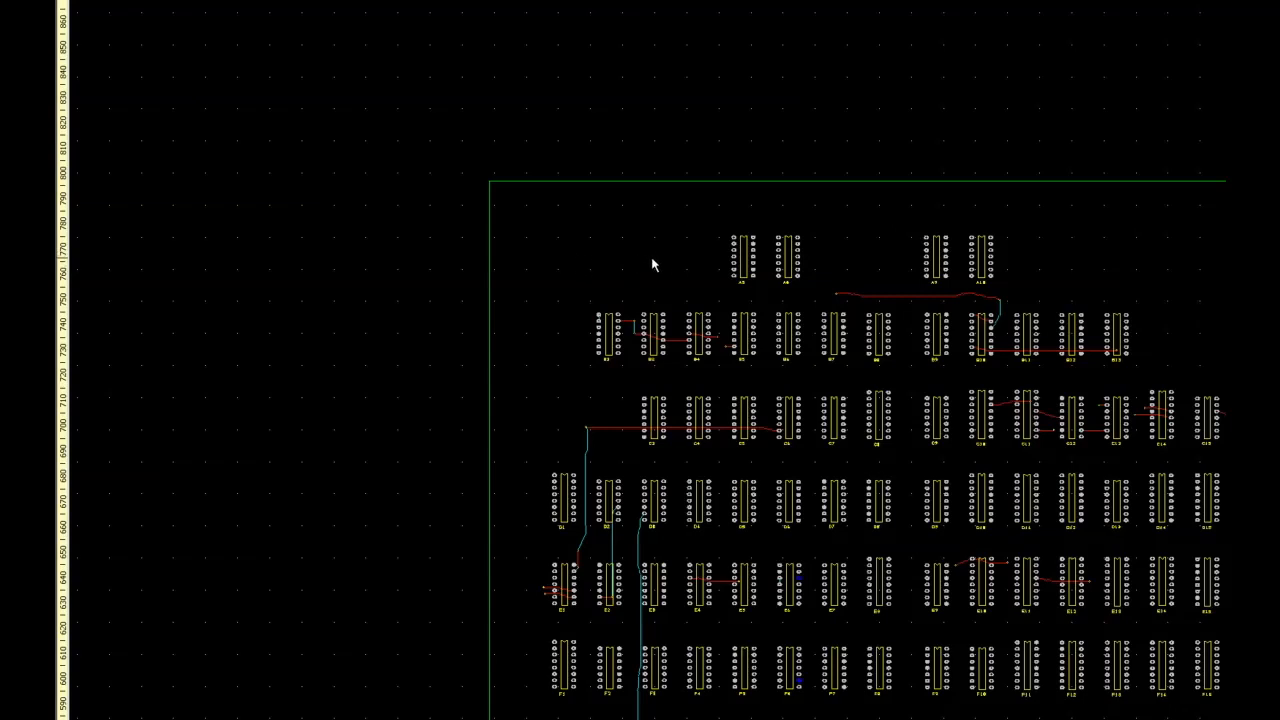
mouse_move(590, 260)
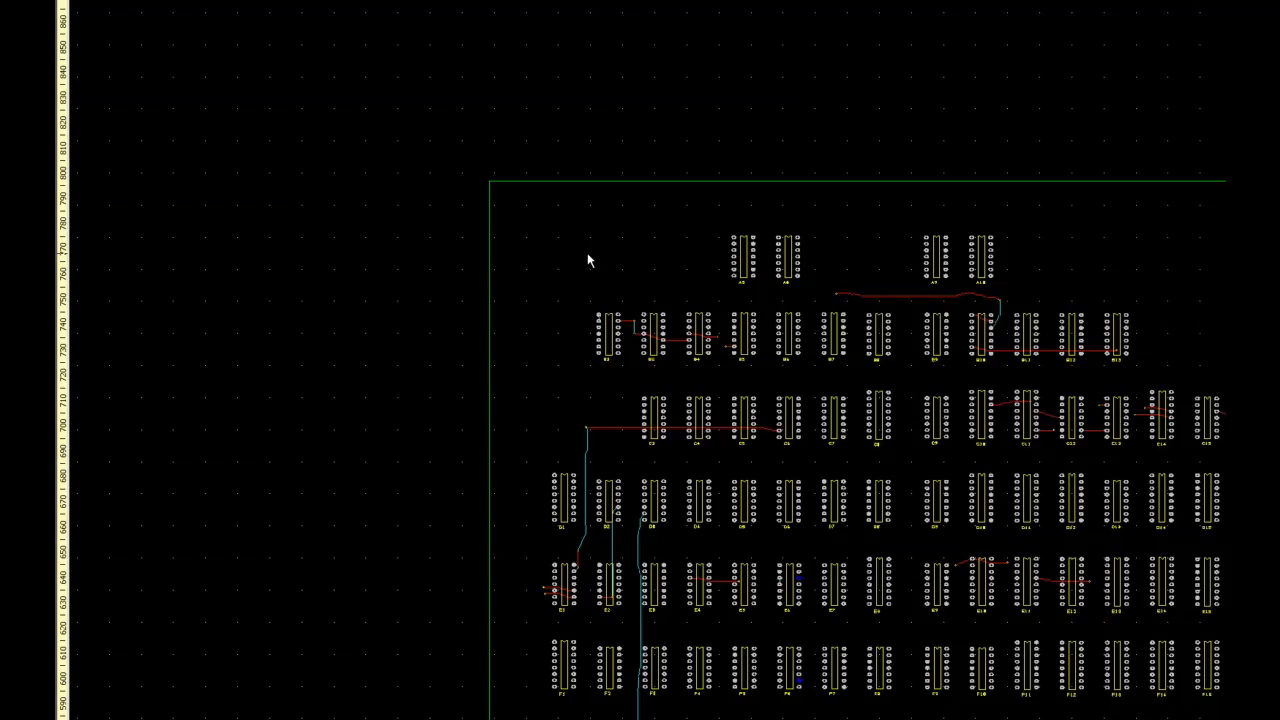
mouse_move(602, 261)
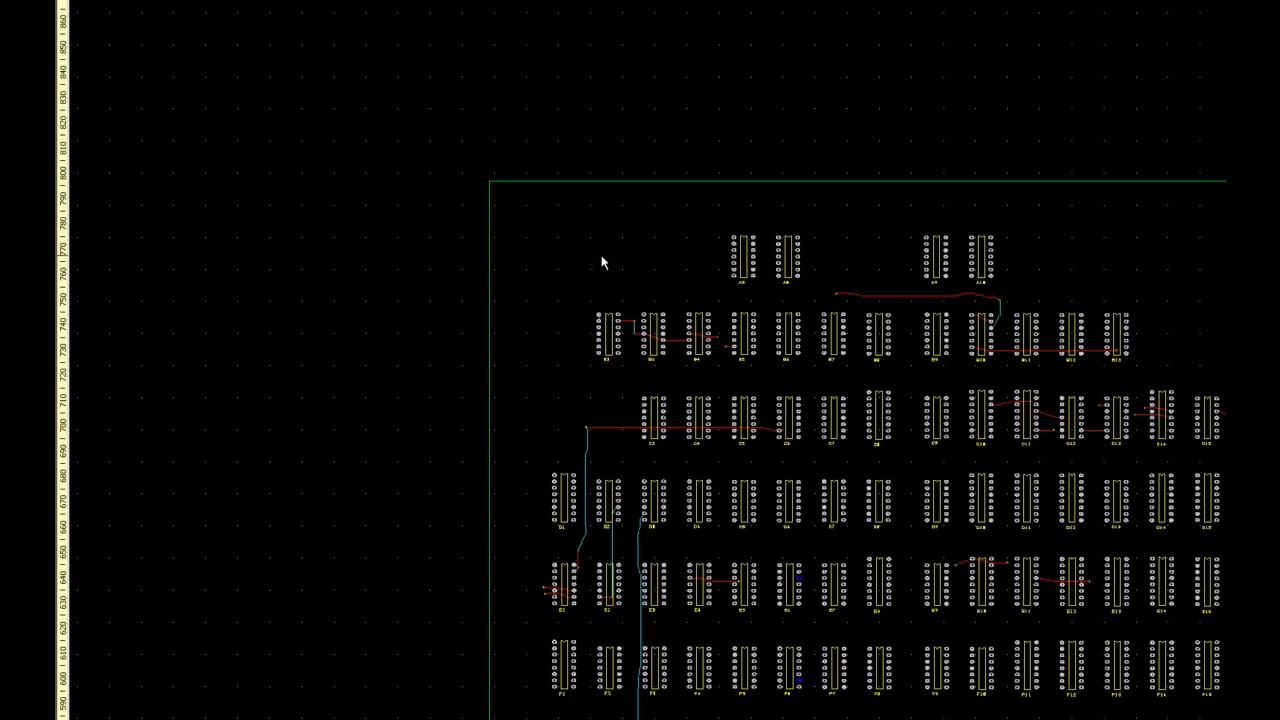
mouse_move(653, 291)
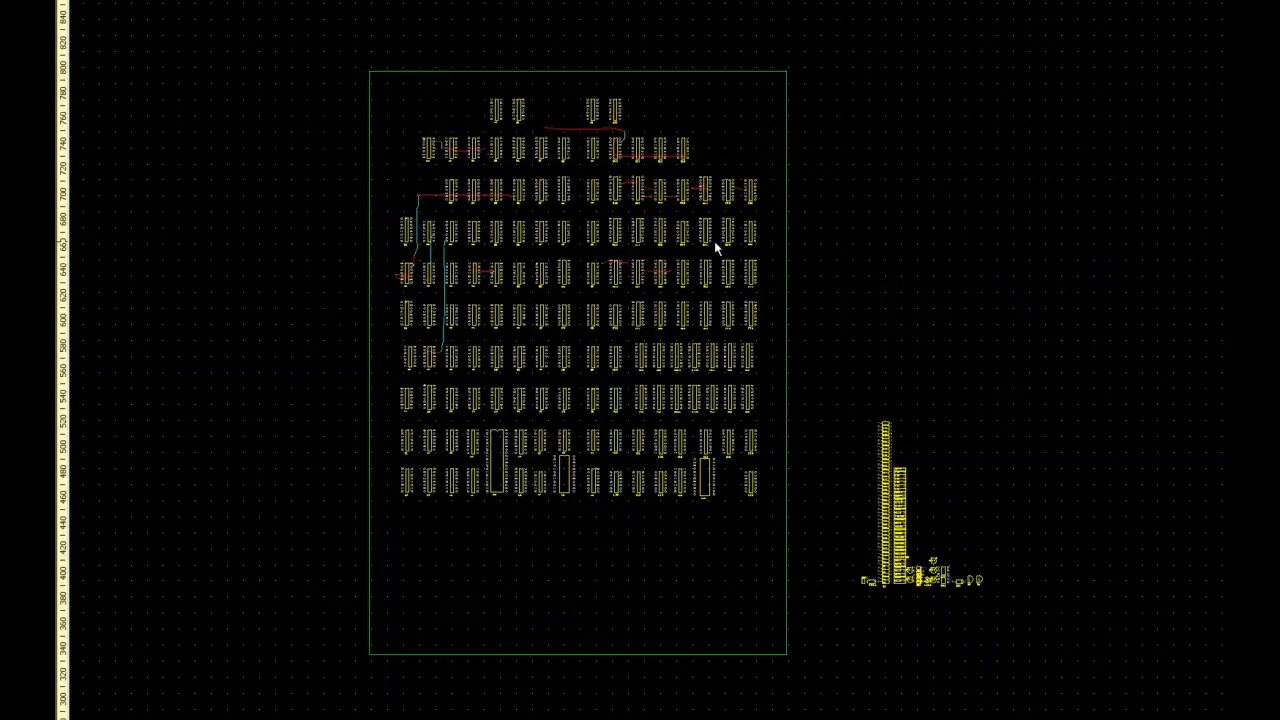
mouse_move(613, 447)
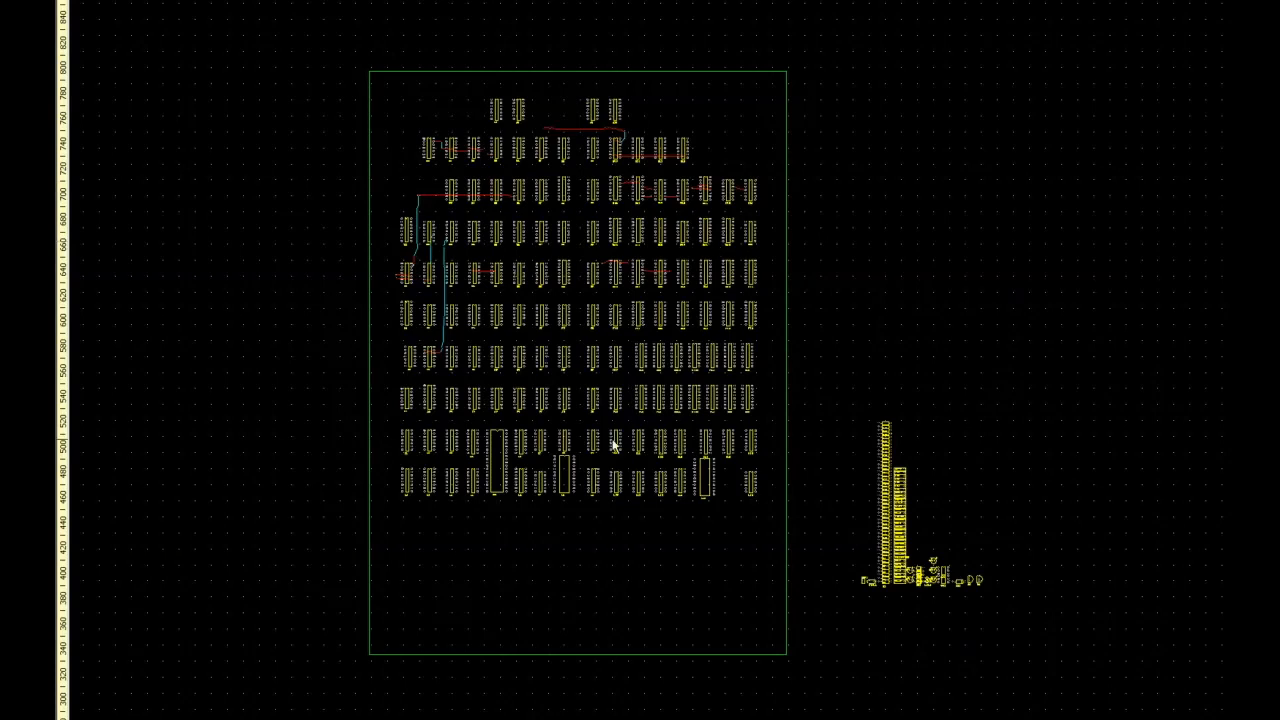